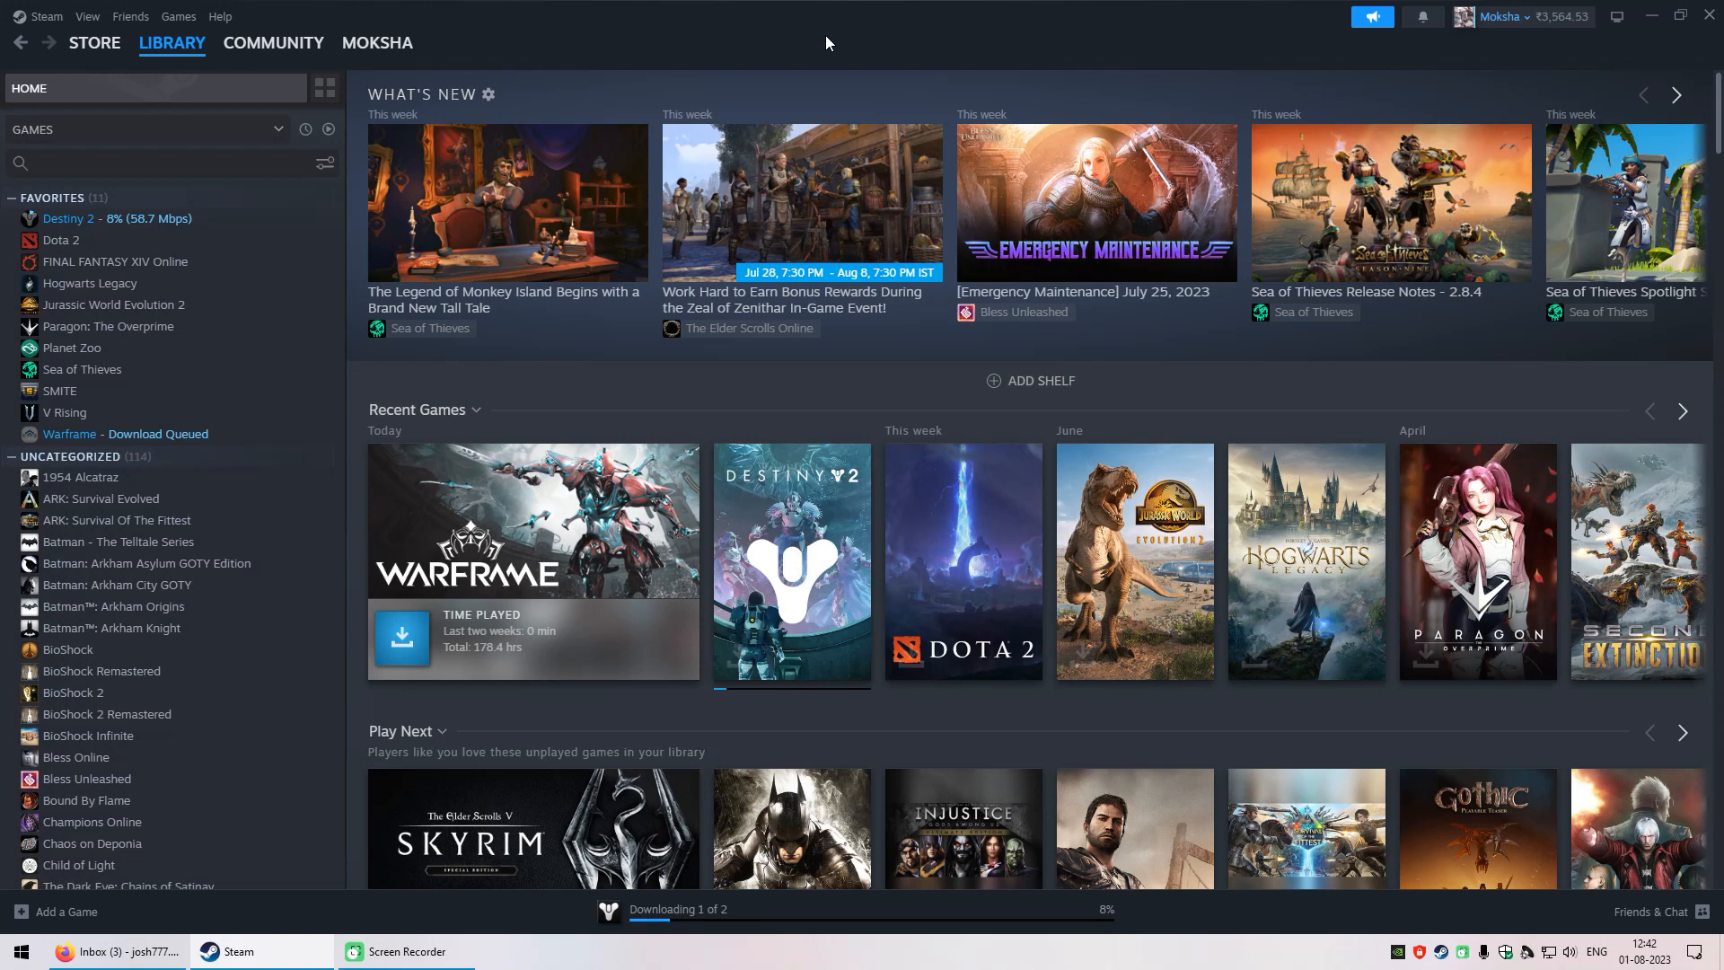
mouse_move(481, 51)
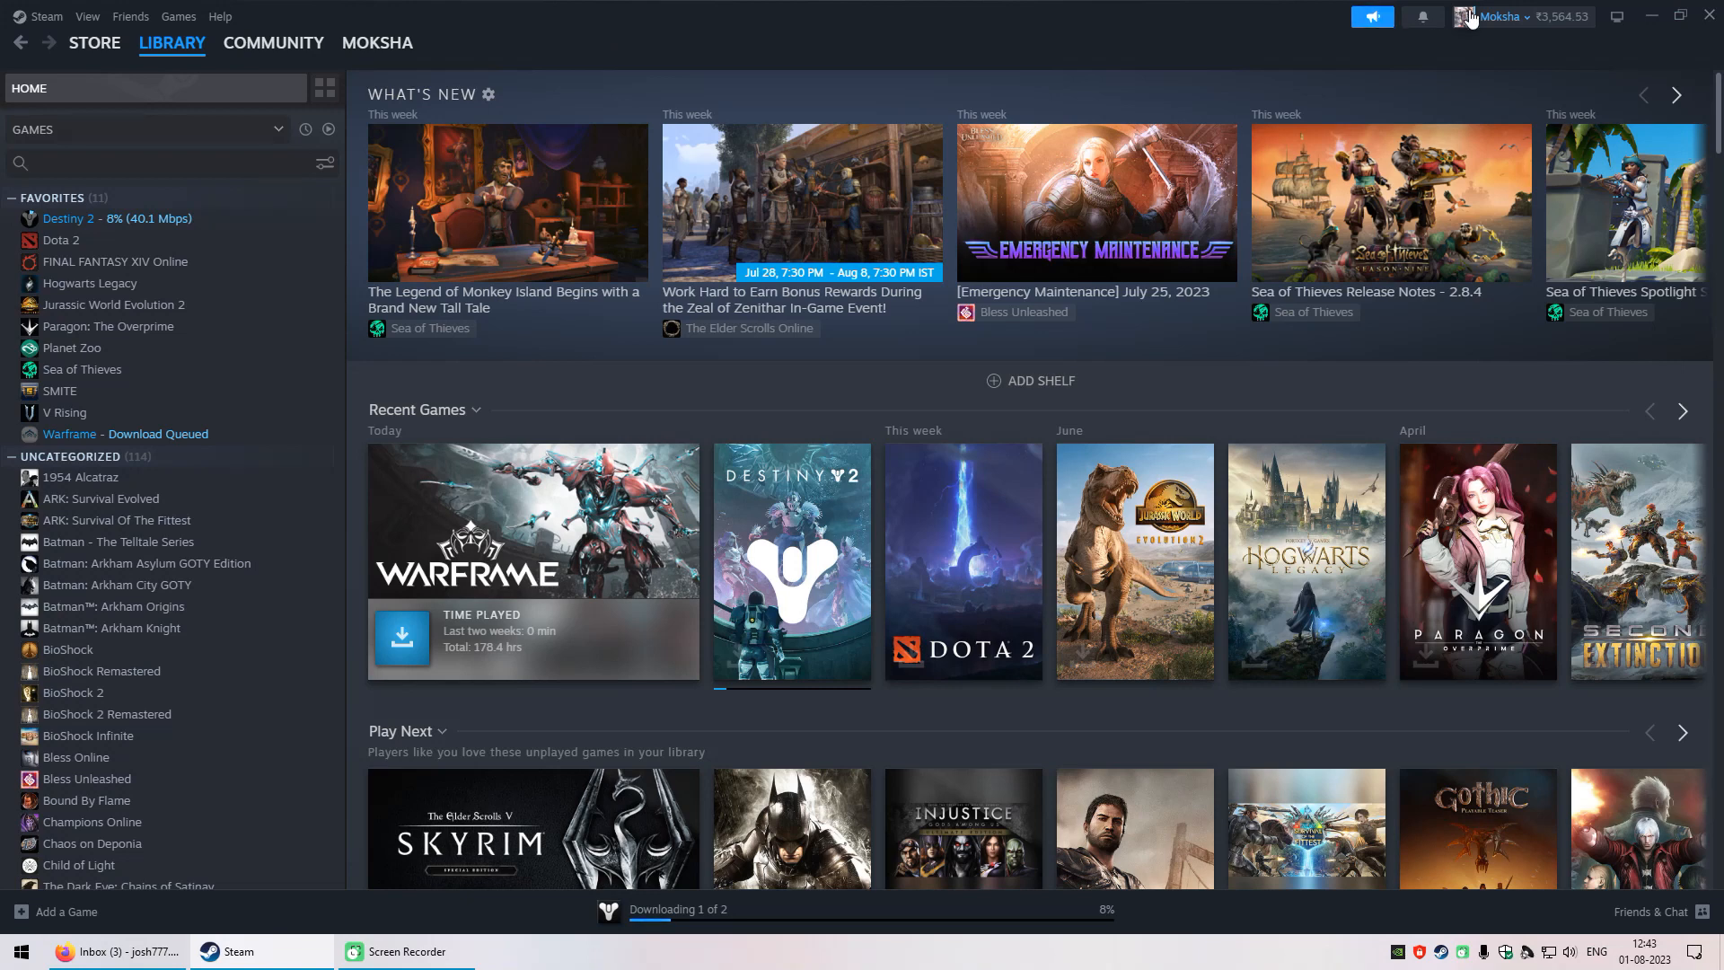
Open the Add Funds page from the ₹3,564.53 wallet balance in the header.
left_click(1562, 15)
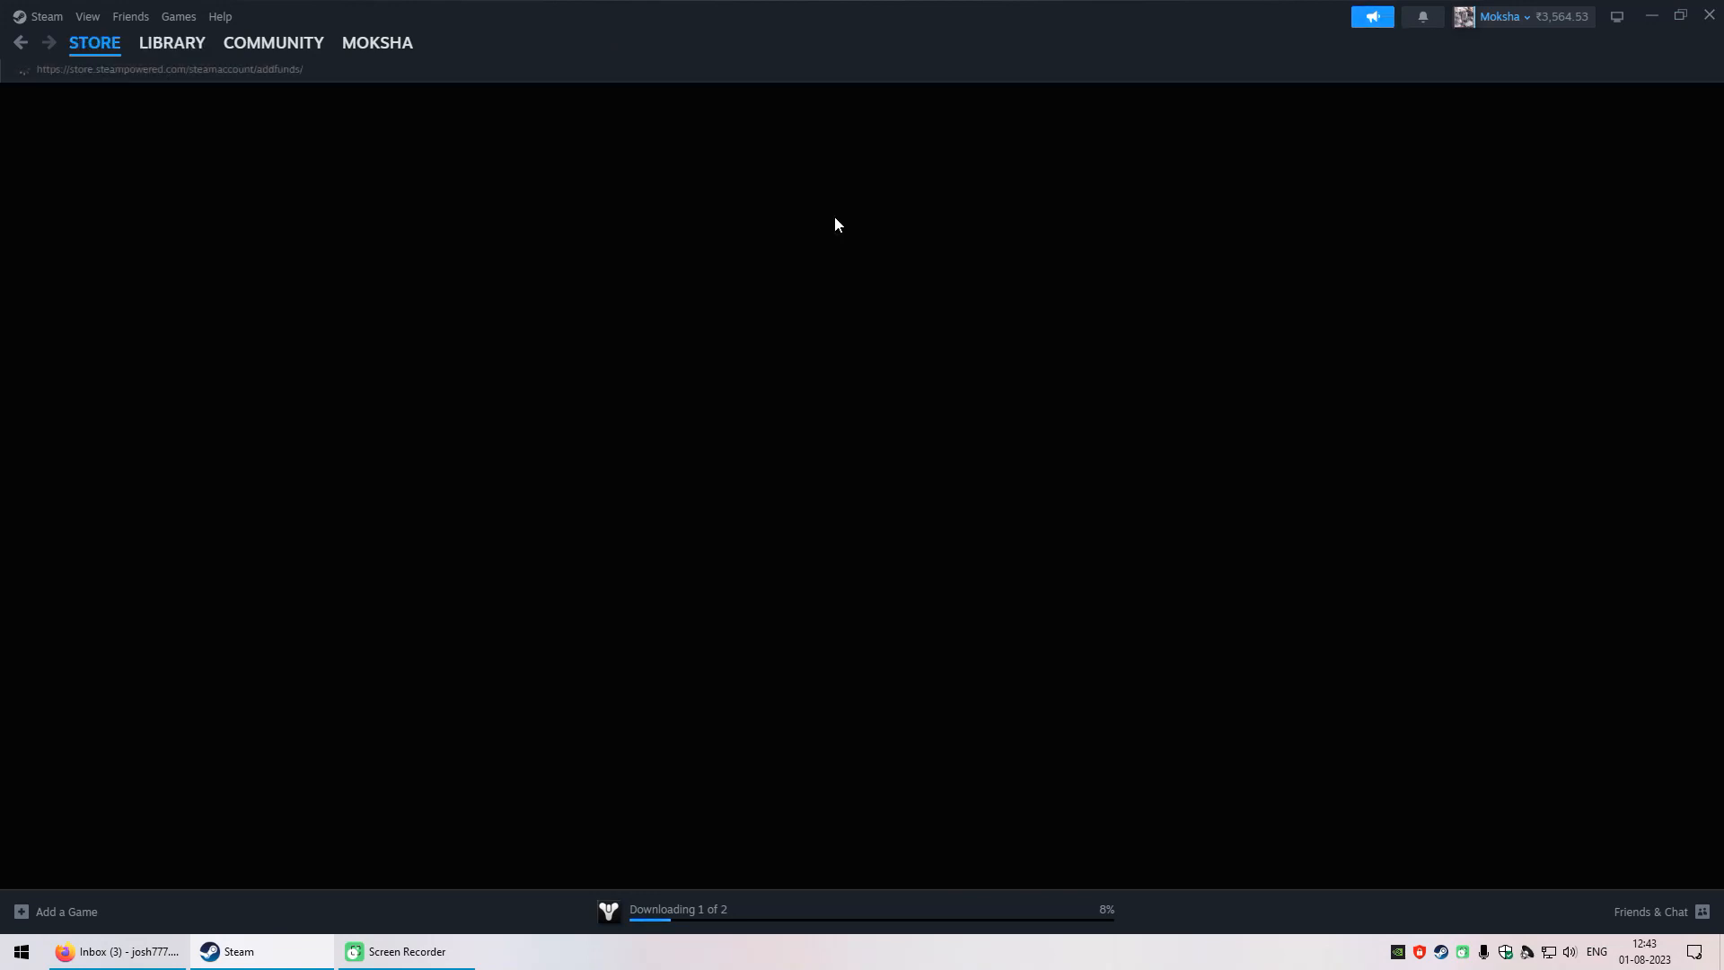
left_click(1498, 15)
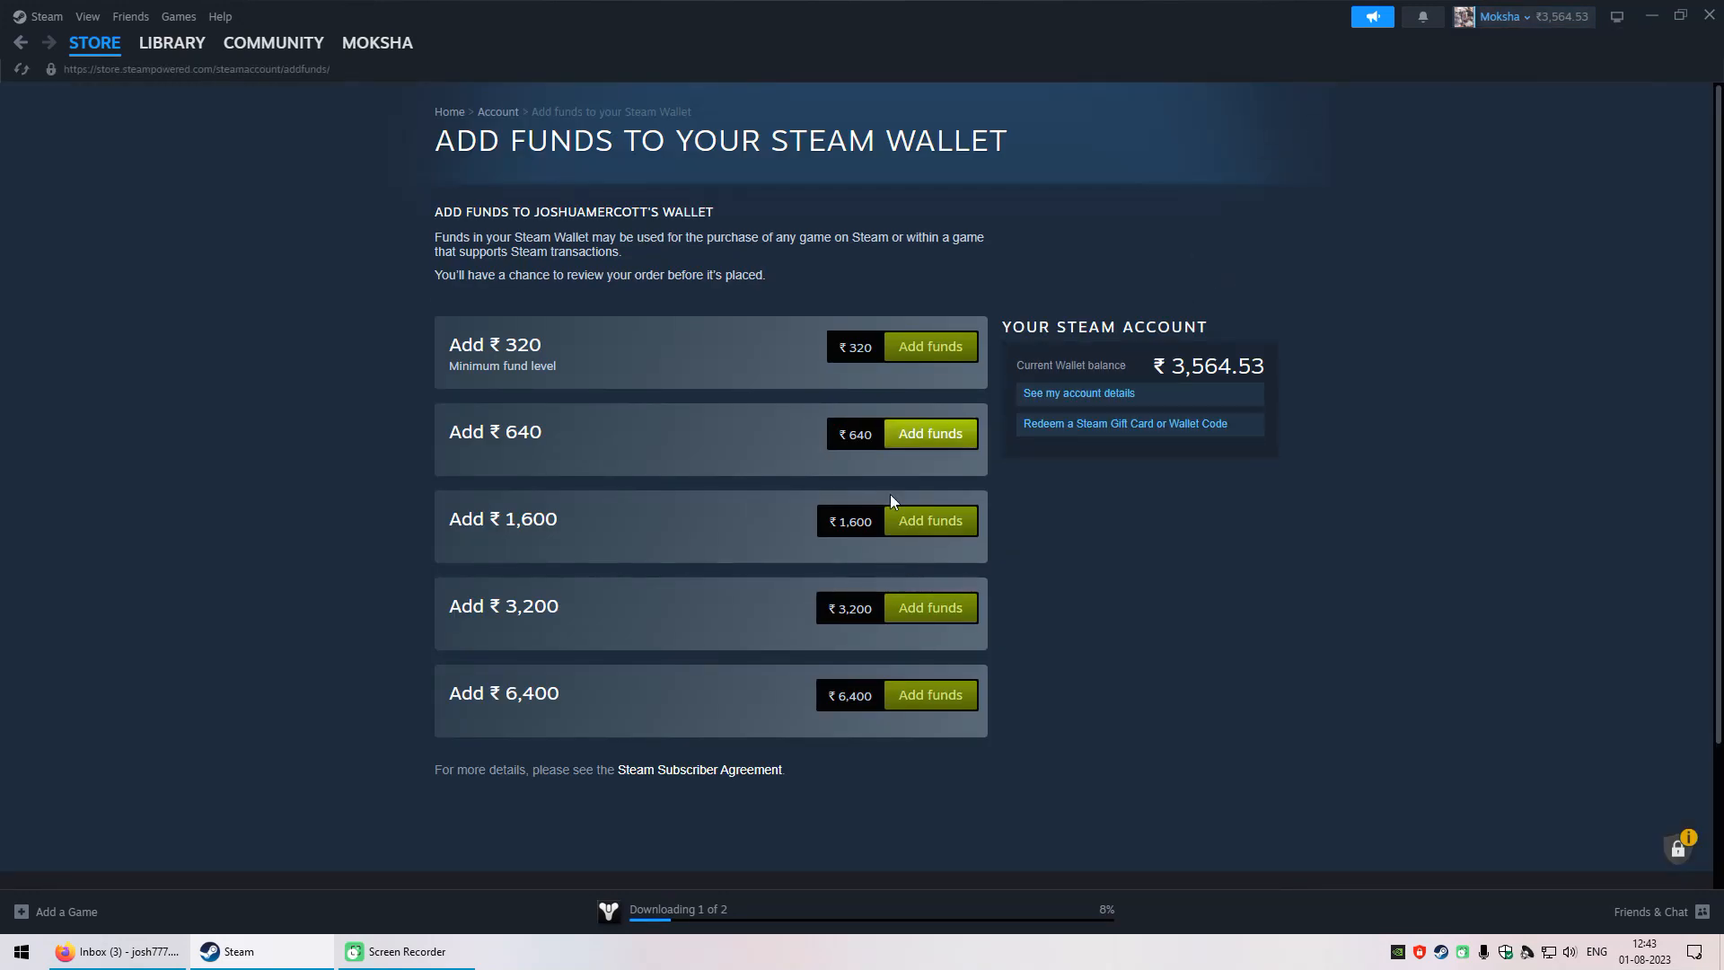
mouse_move(1493, 72)
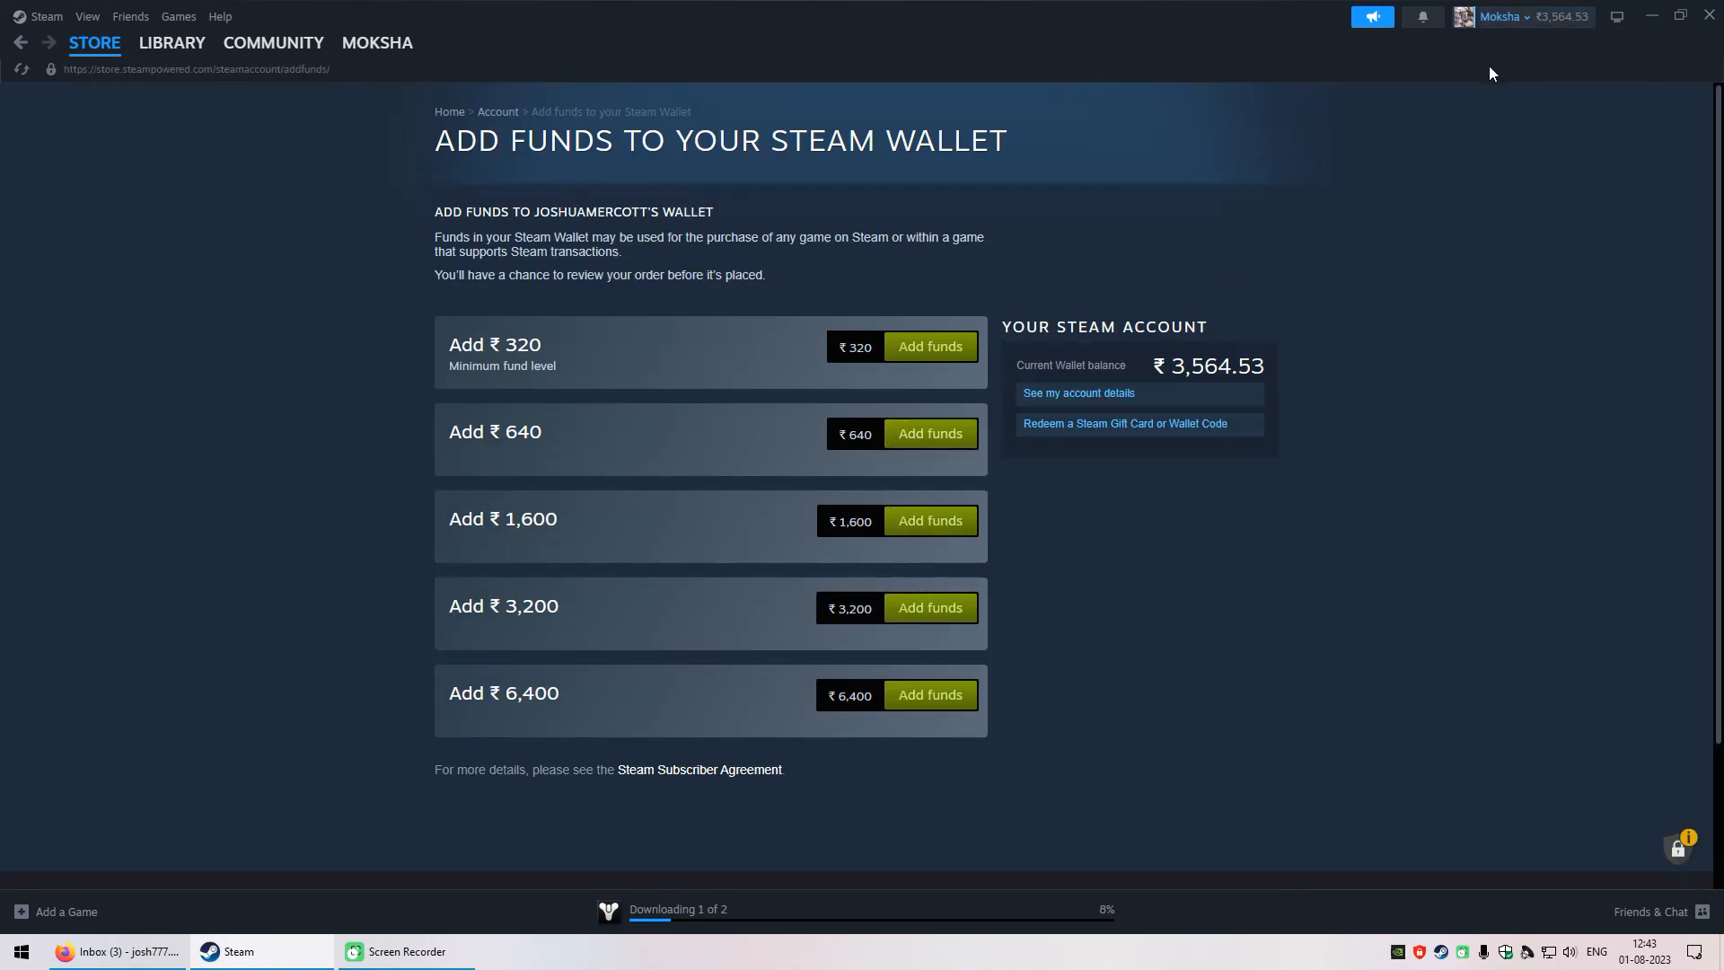
mouse_move(1373, 328)
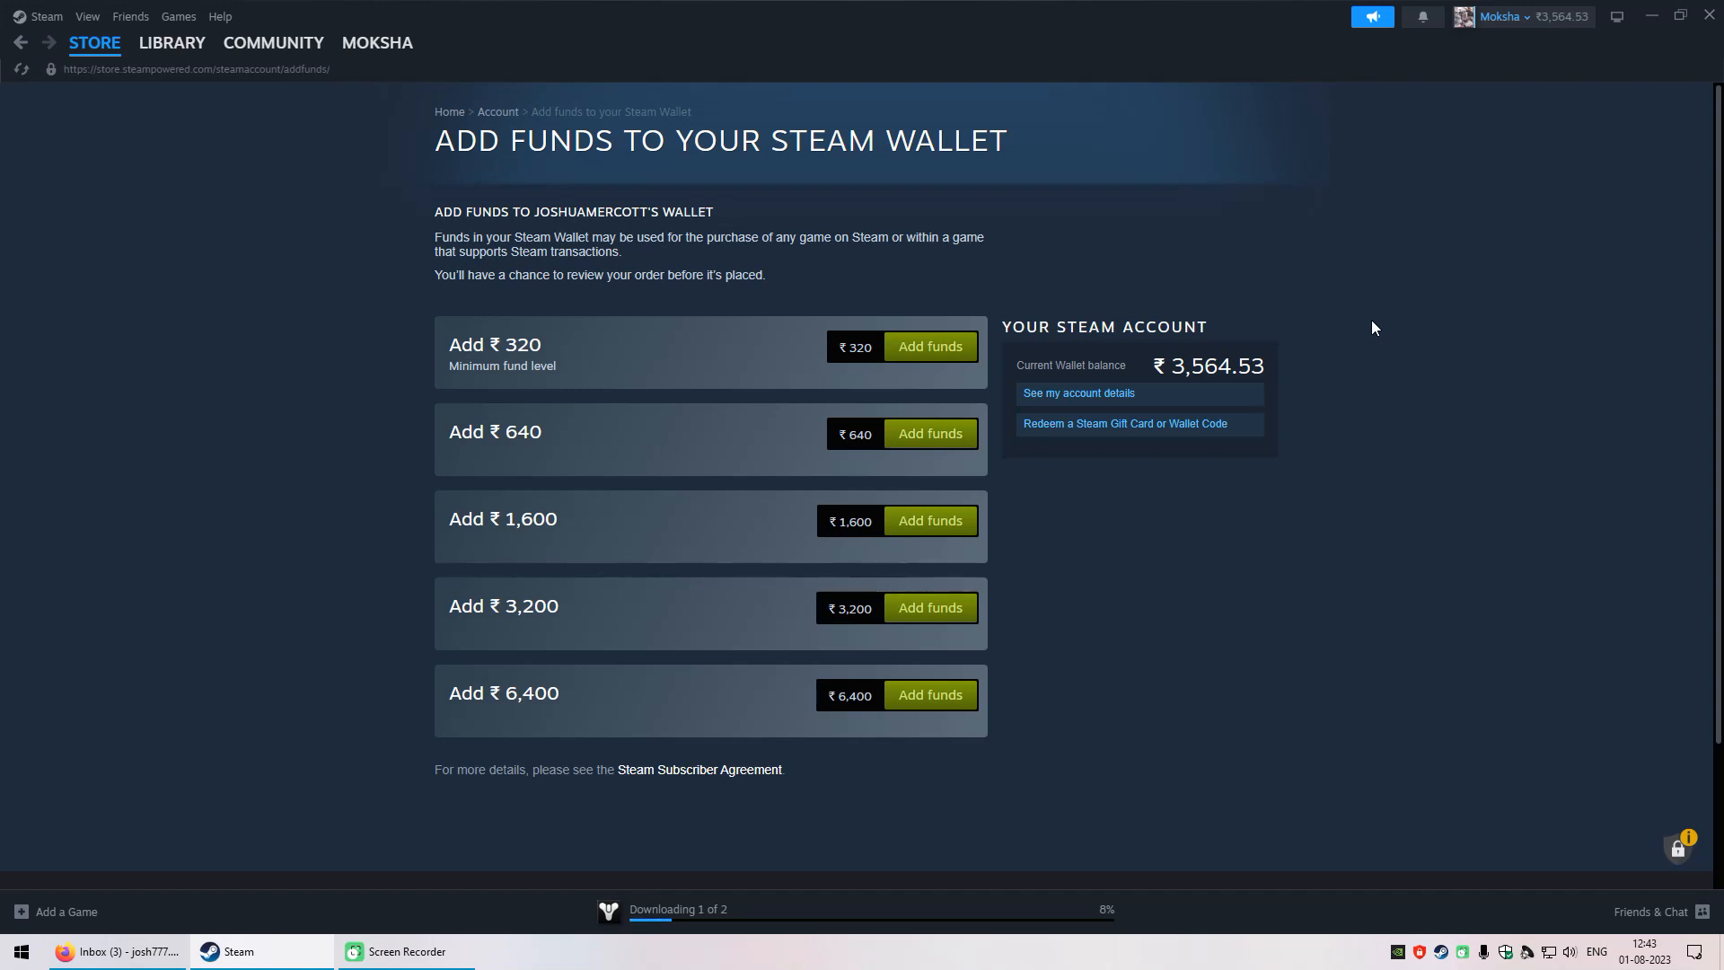
mouse_move(1318, 280)
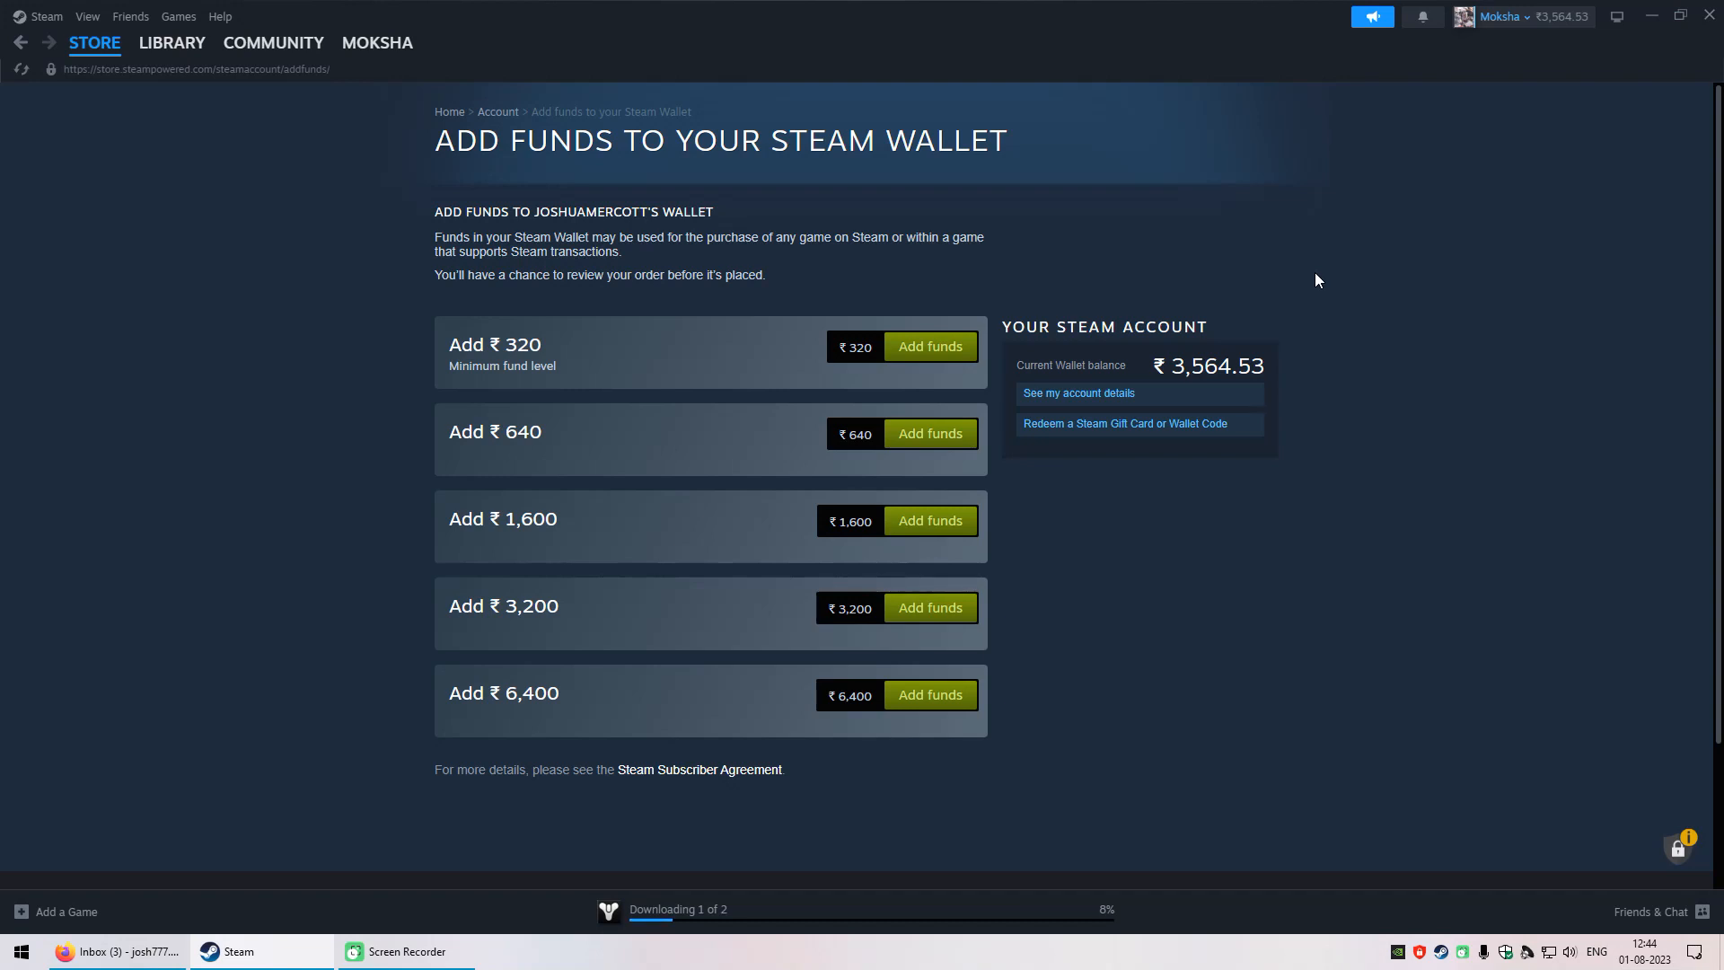
mouse_move(1540, 31)
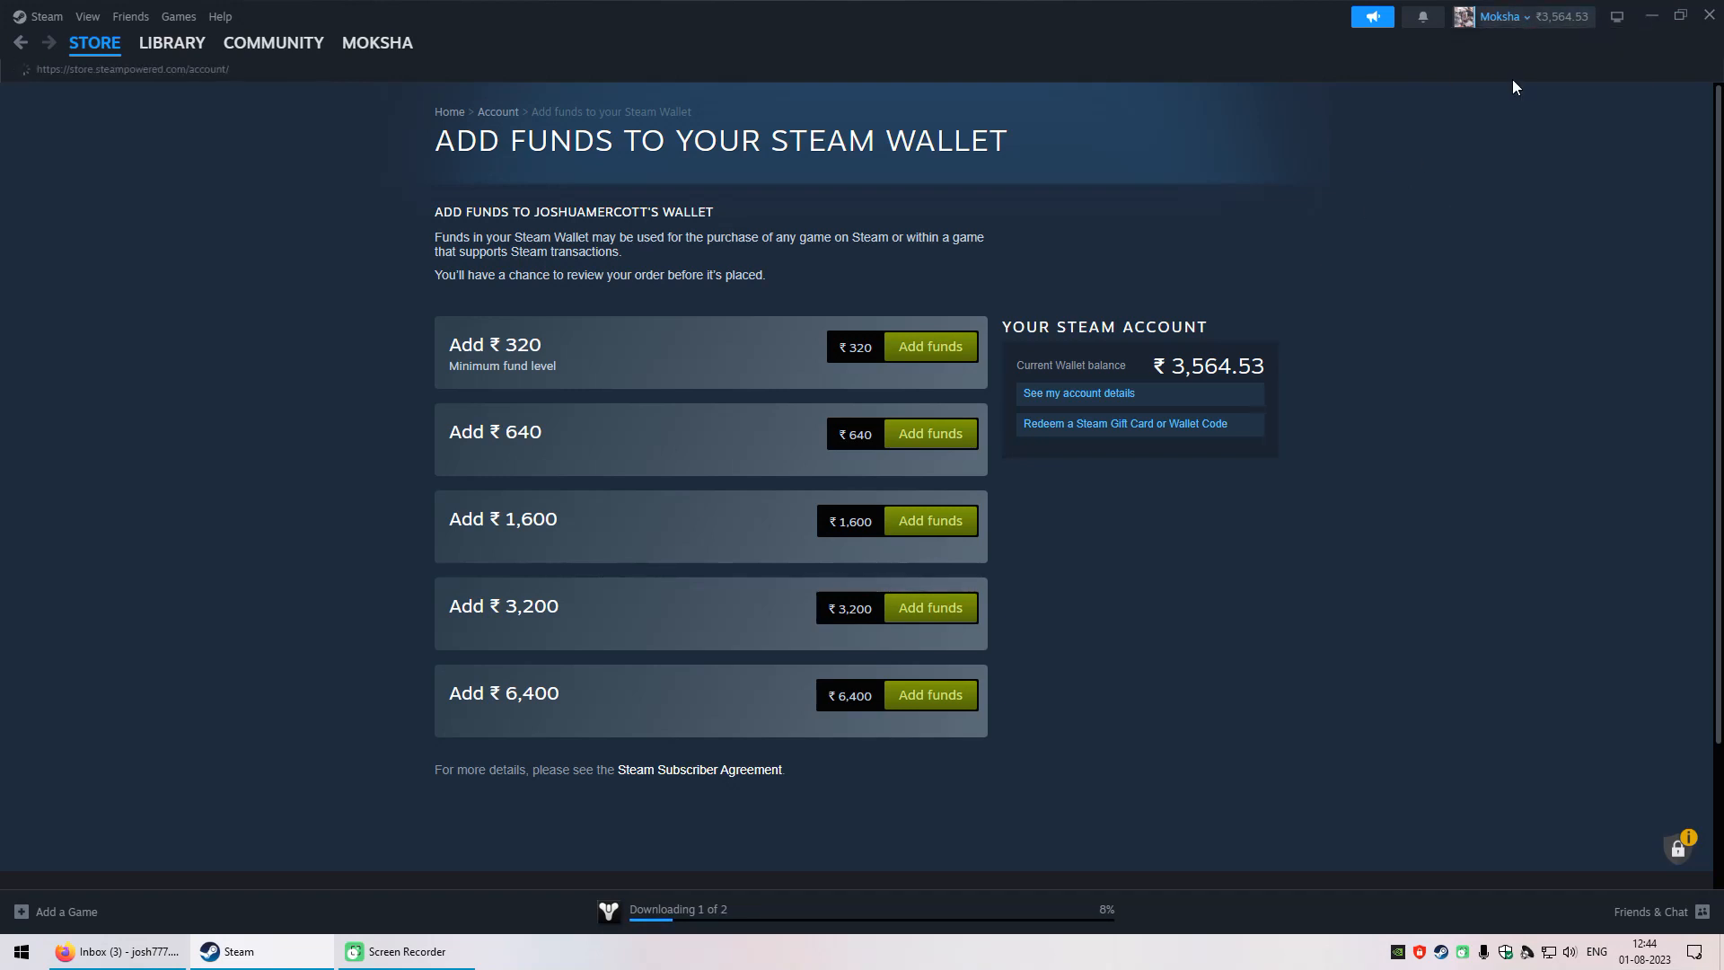
mouse_move(1250, 143)
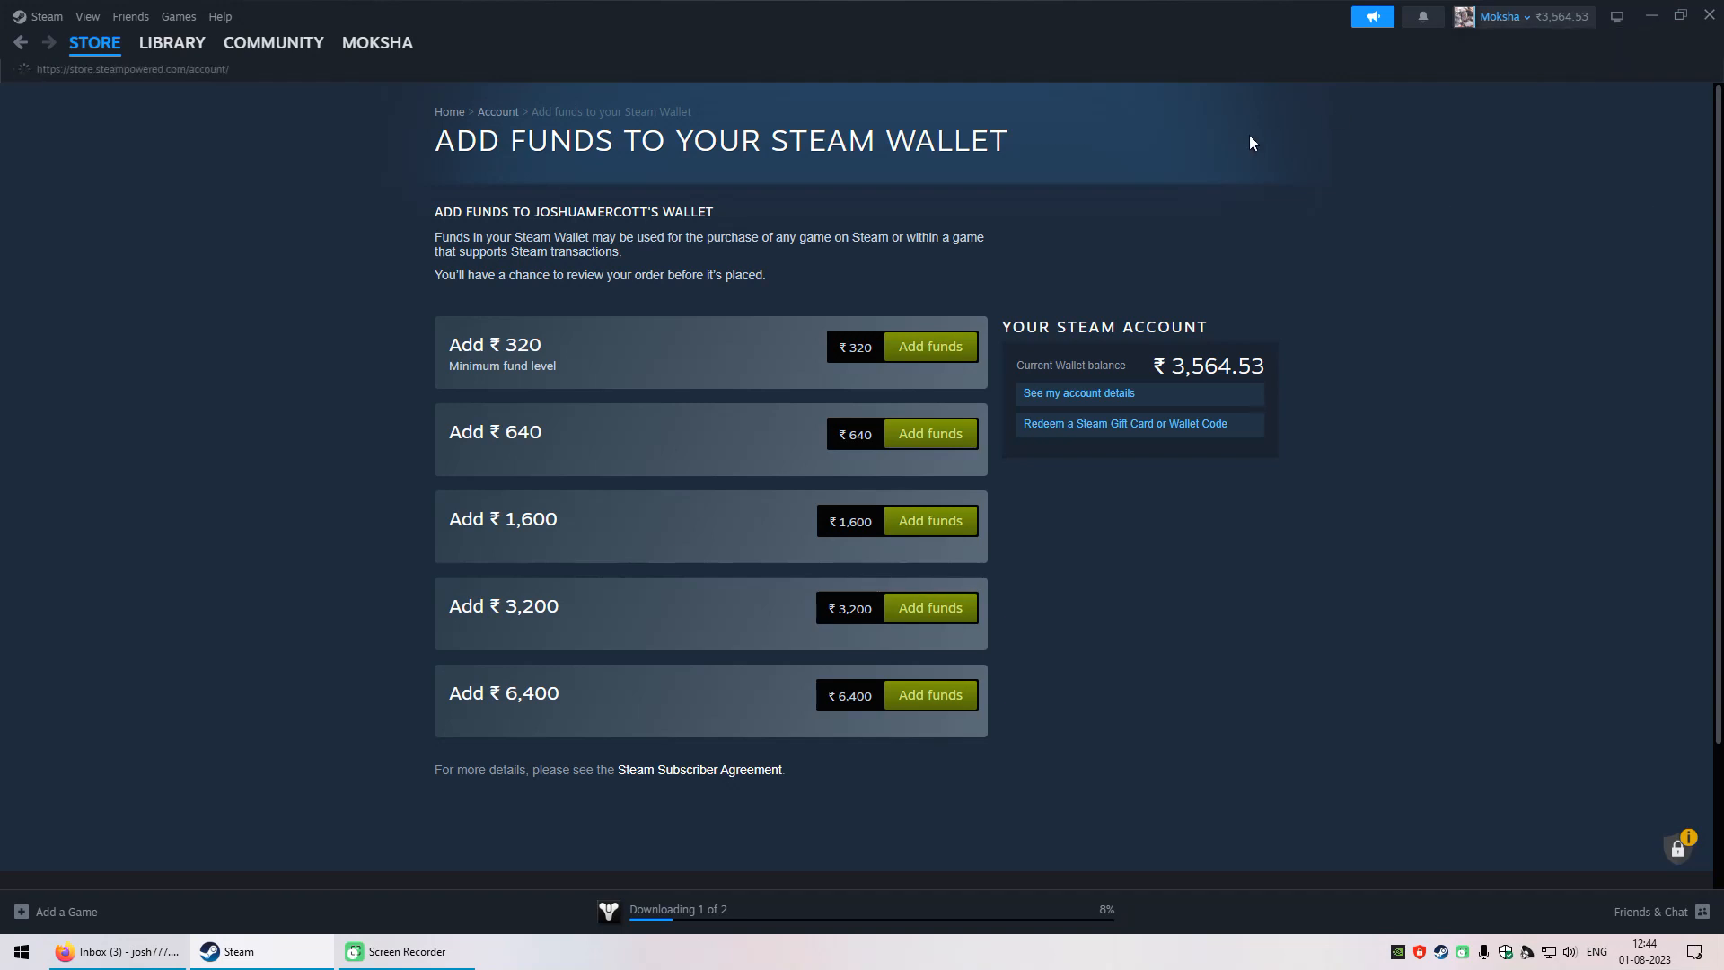
Go to the account details page via 'See my account details'.
left_click(496, 111)
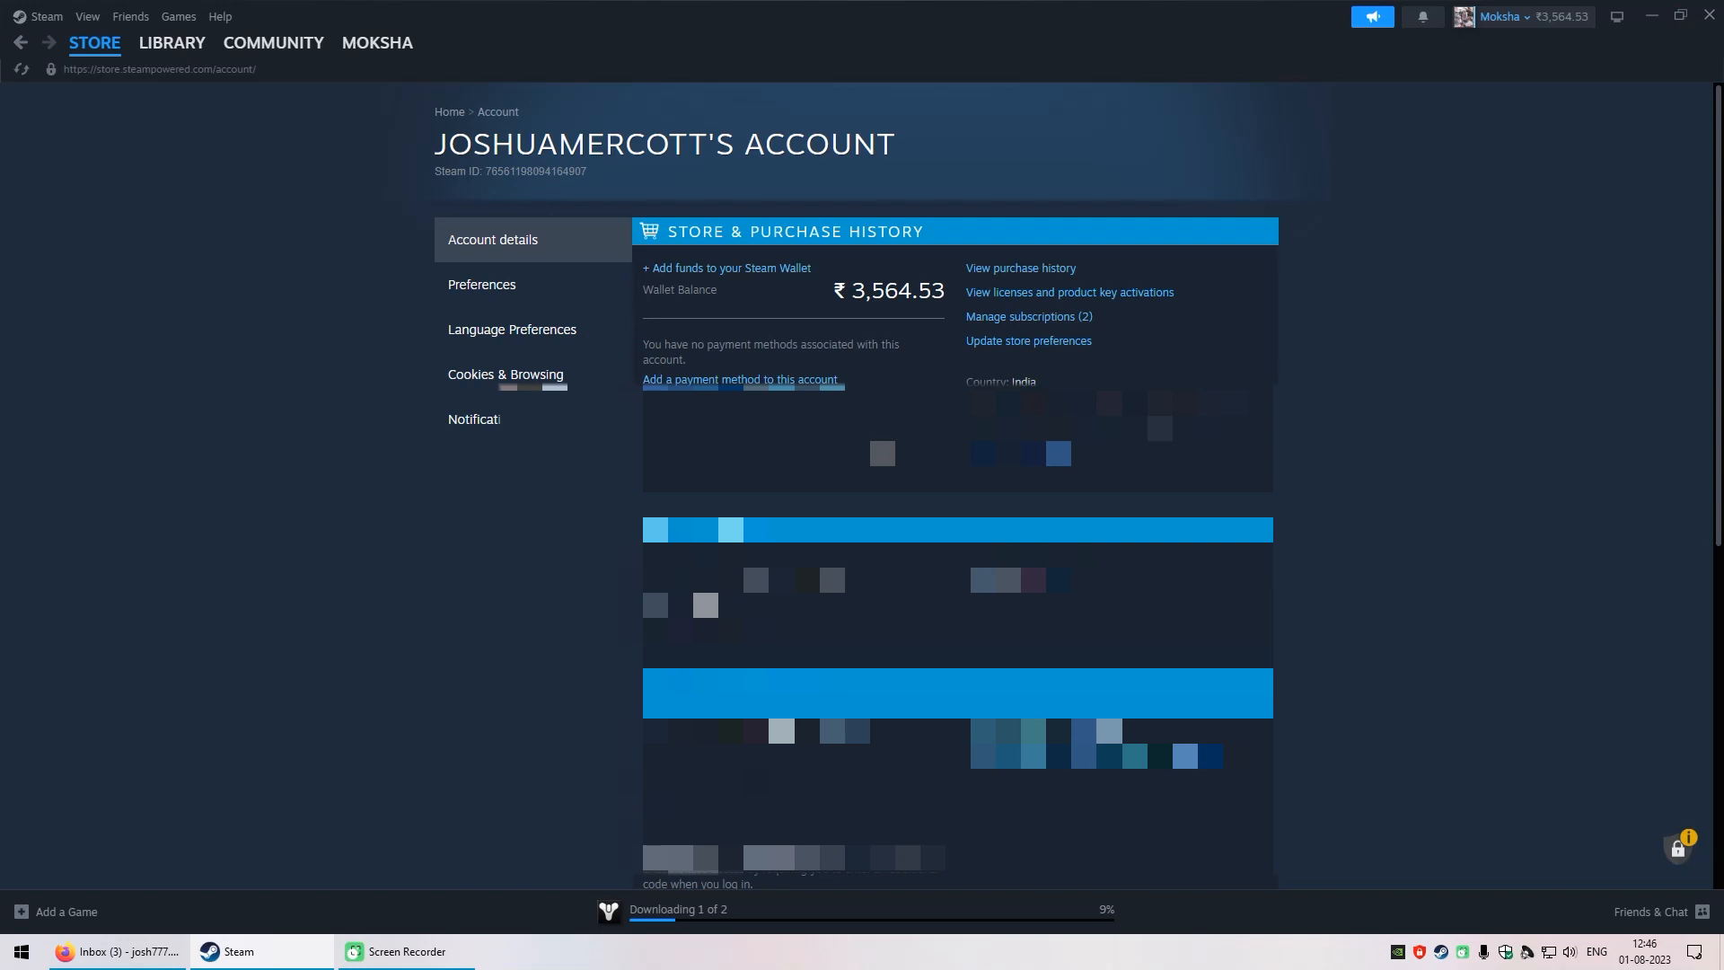
mouse_move(1029, 283)
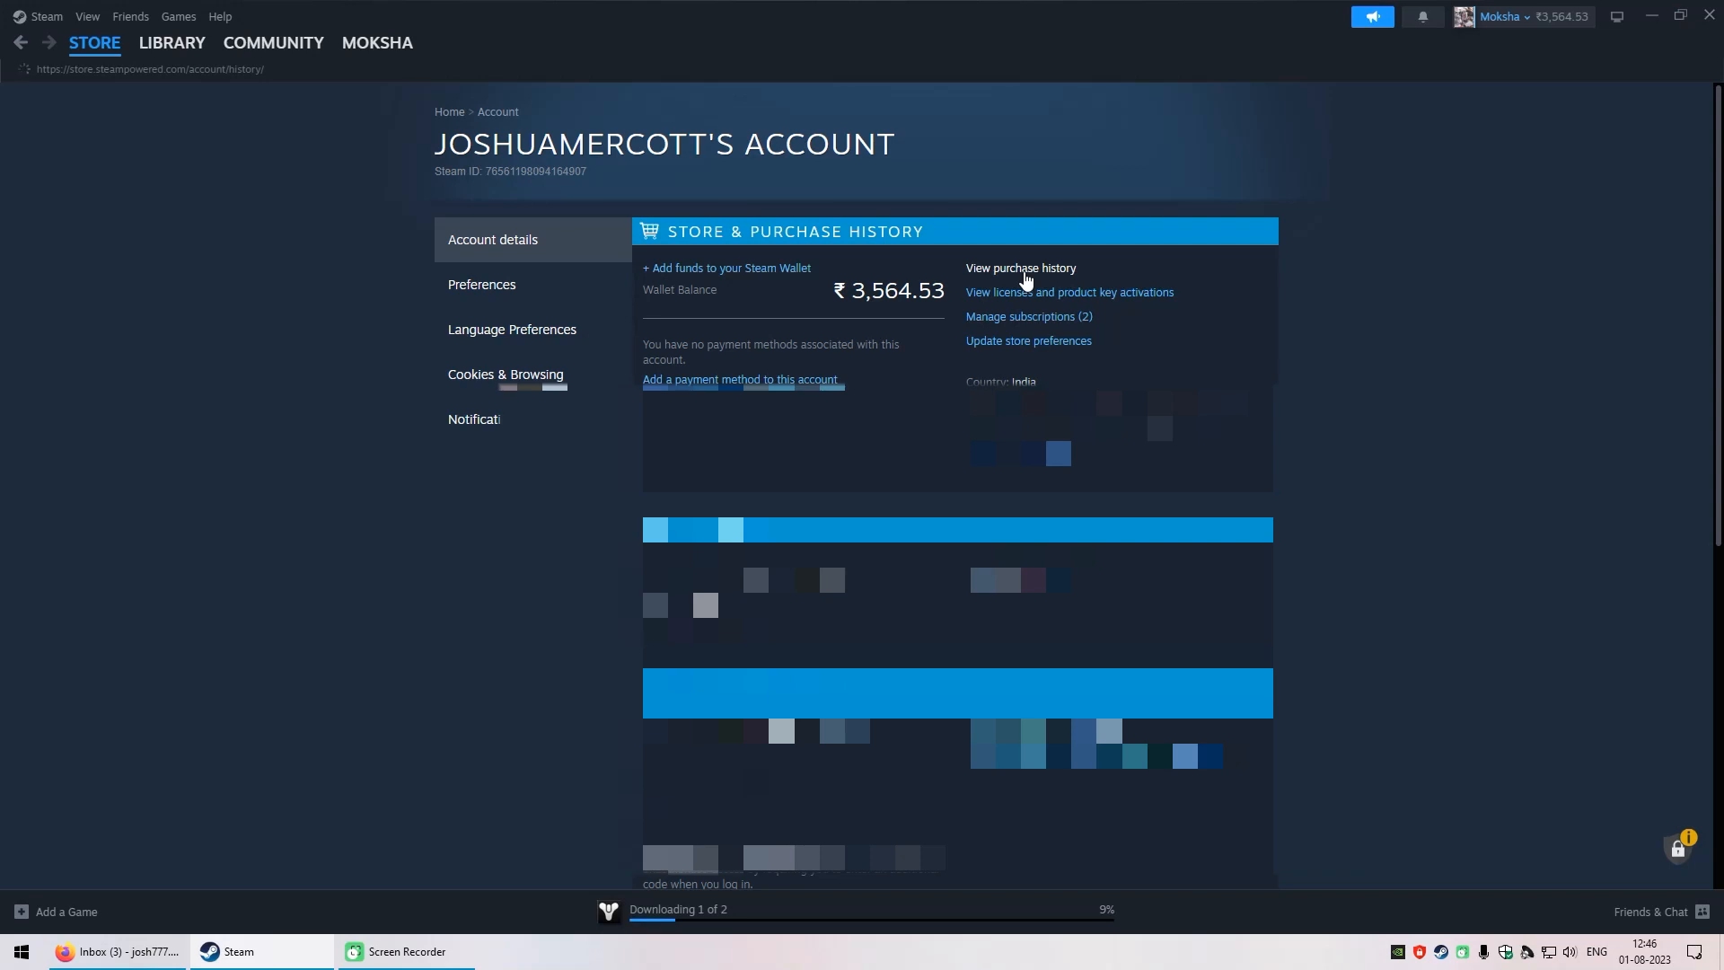
Open purchase history to see the ₹3,200 and ₹320 wallet credit purchases.
left_click(1019, 268)
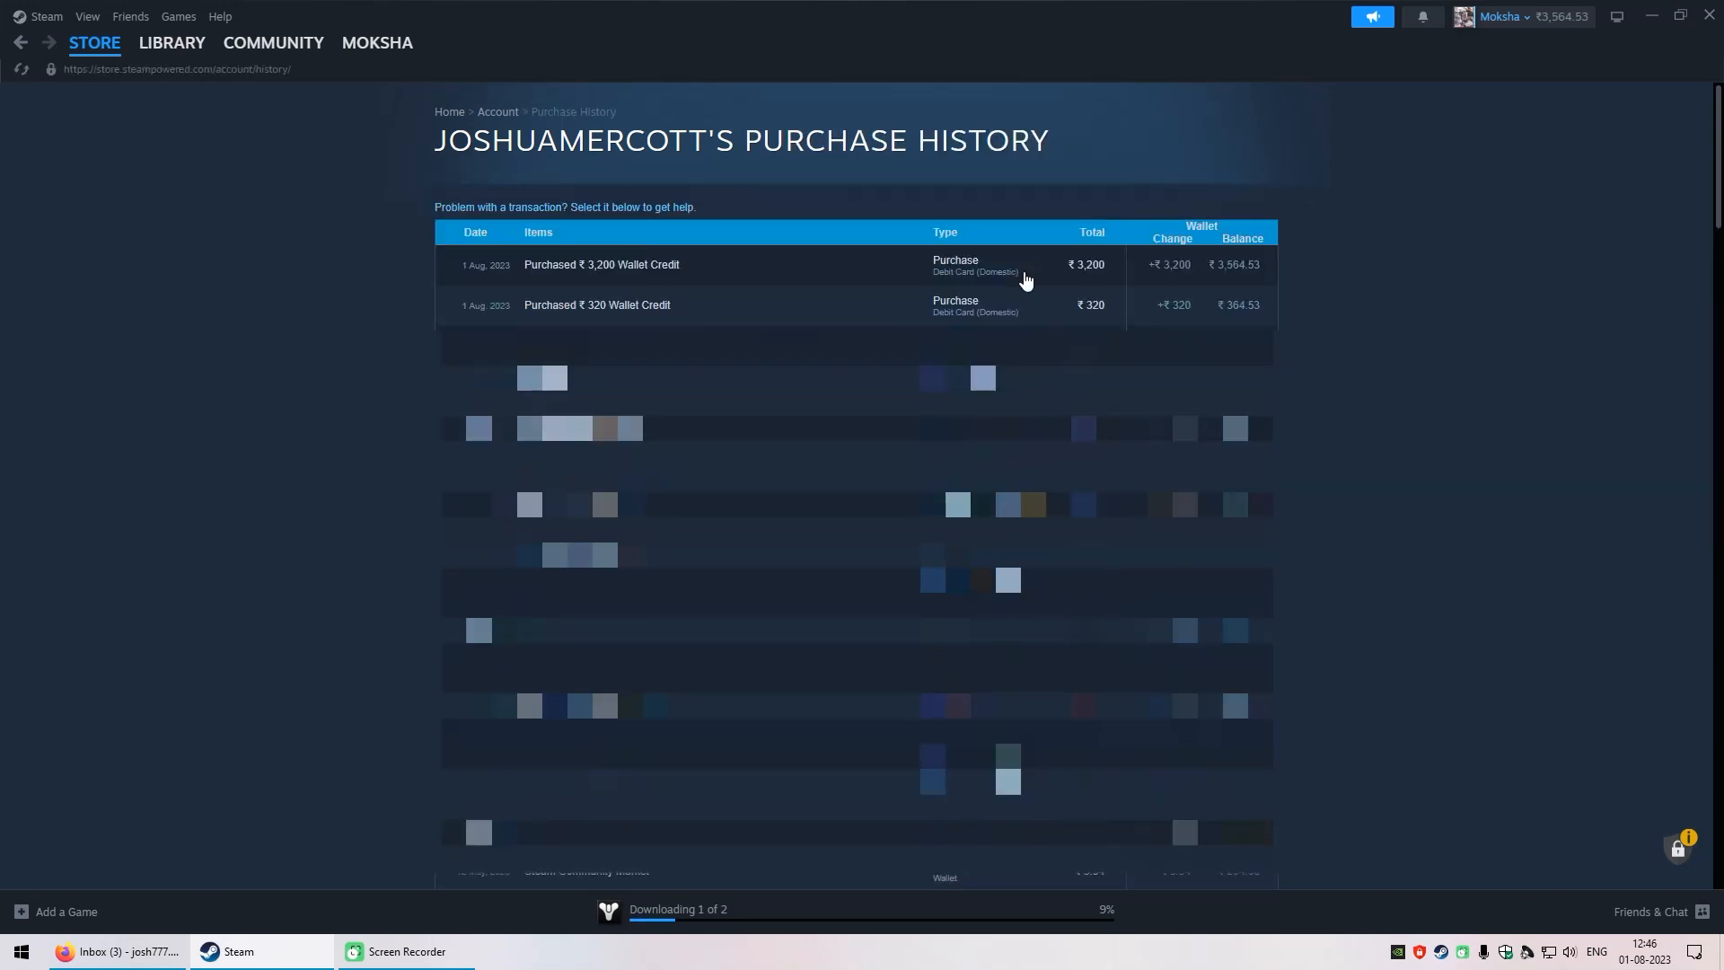
mouse_move(1044, 304)
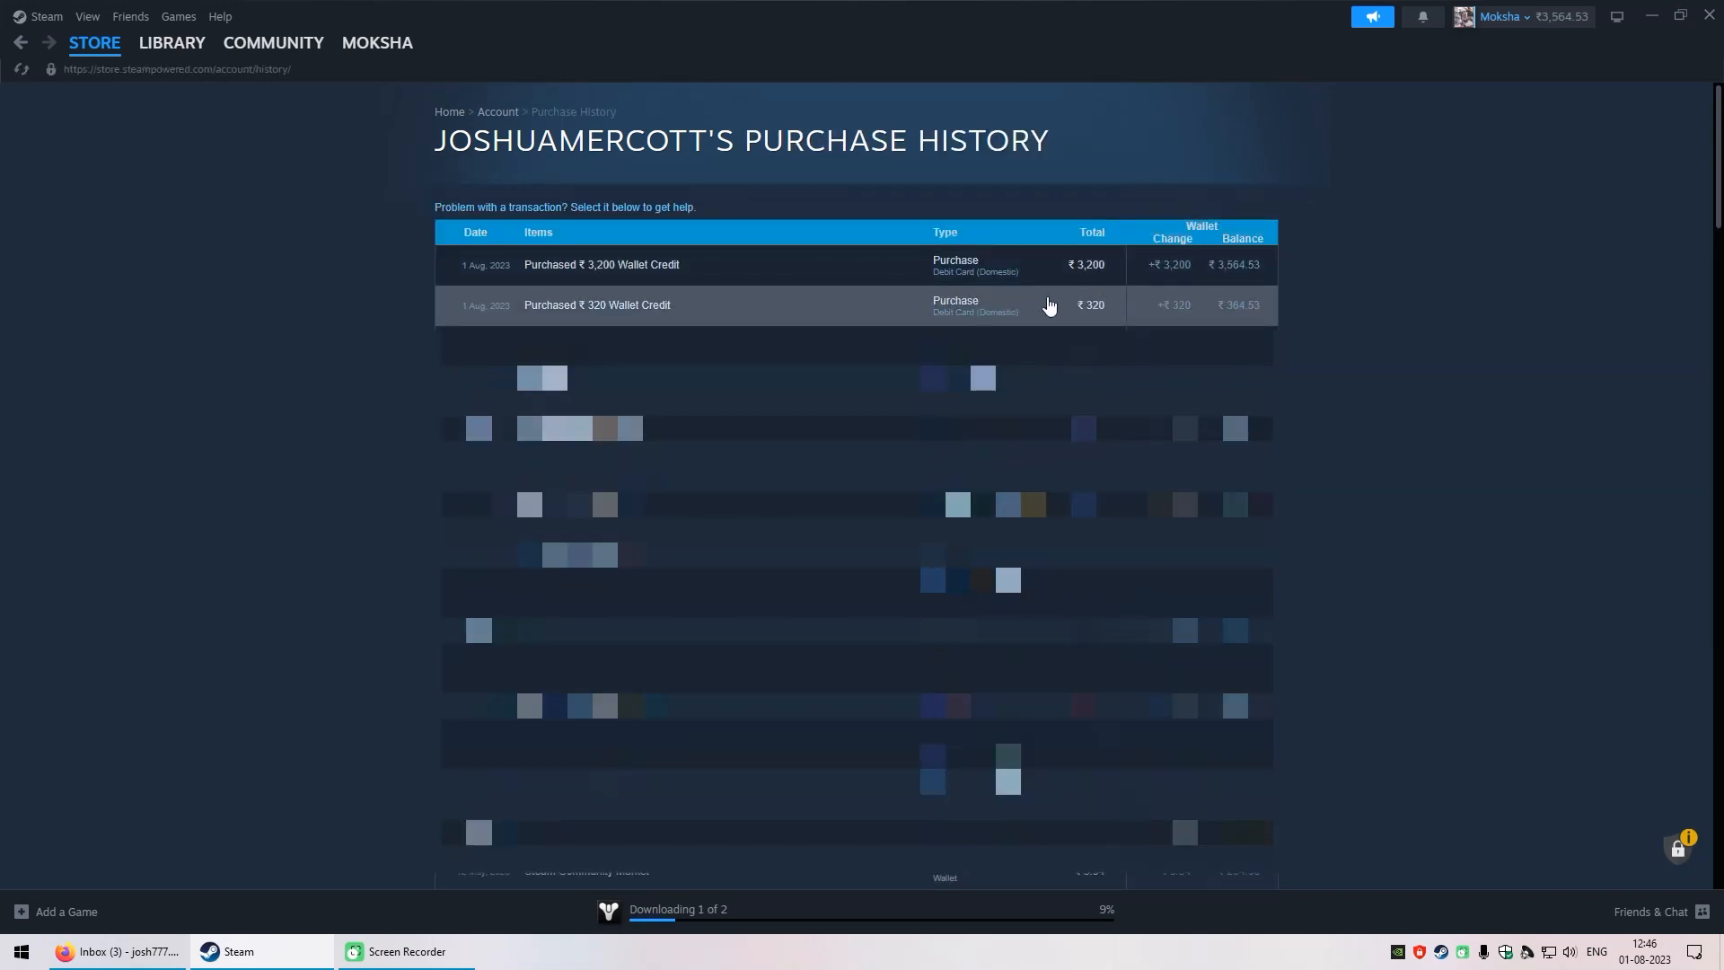
mouse_move(467, 270)
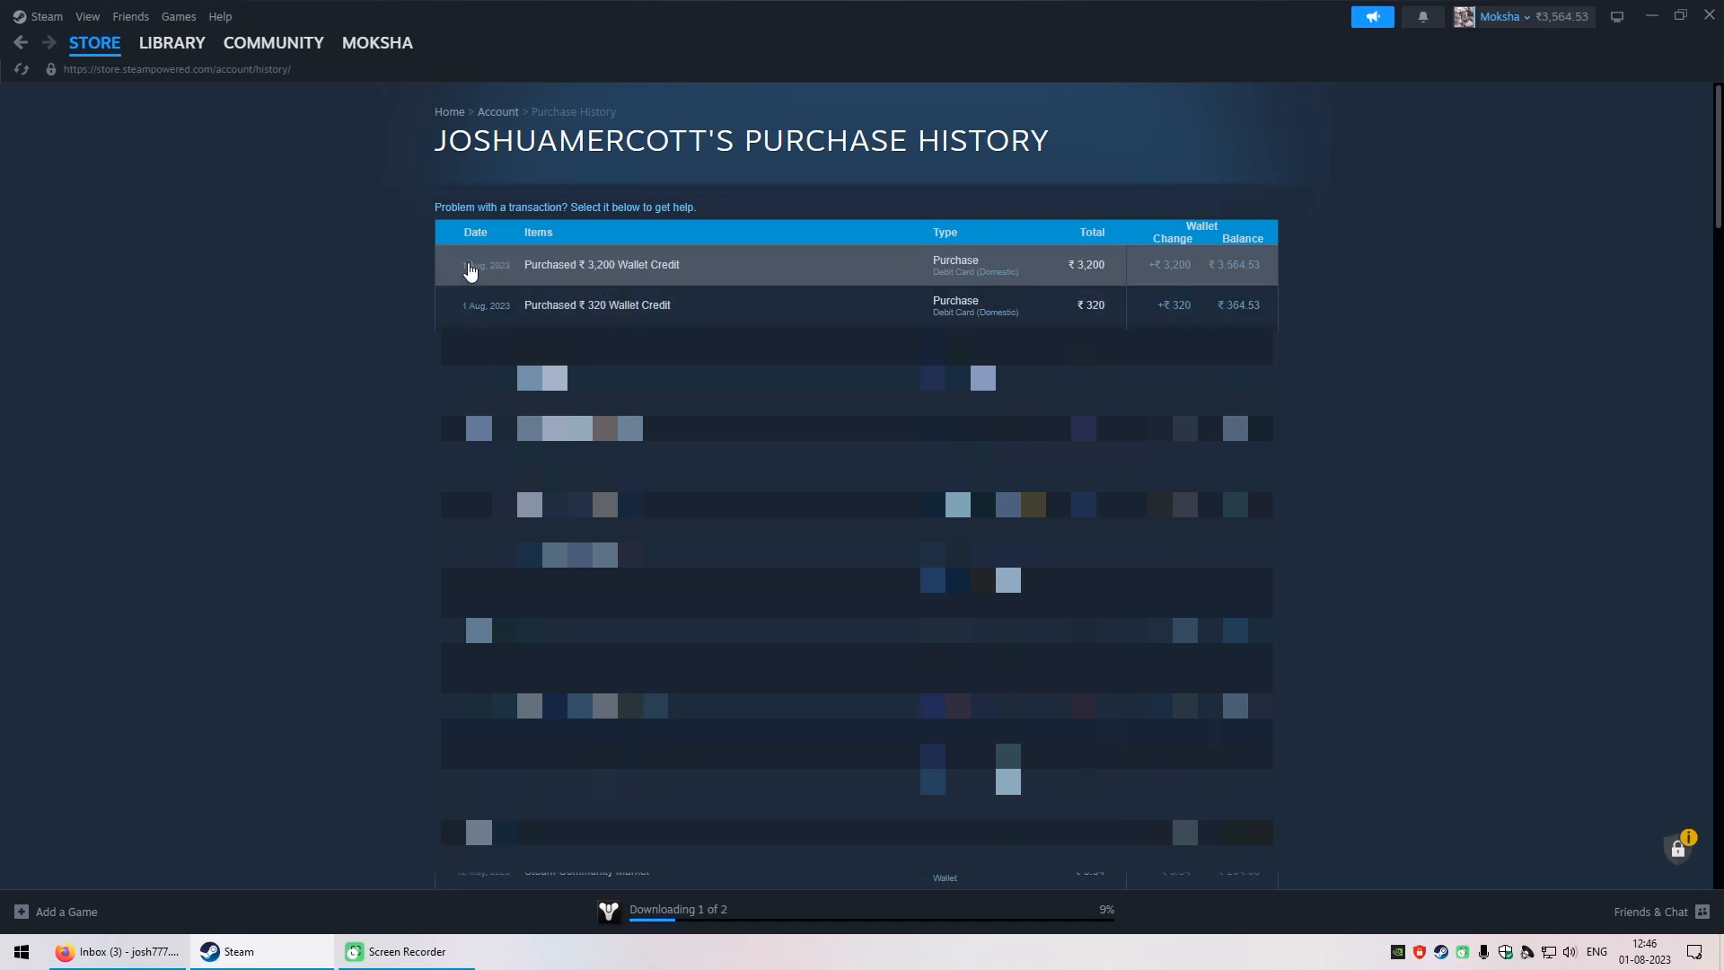
mouse_move(1119, 259)
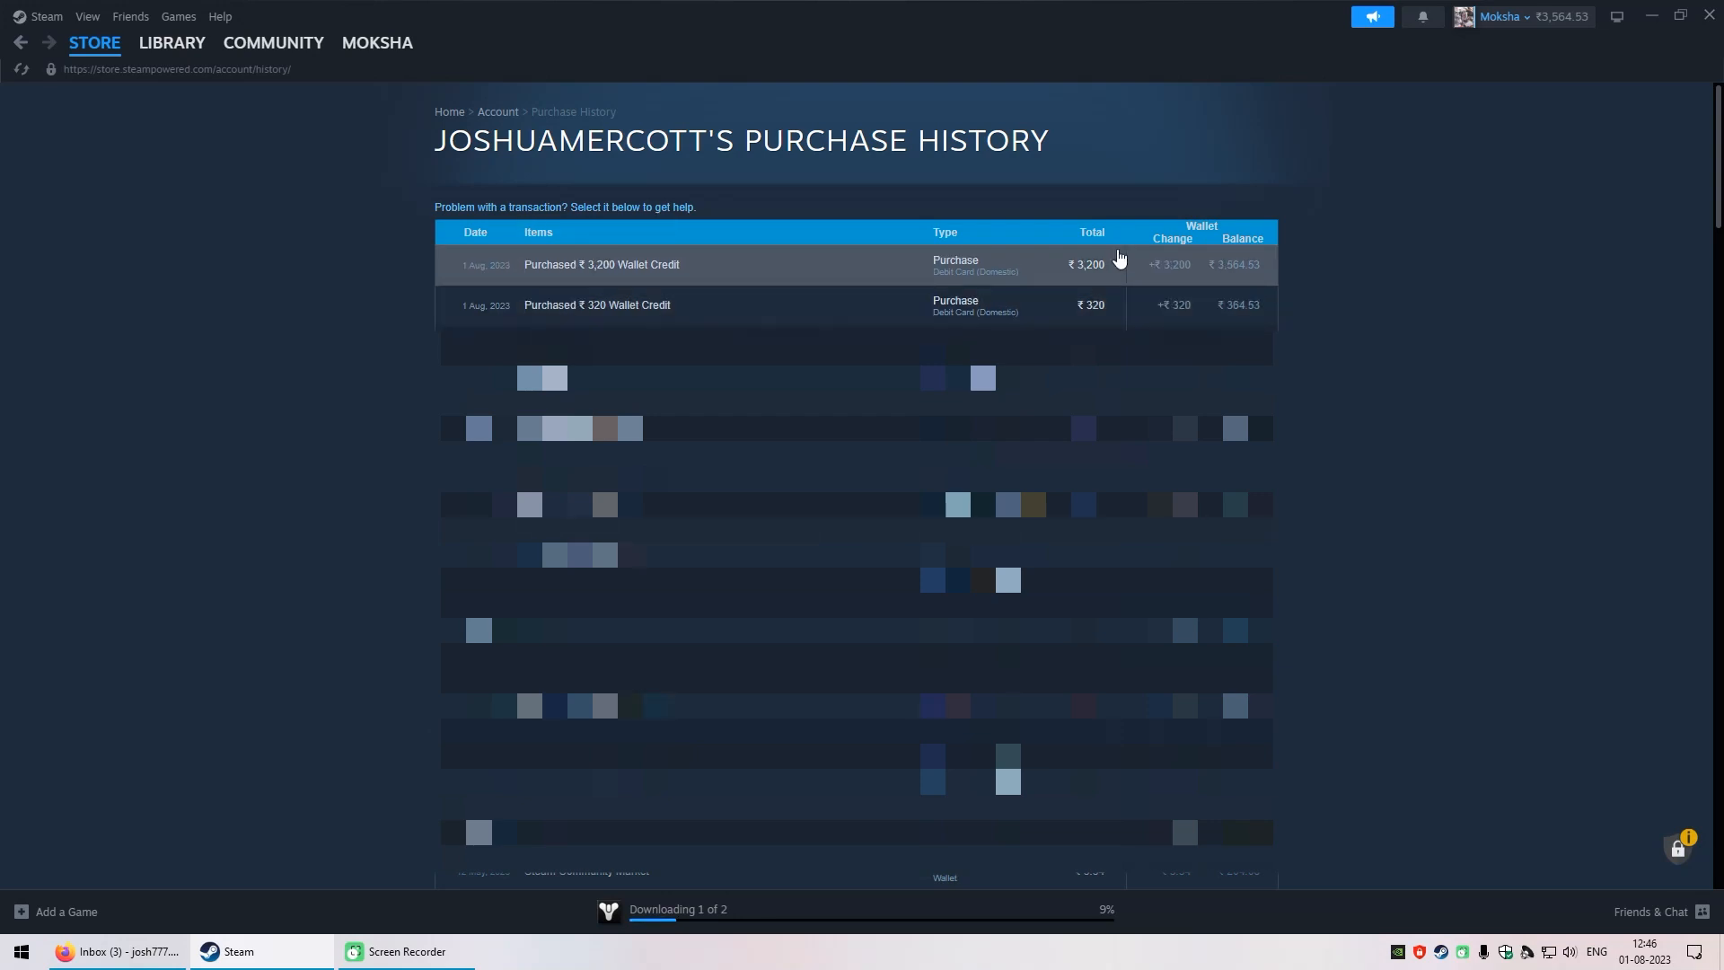
mouse_move(1097, 315)
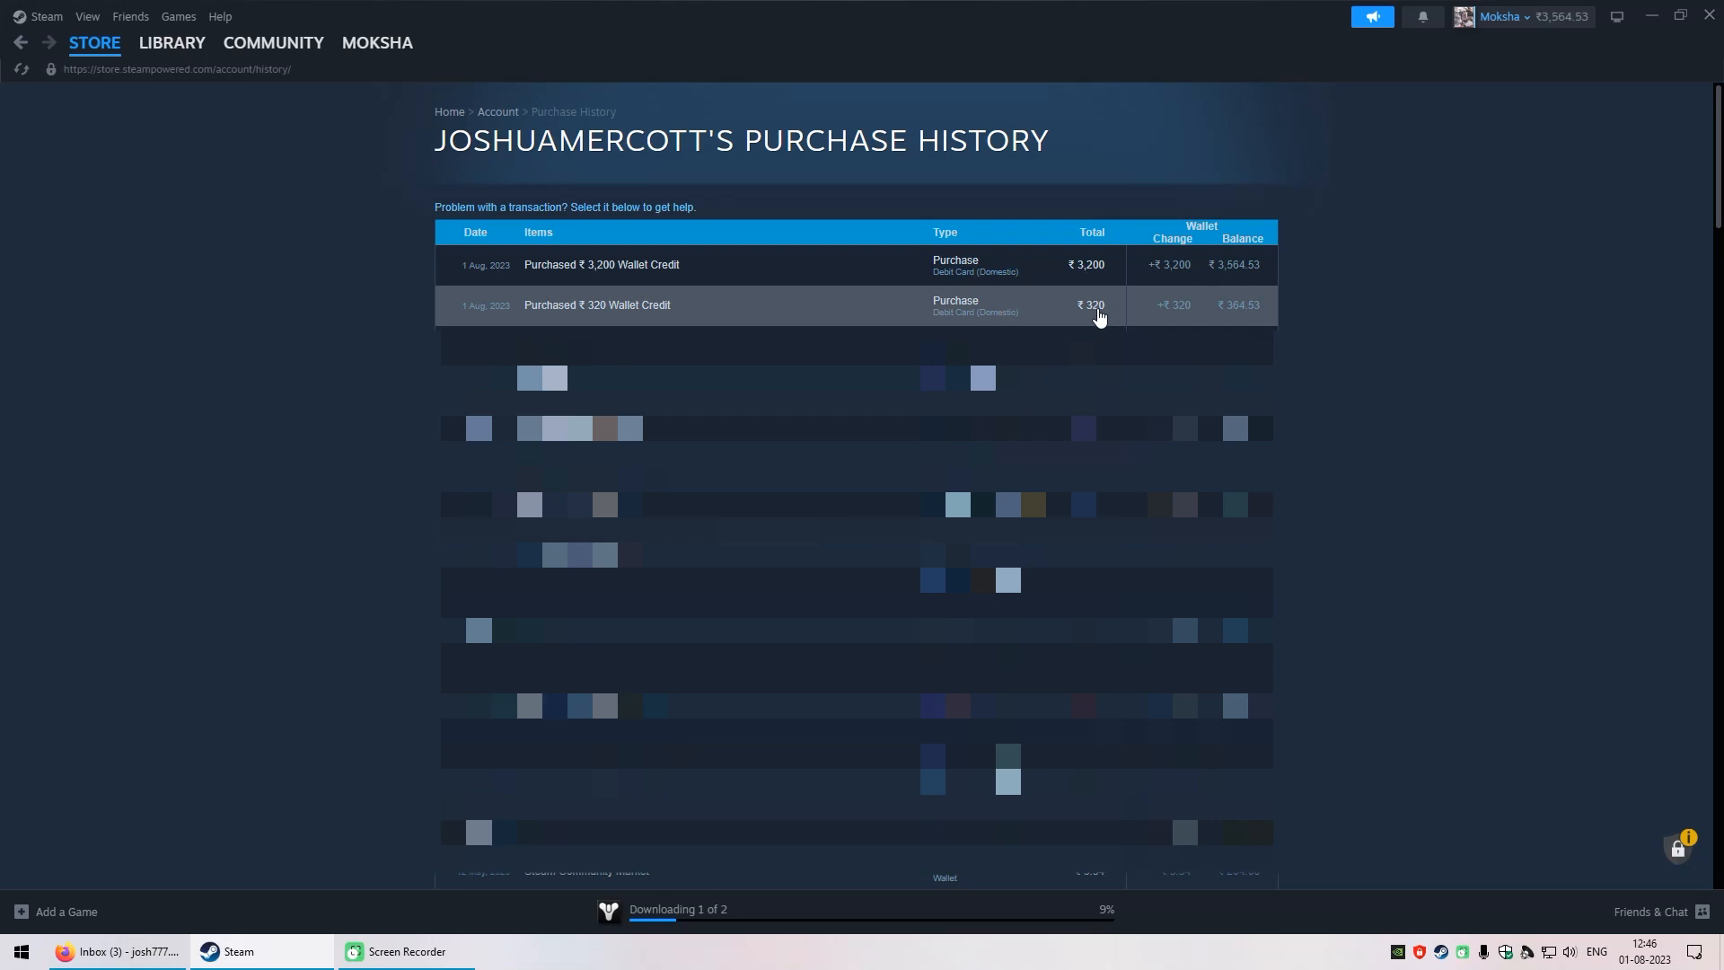
mouse_move(1067, 317)
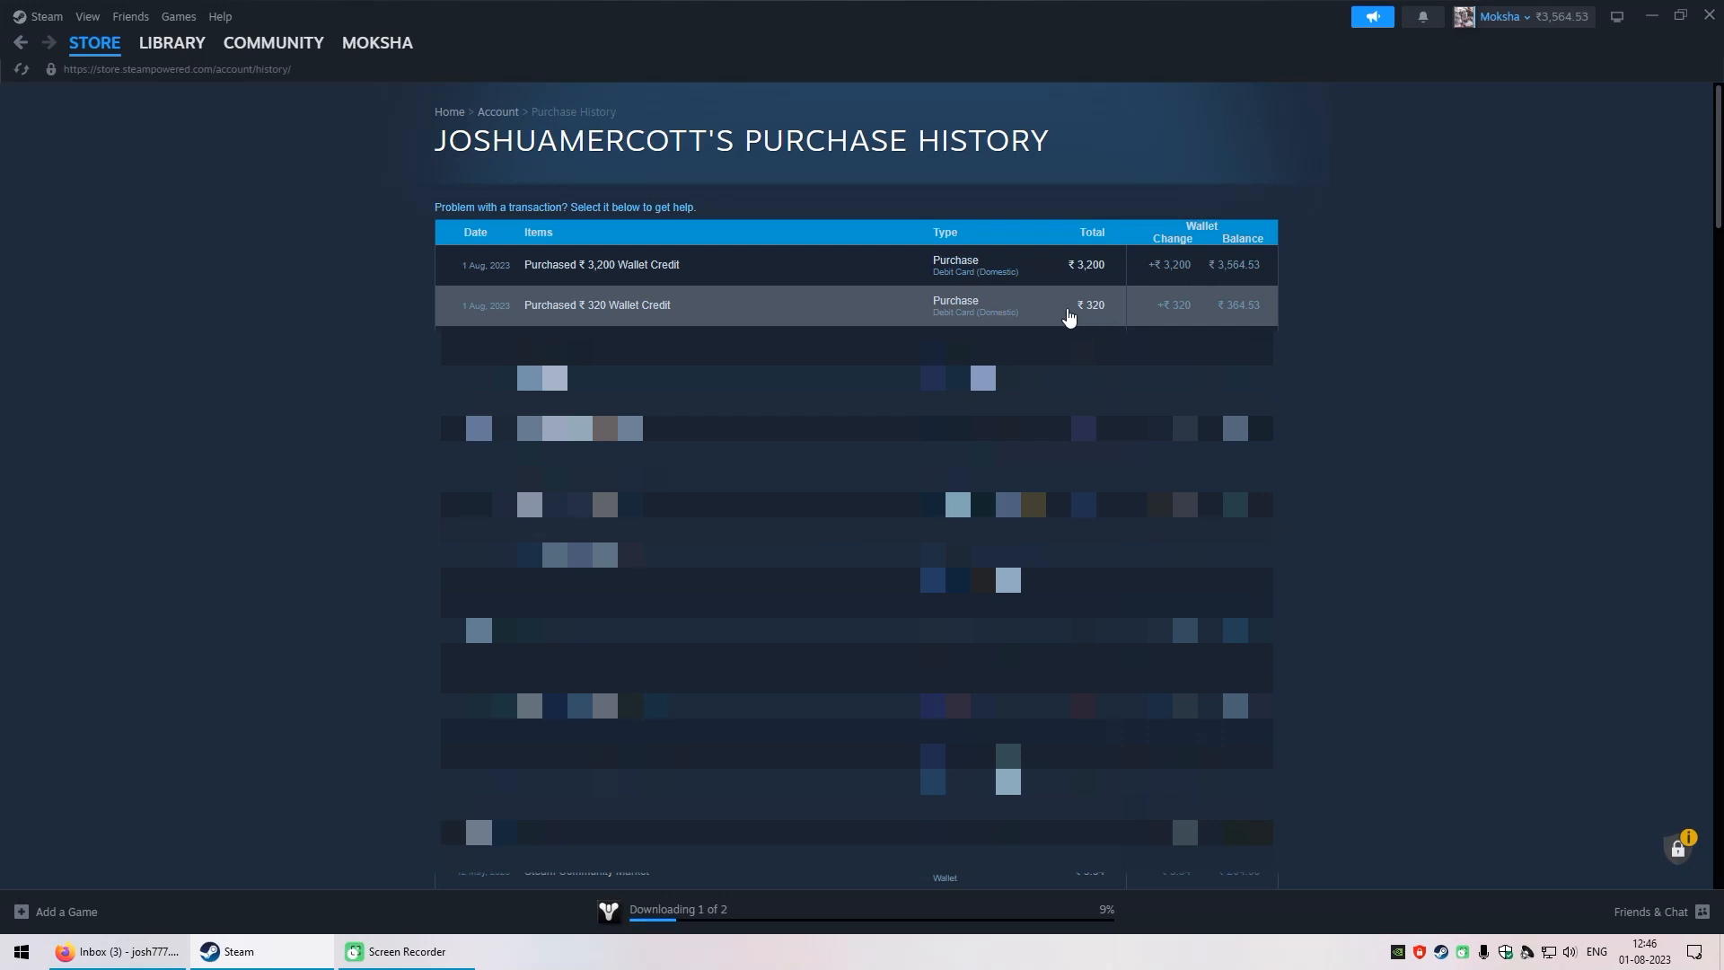
mouse_move(1058, 322)
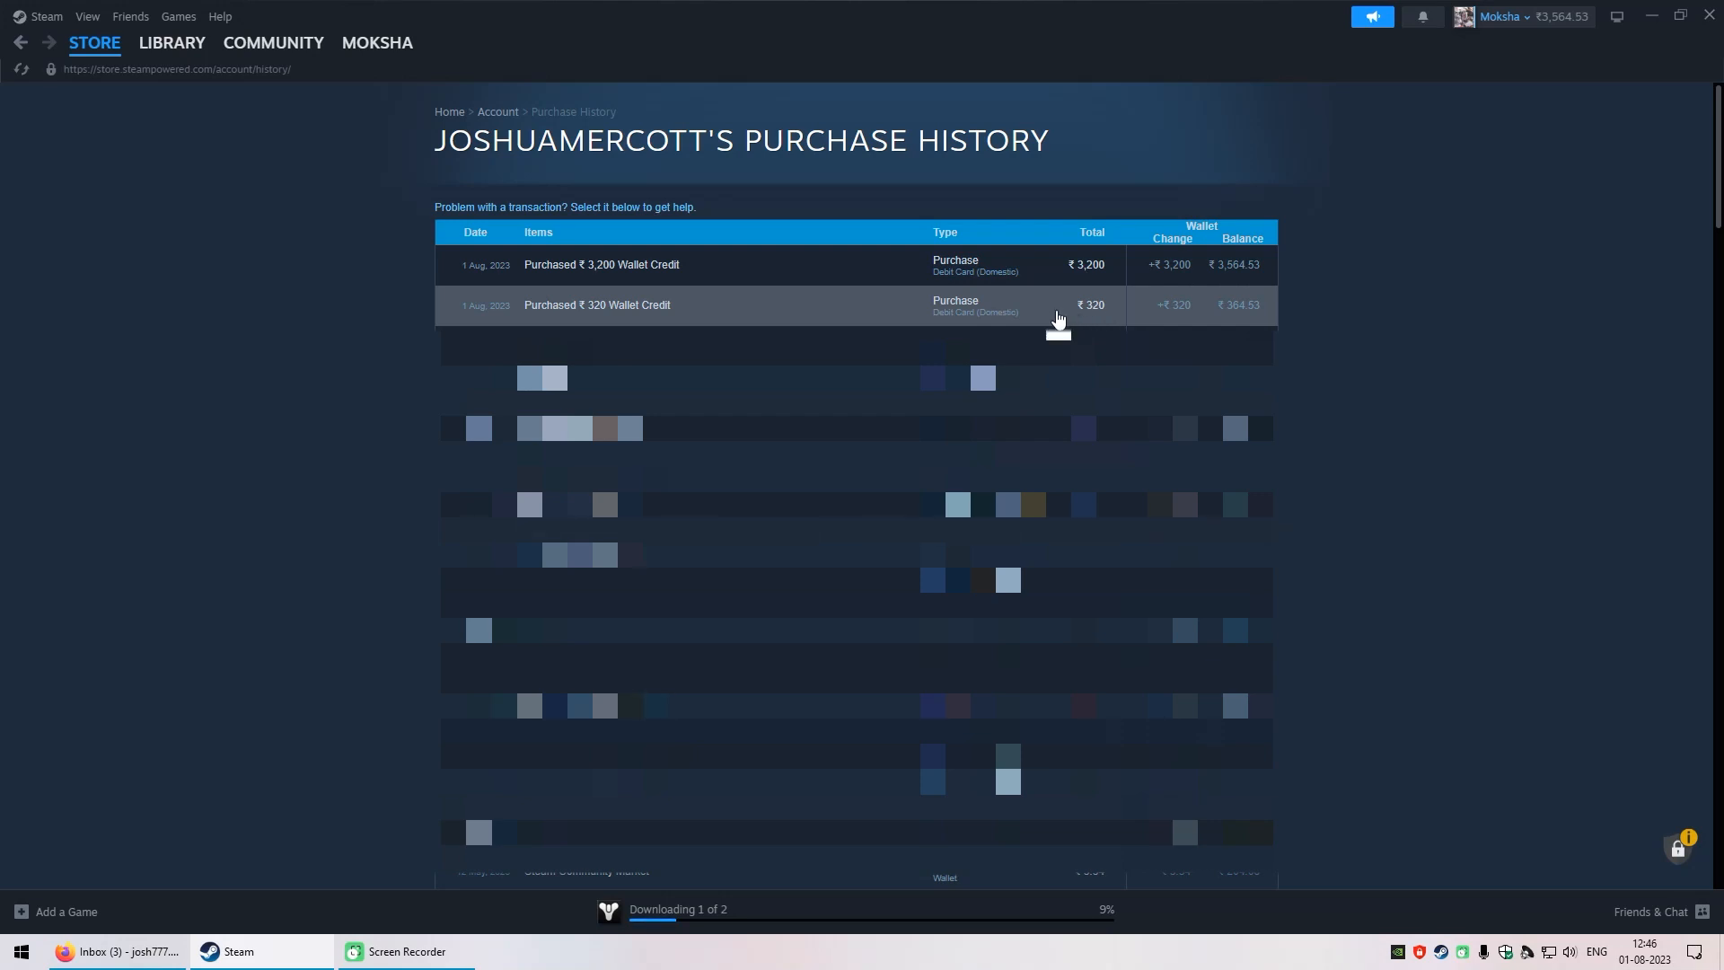
mouse_move(436, 293)
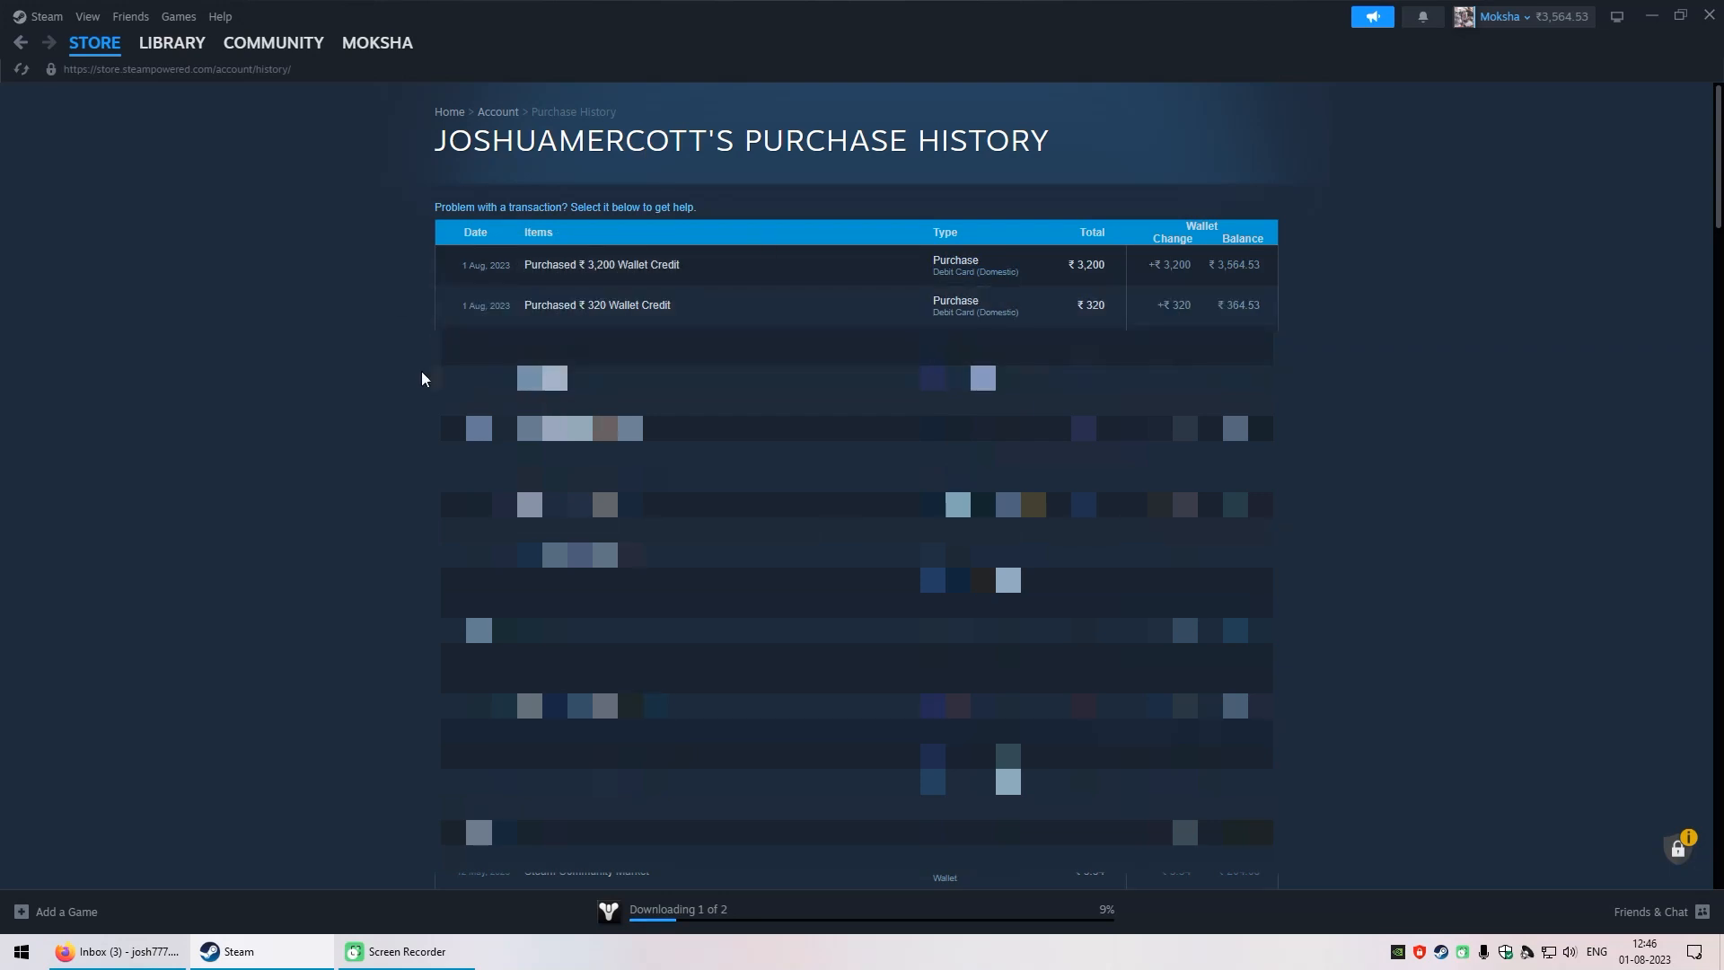
mouse_move(347, 694)
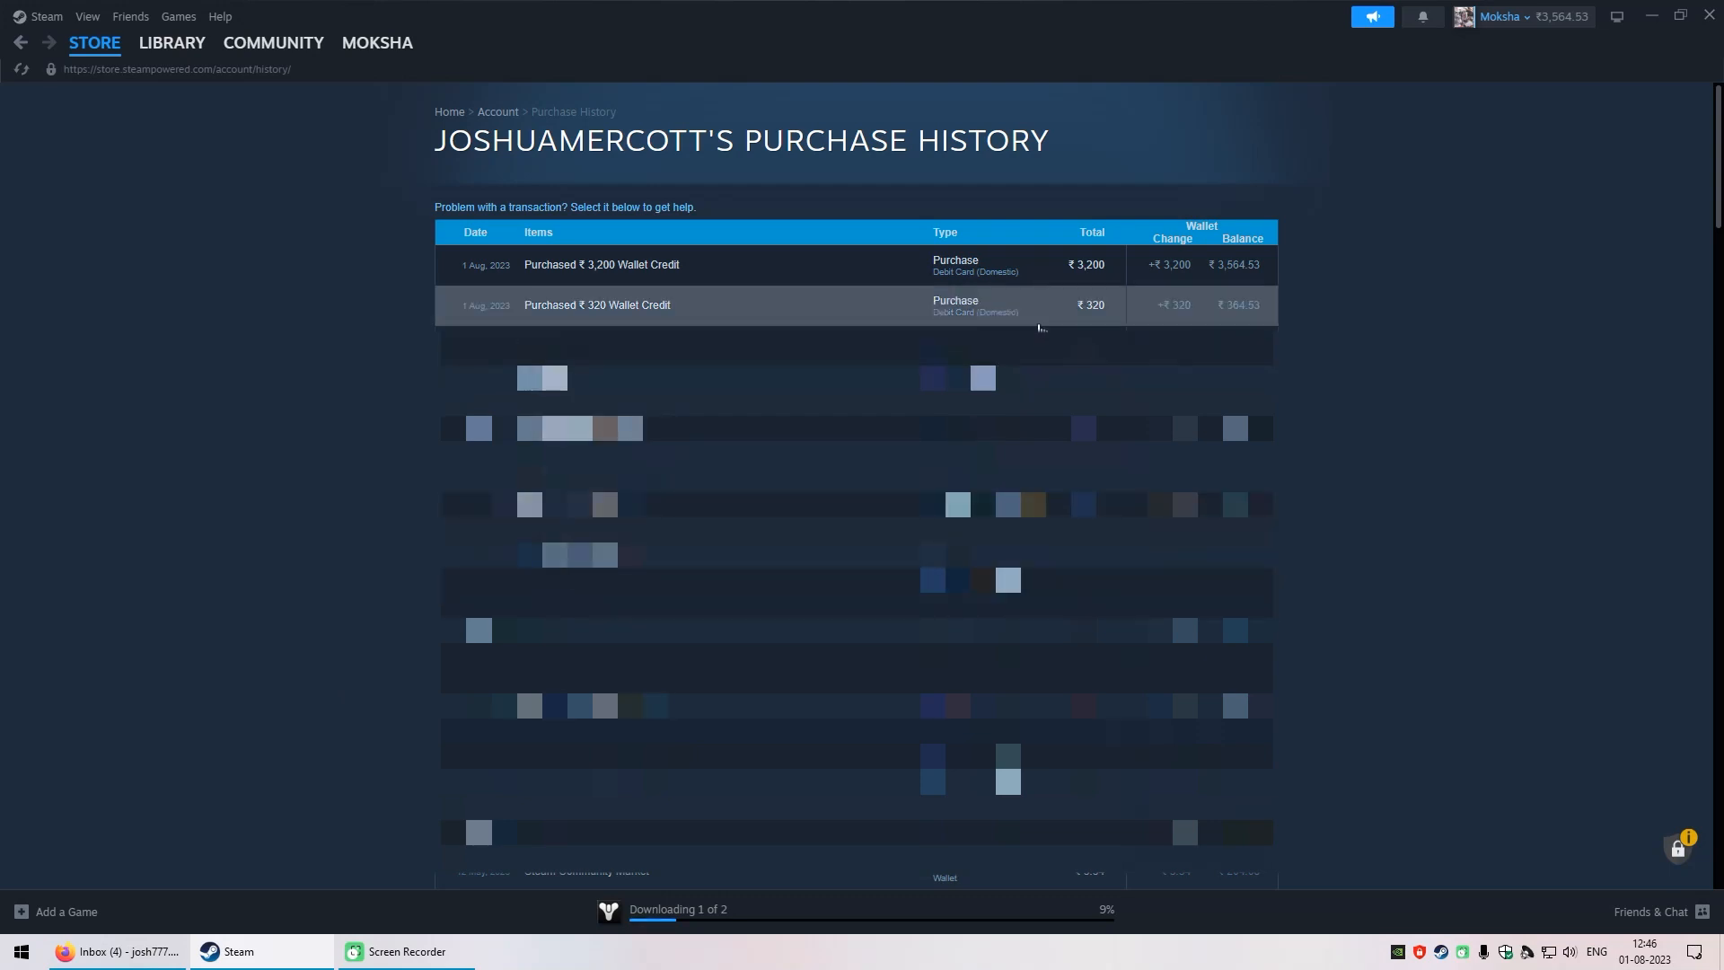
mouse_move(1050, 308)
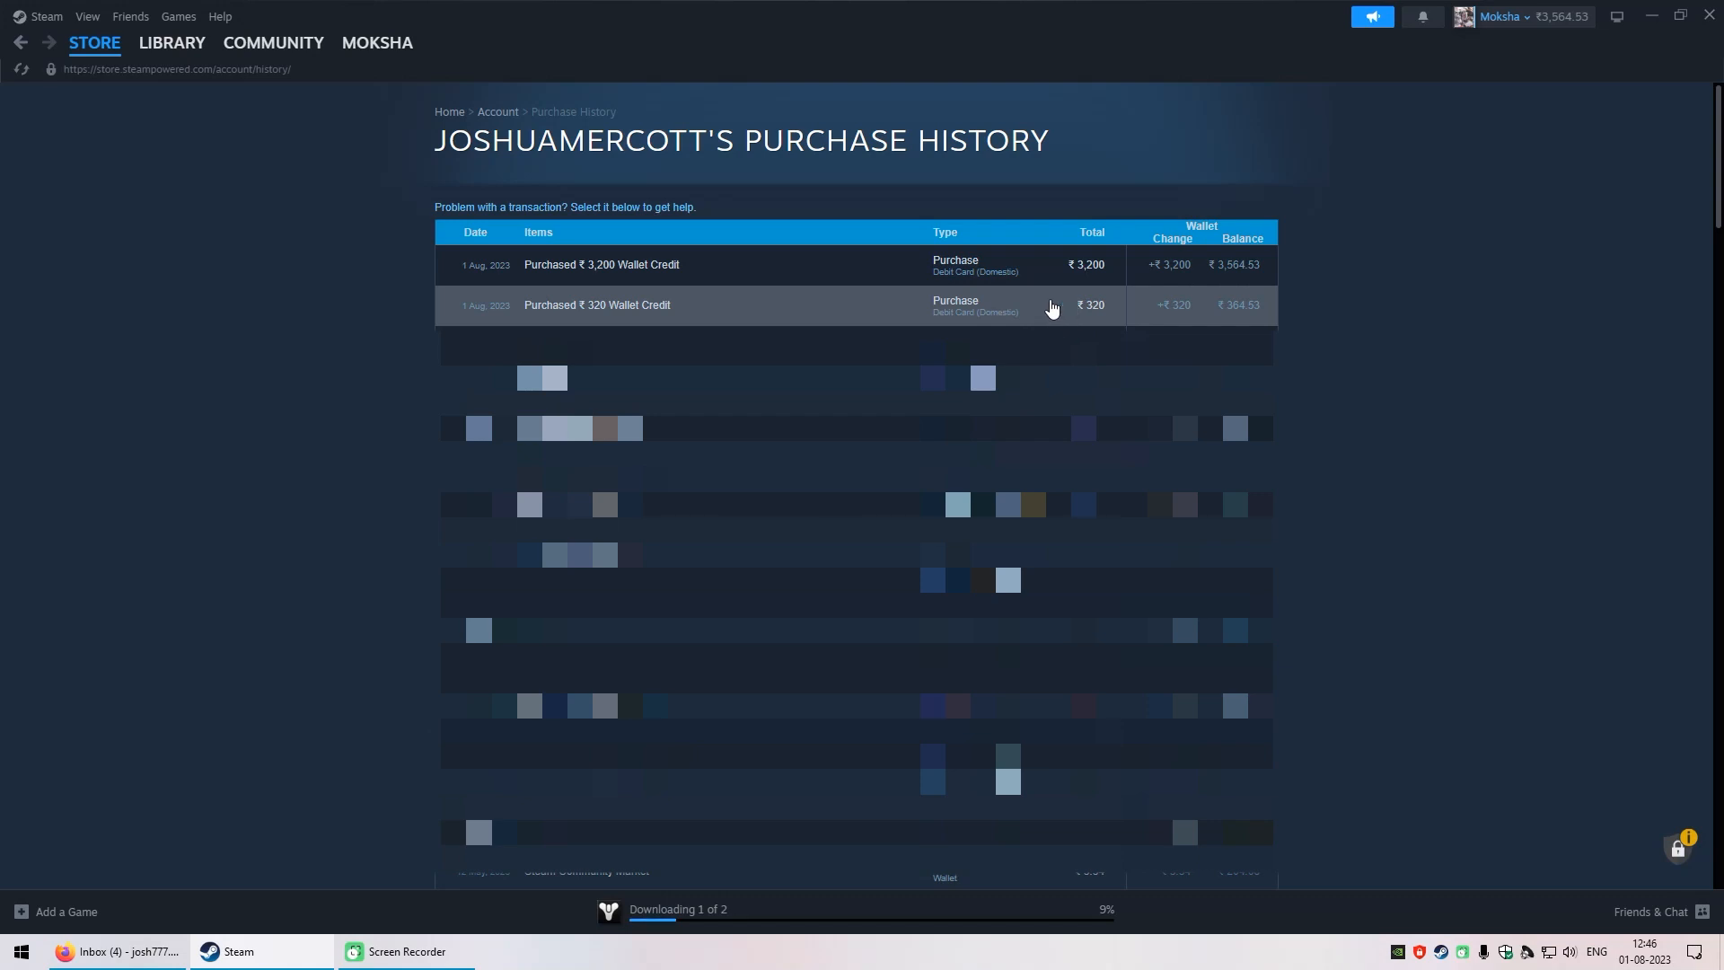
mouse_move(1363, 290)
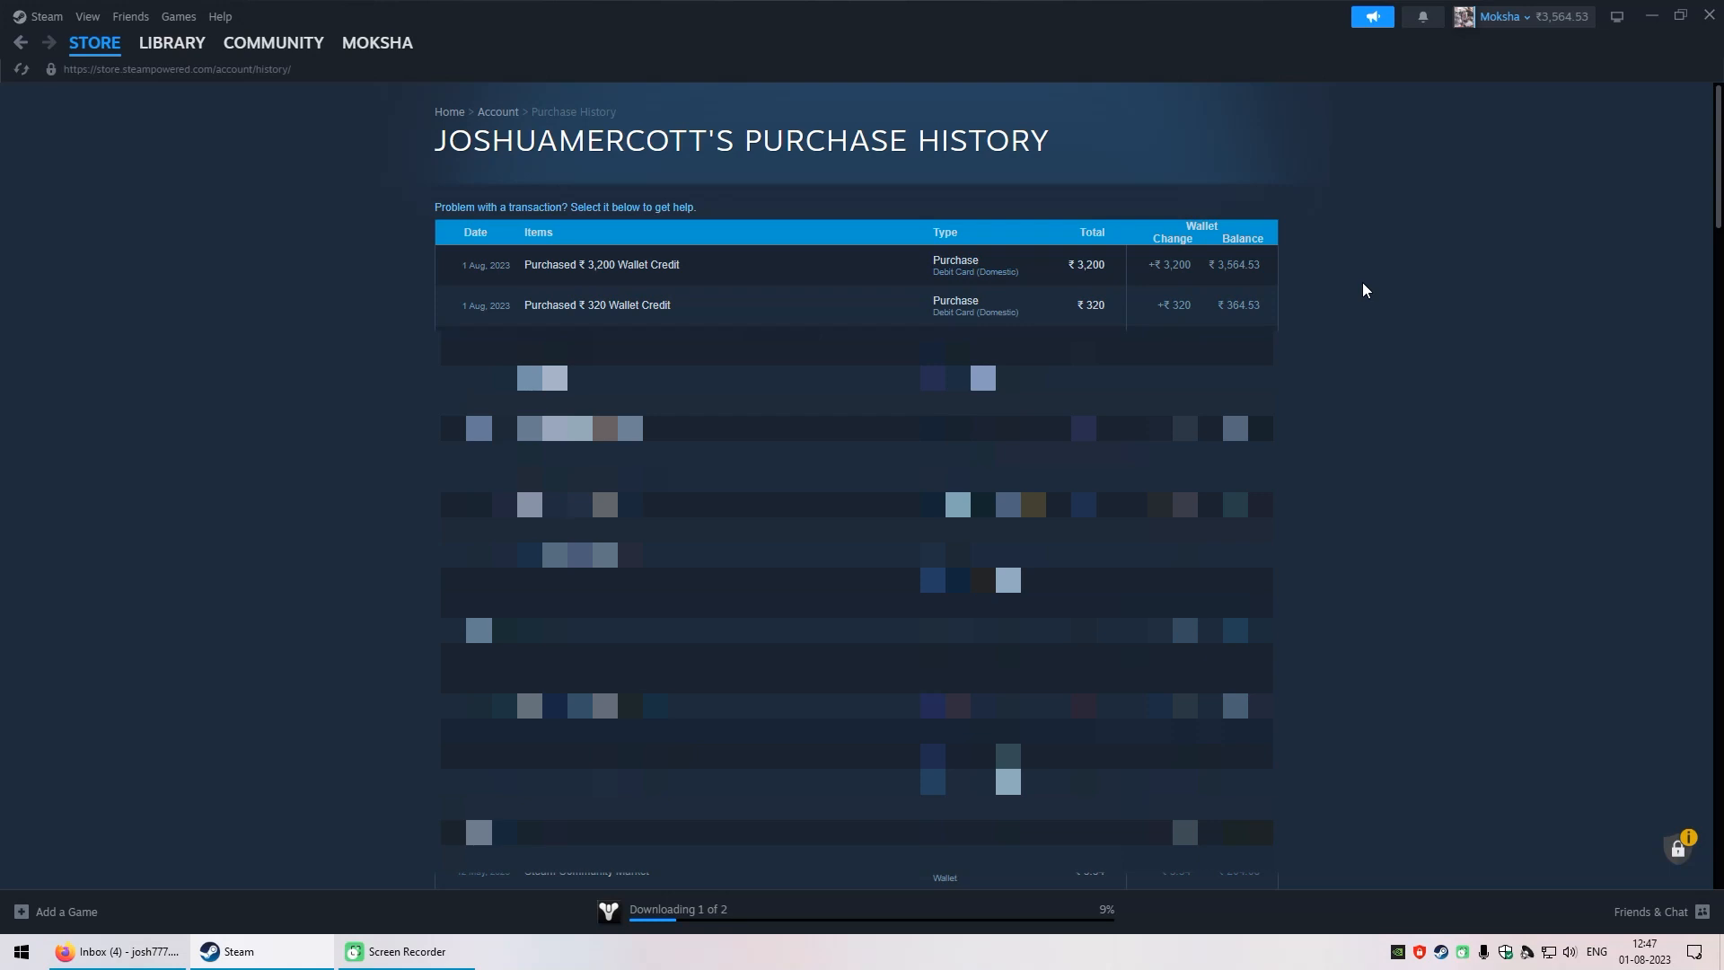
mouse_move(1235, 264)
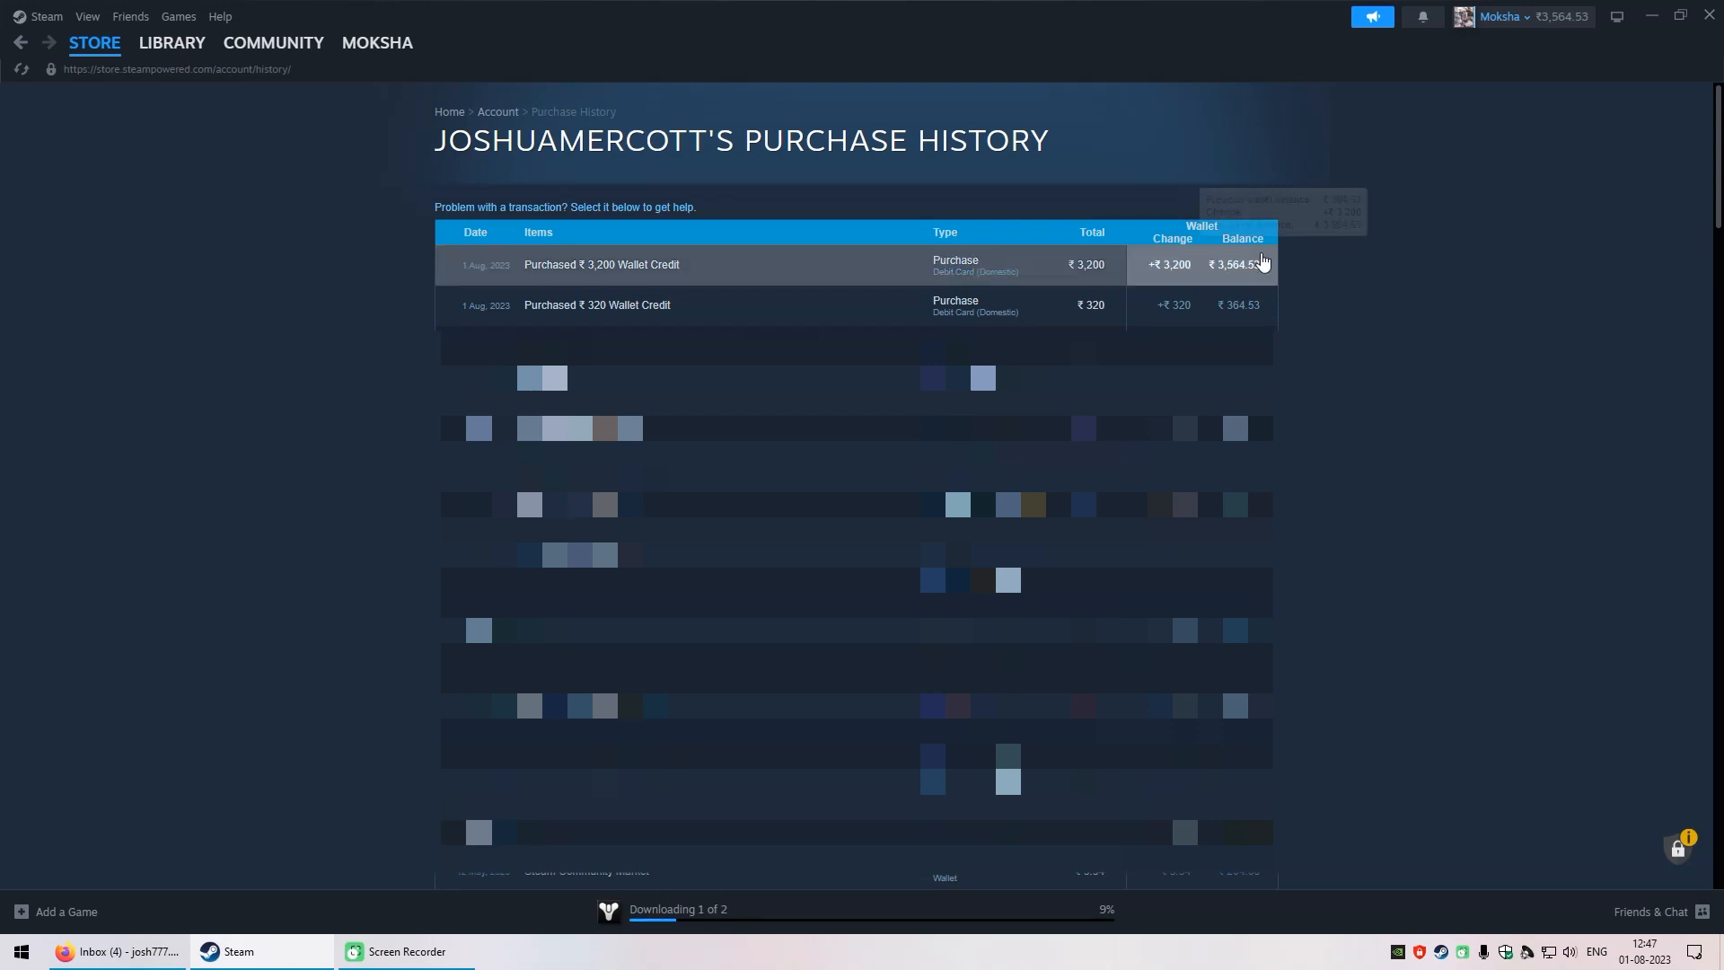
Switch to the Library and open Destiny 2, downloading at 9.27 of 92.7 GB.
left_click(172, 43)
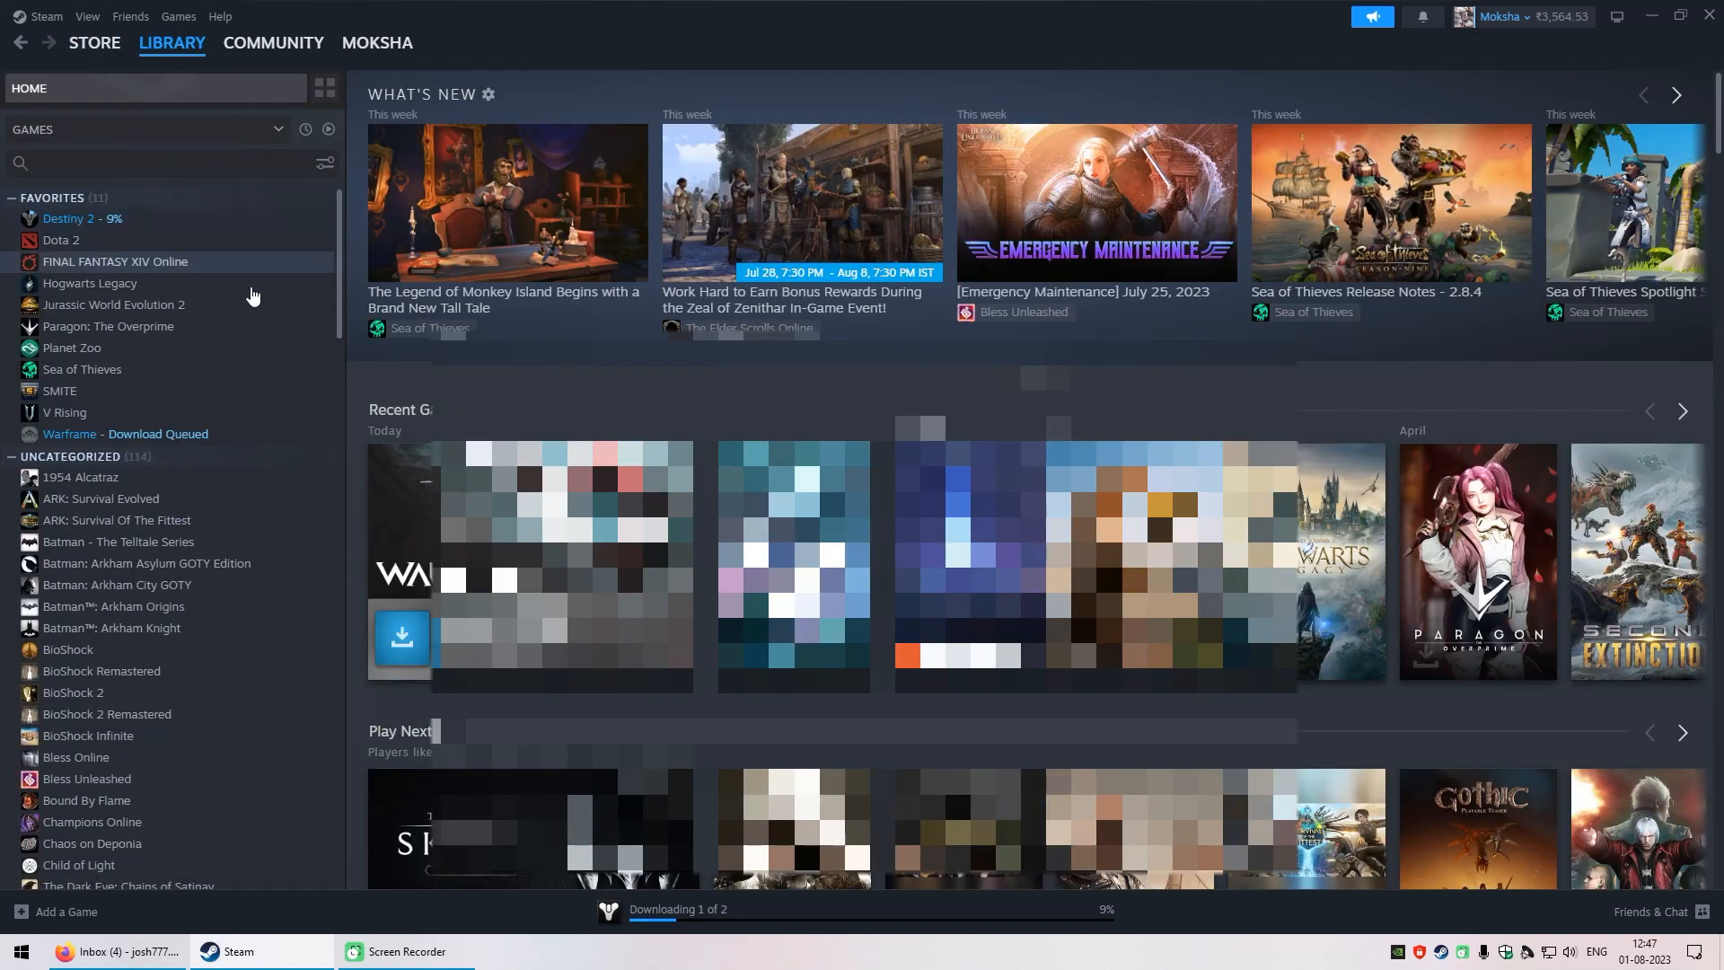
left_click(124, 433)
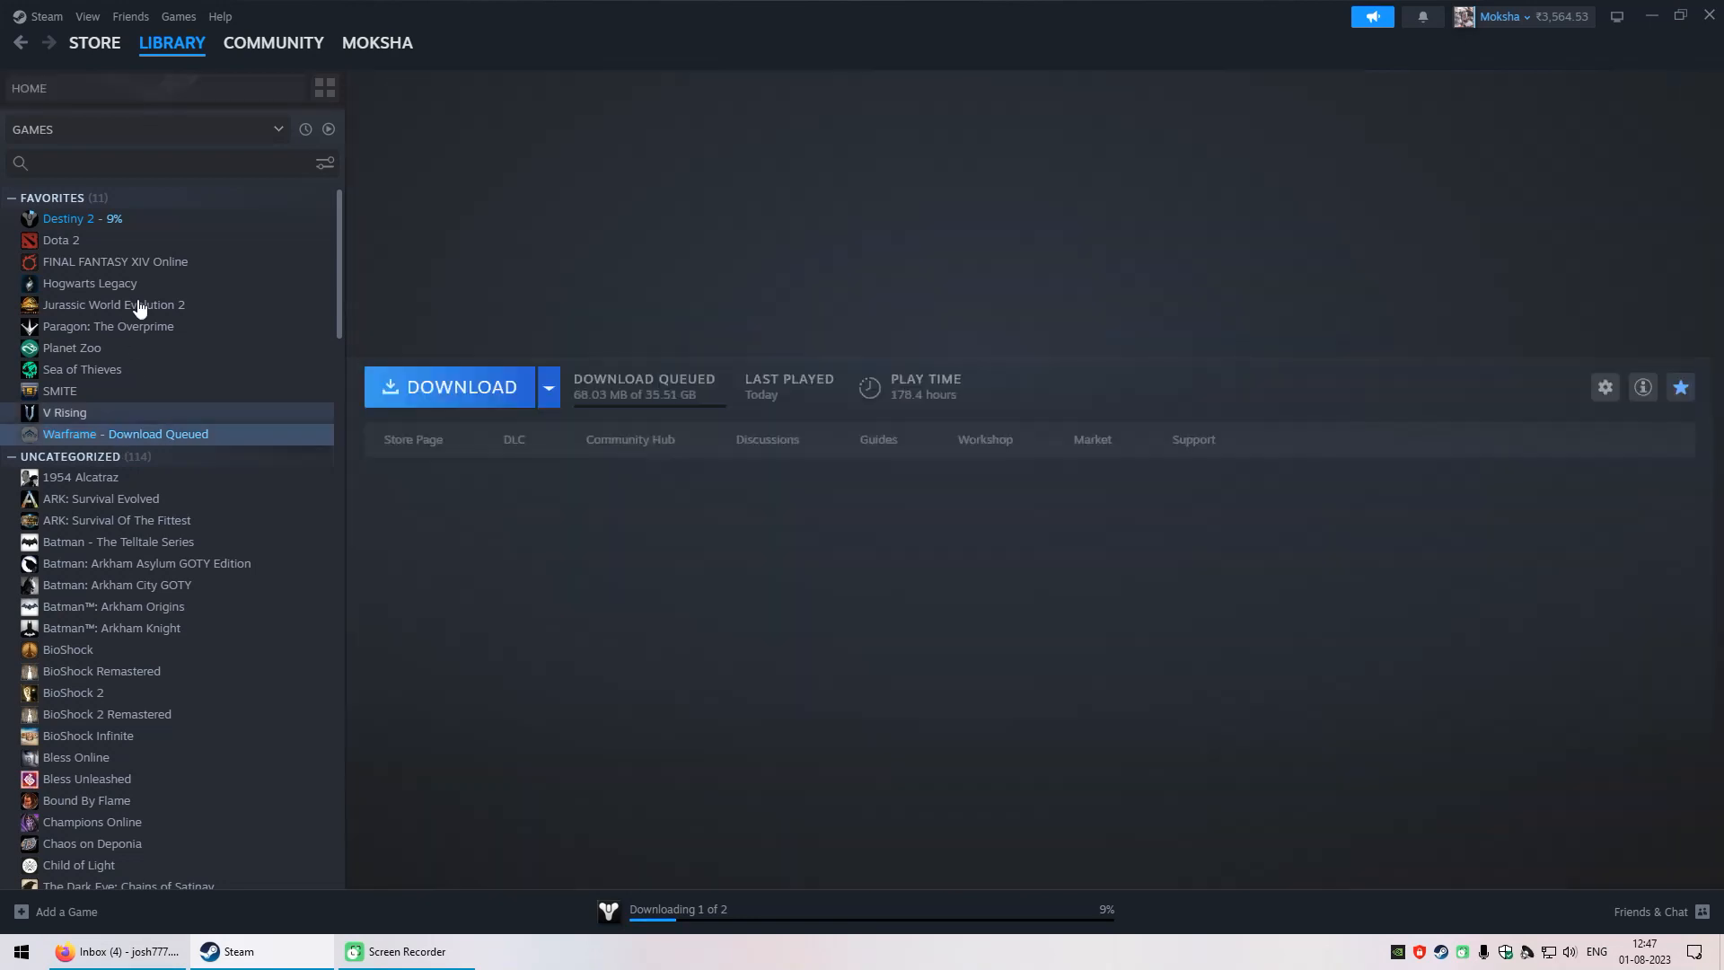
left_click(81, 218)
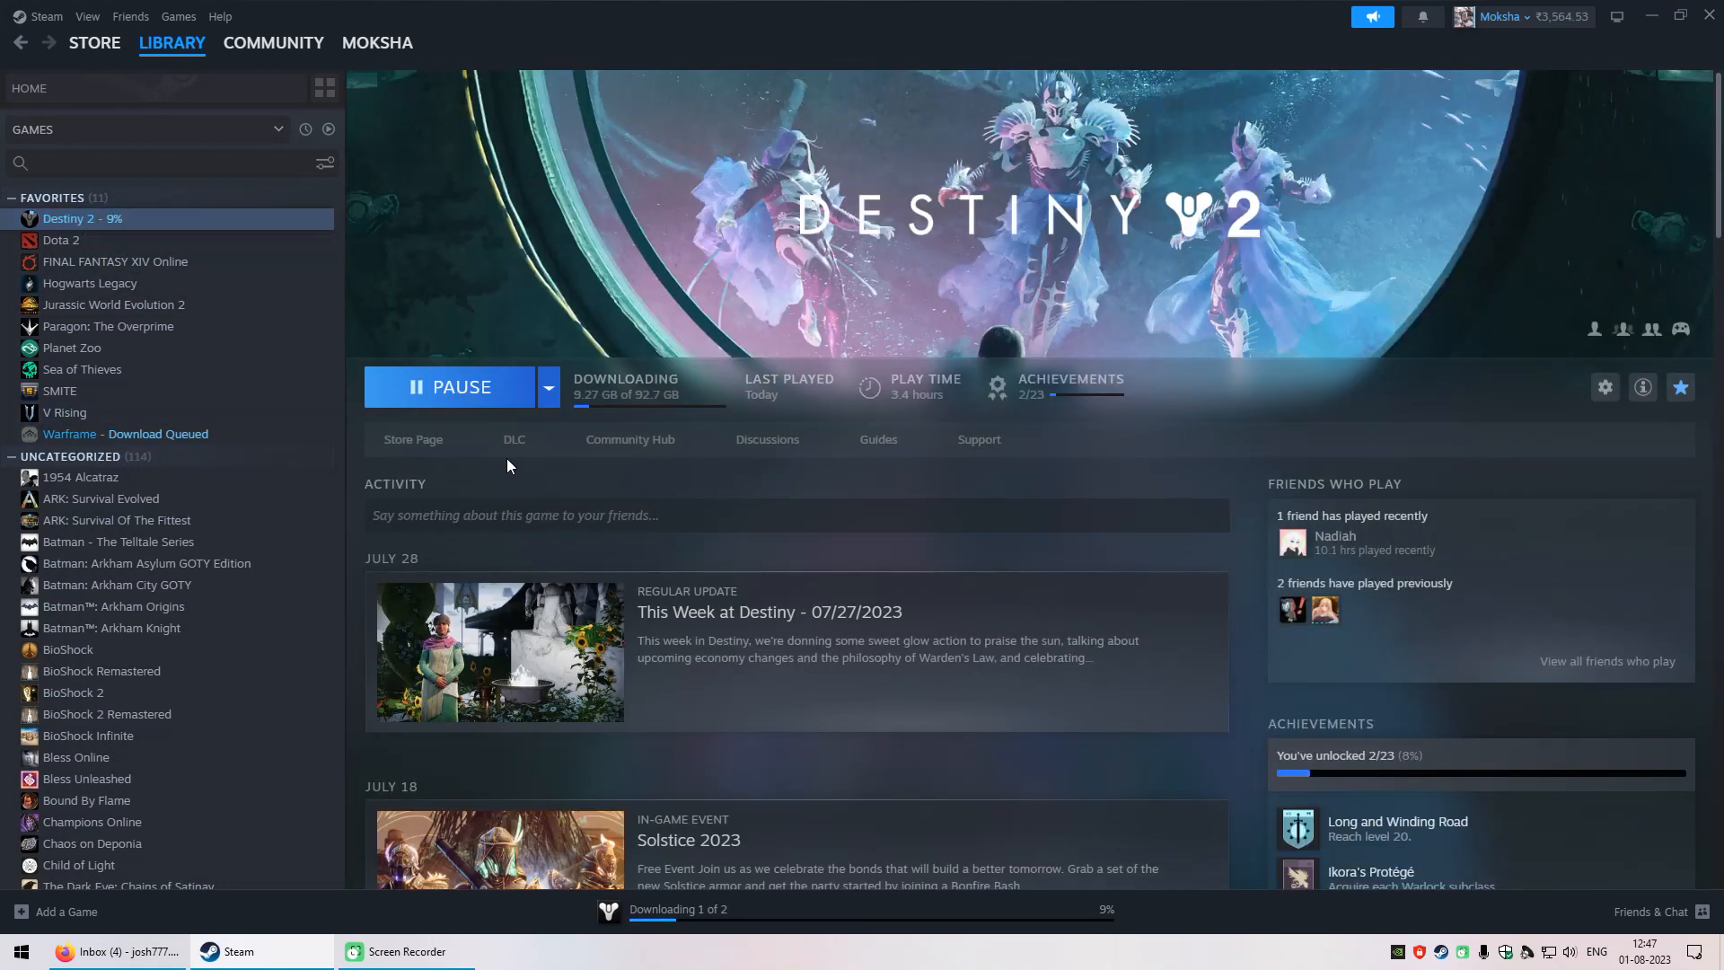
mouse_move(698, 352)
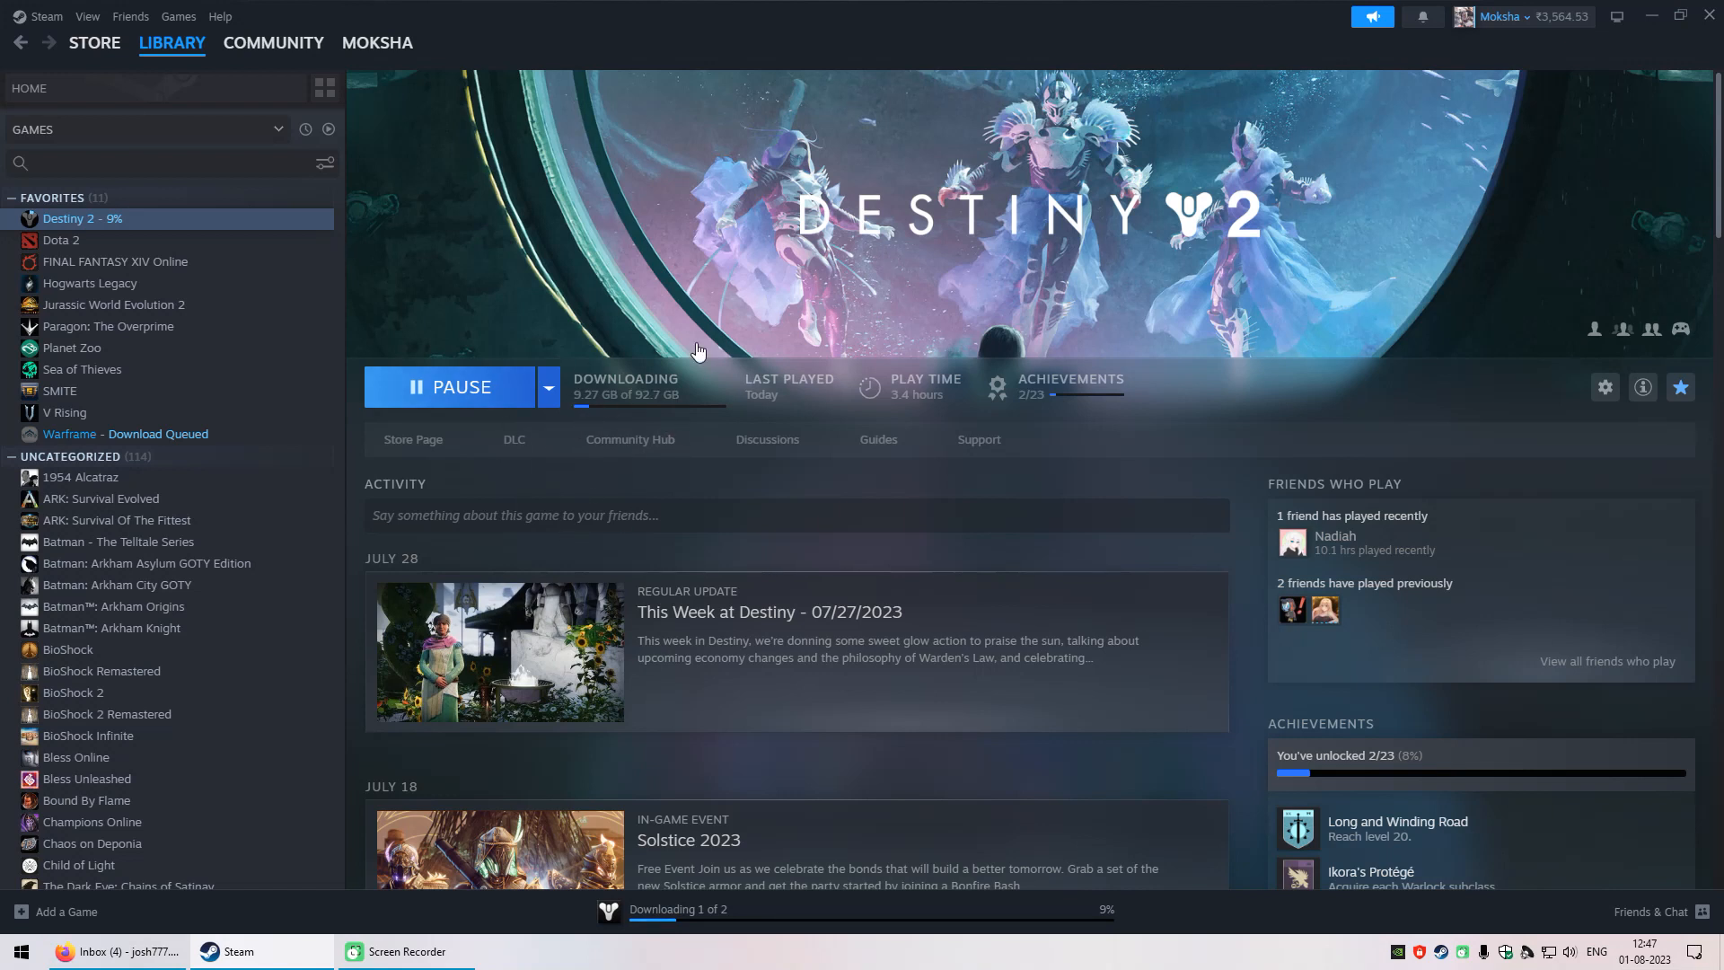
mouse_move(710, 353)
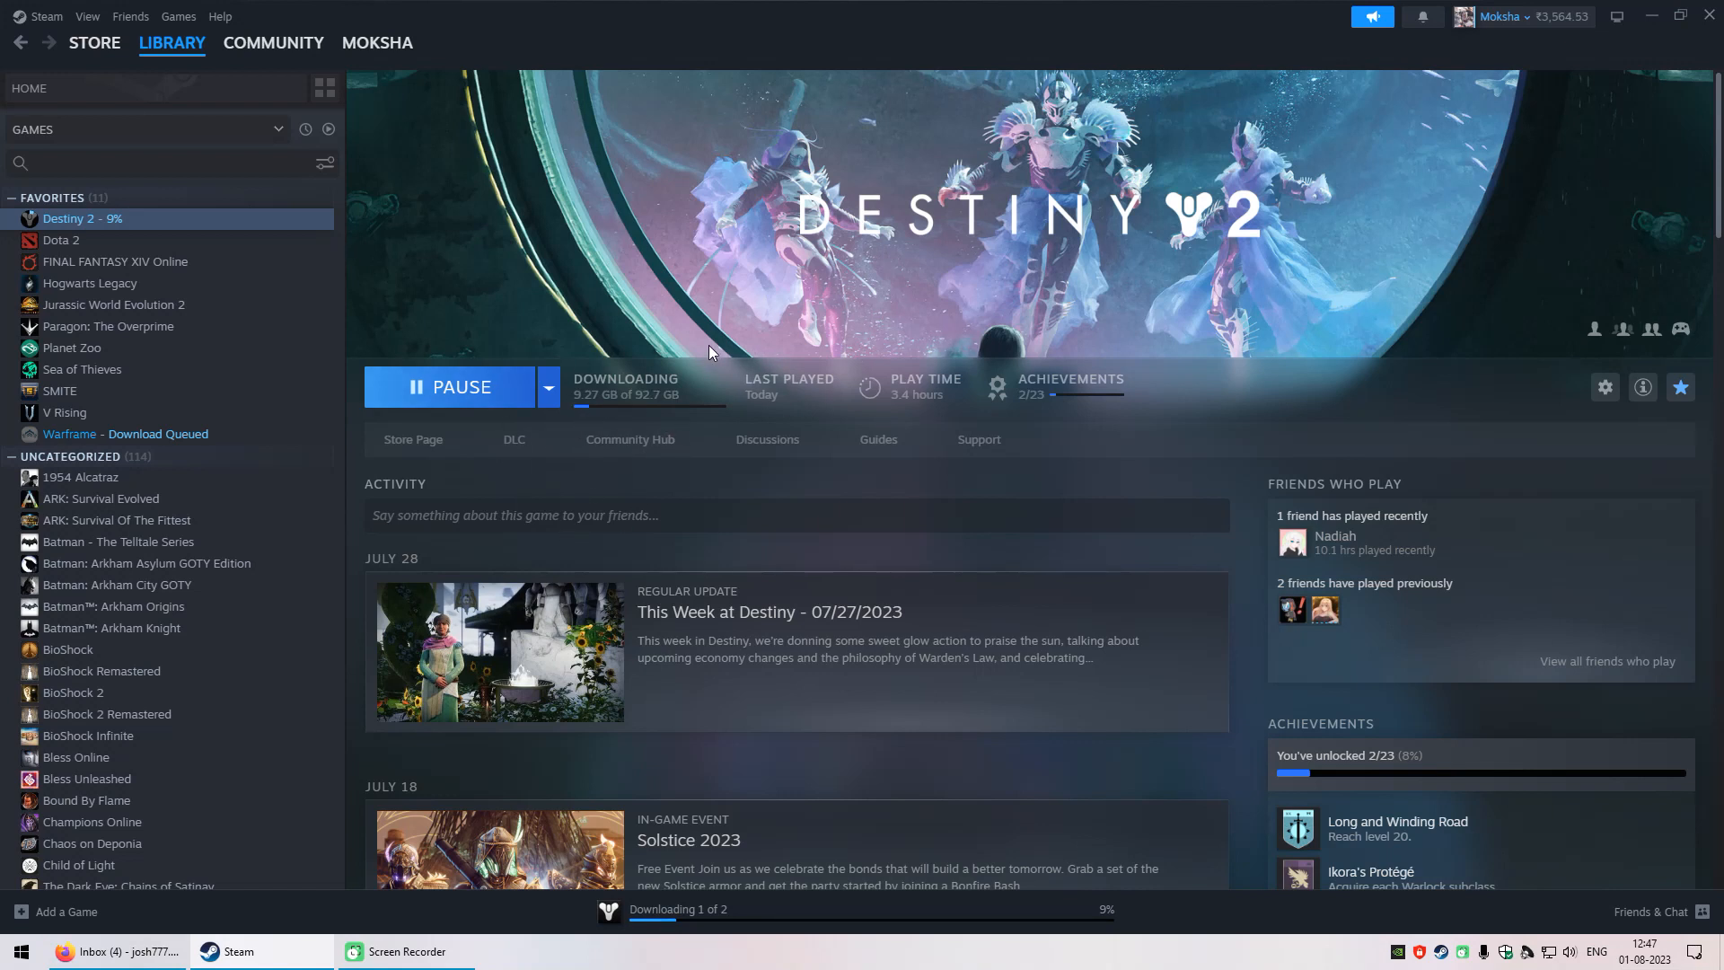
mouse_move(682, 348)
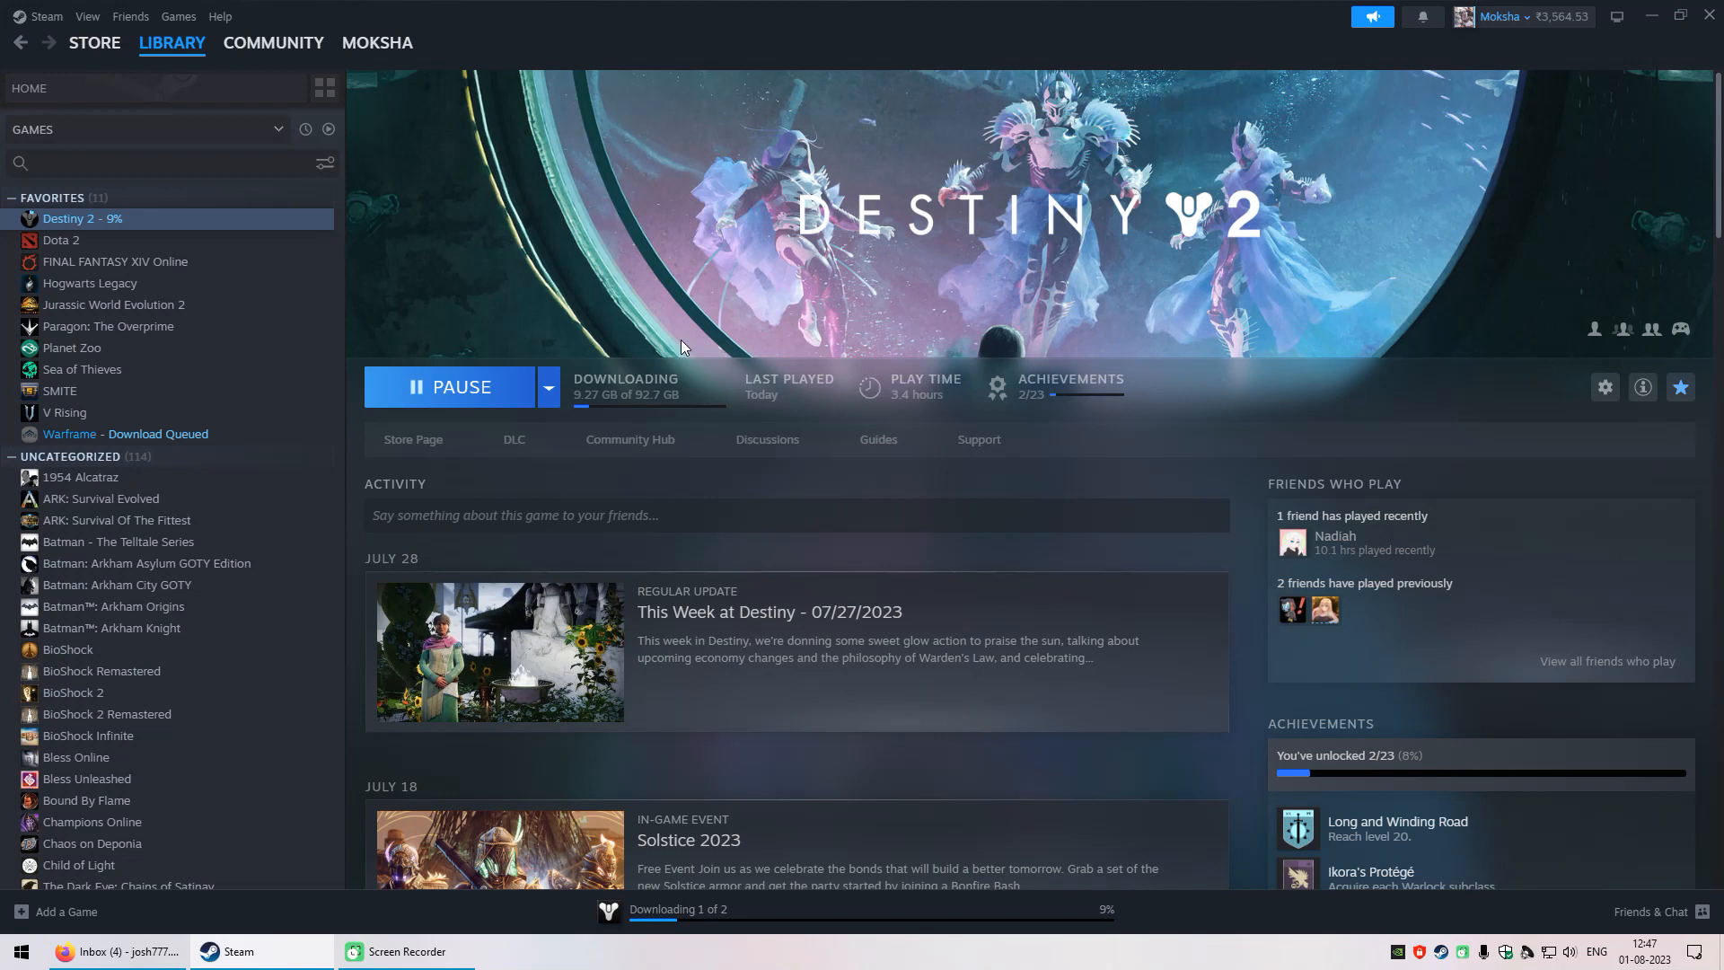
mouse_move(447, 467)
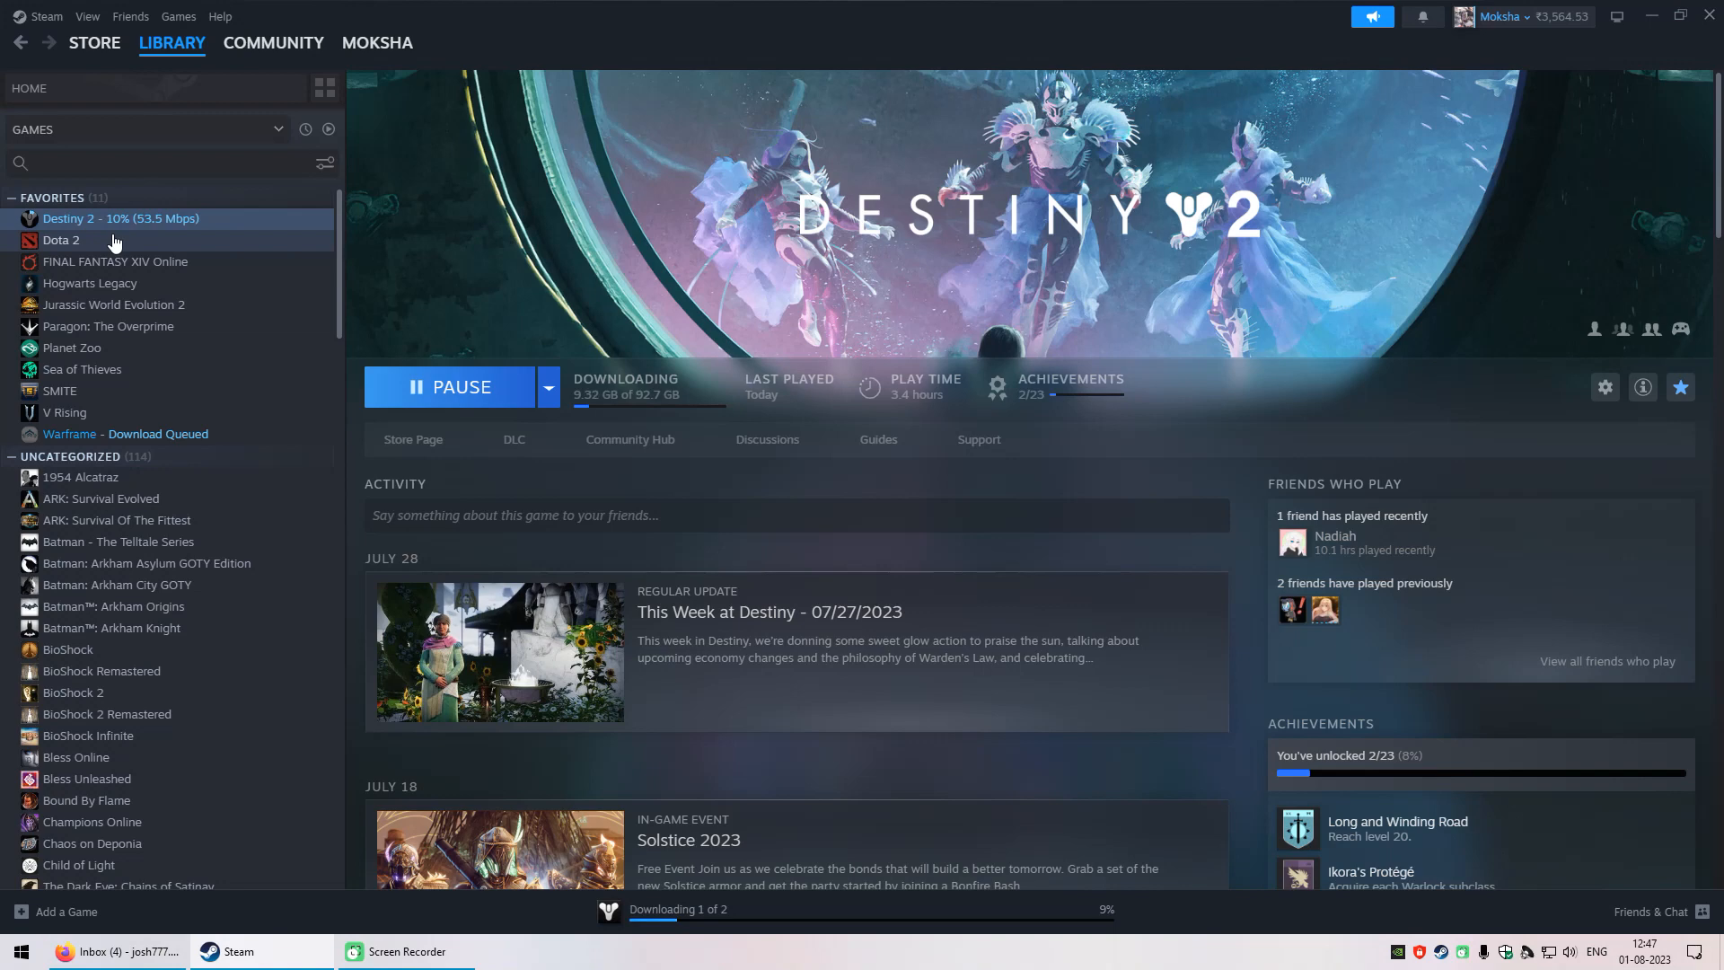
left_click(62, 240)
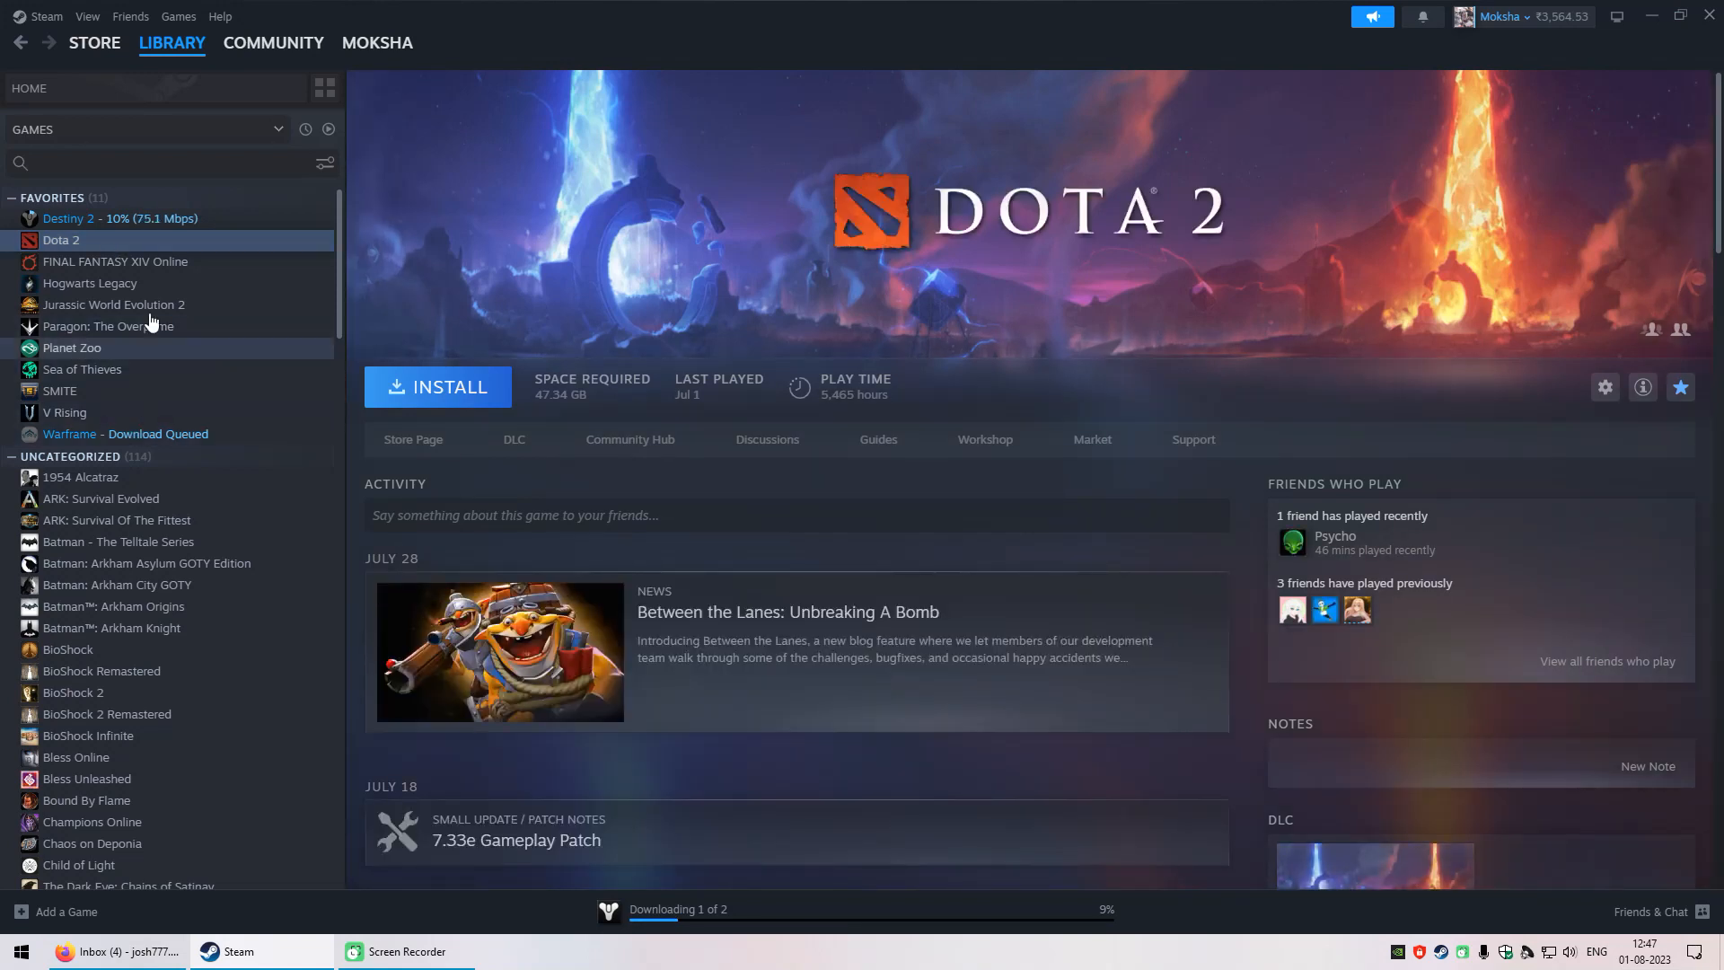
left_click(107, 218)
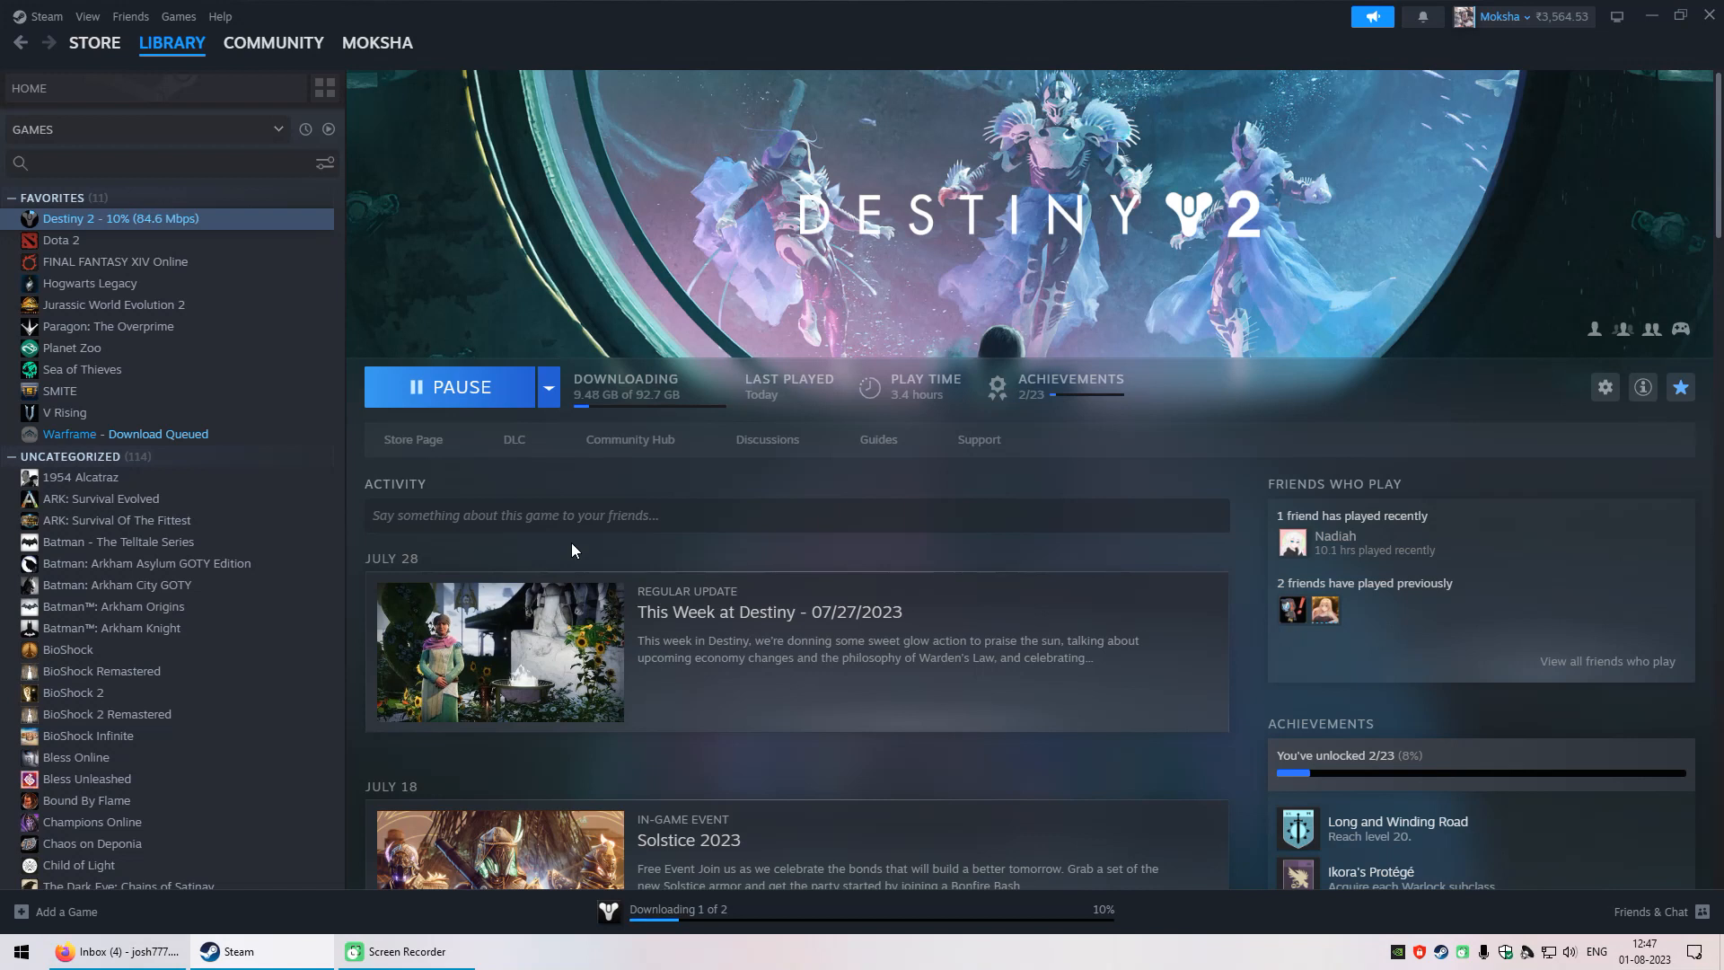
mouse_move(574, 531)
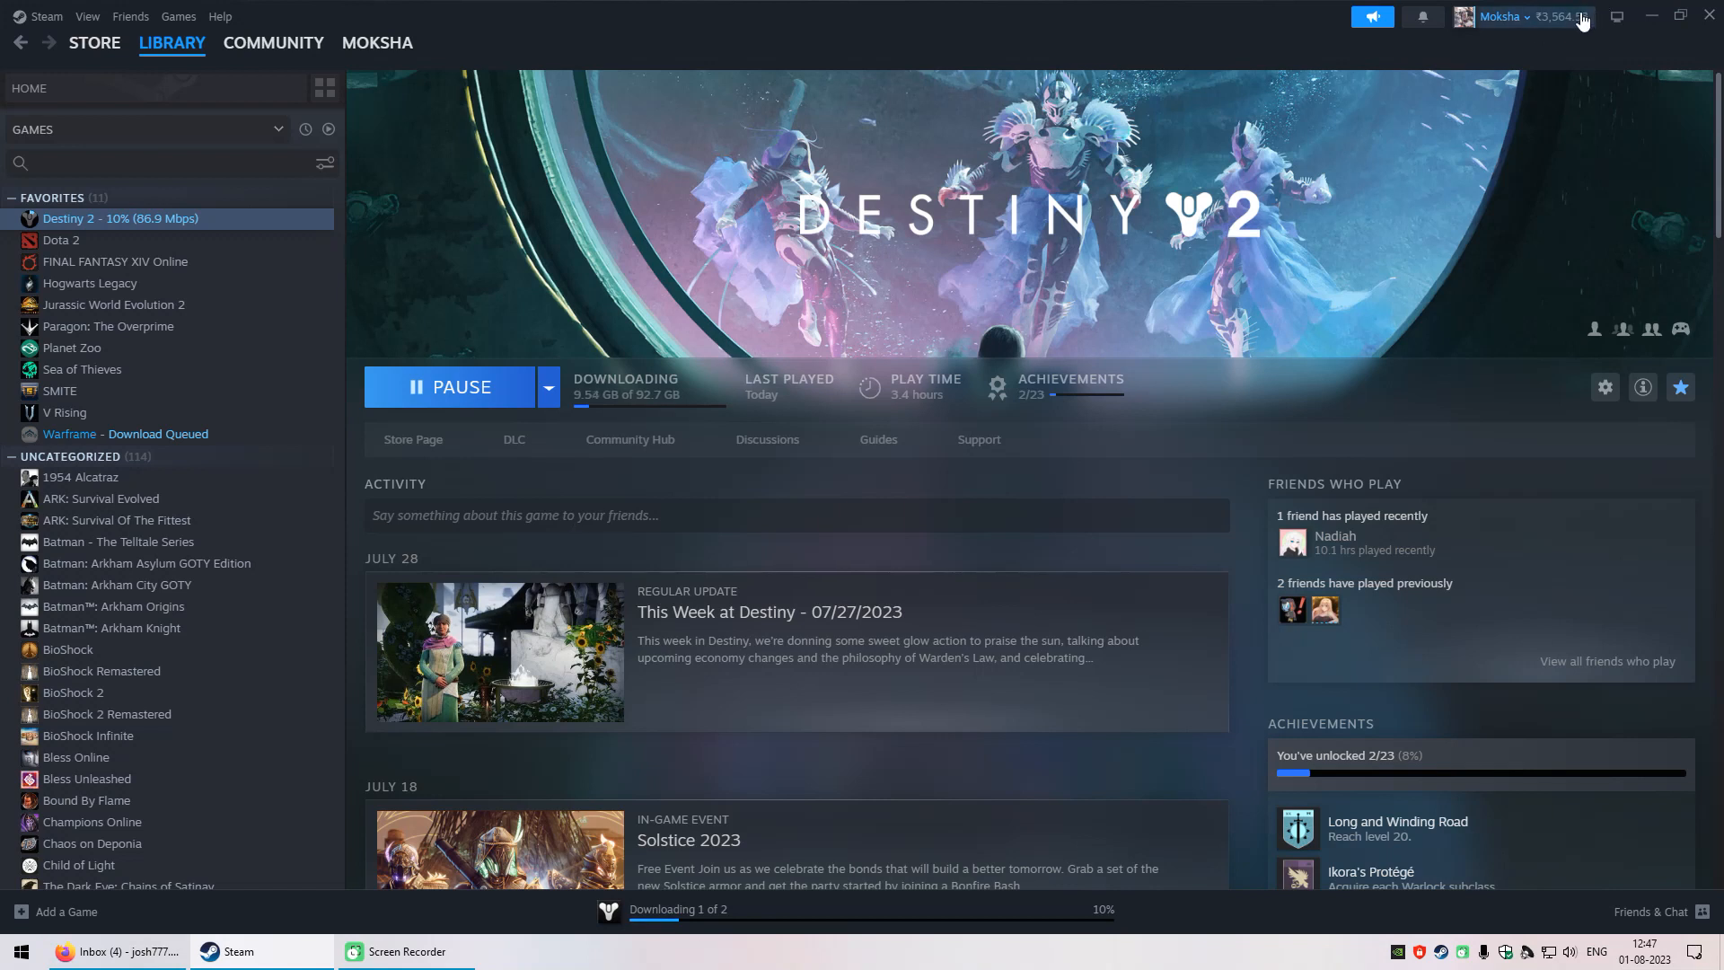
mouse_move(1523, 15)
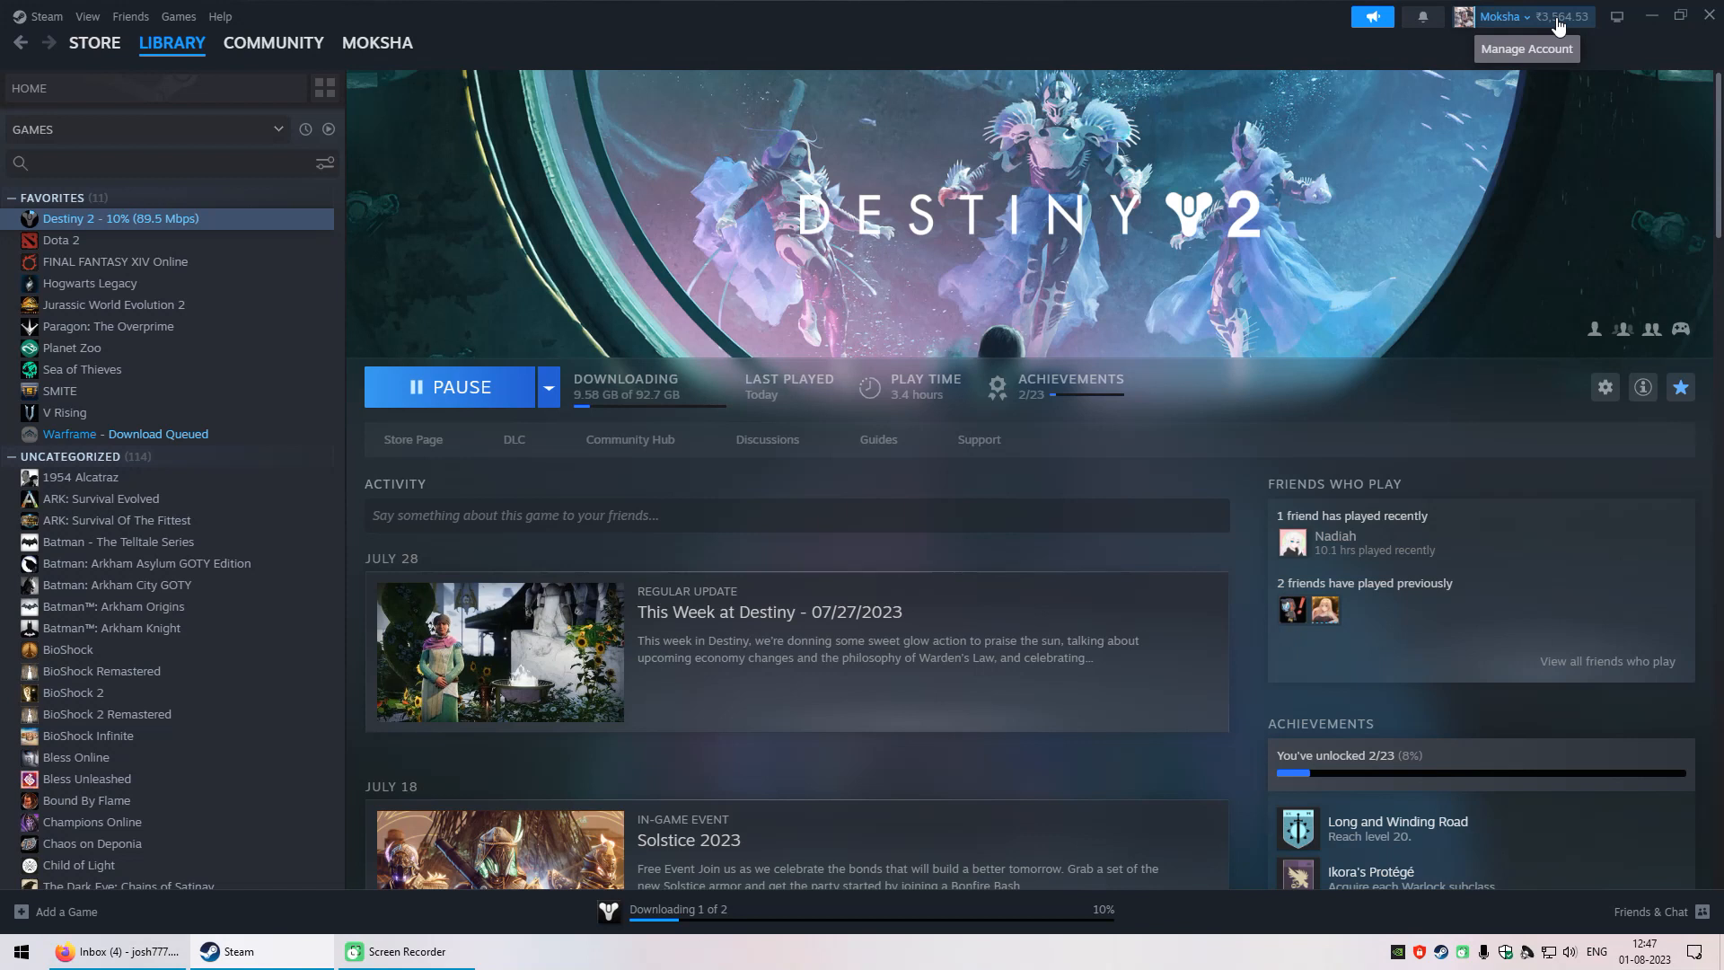
mouse_move(1137, 60)
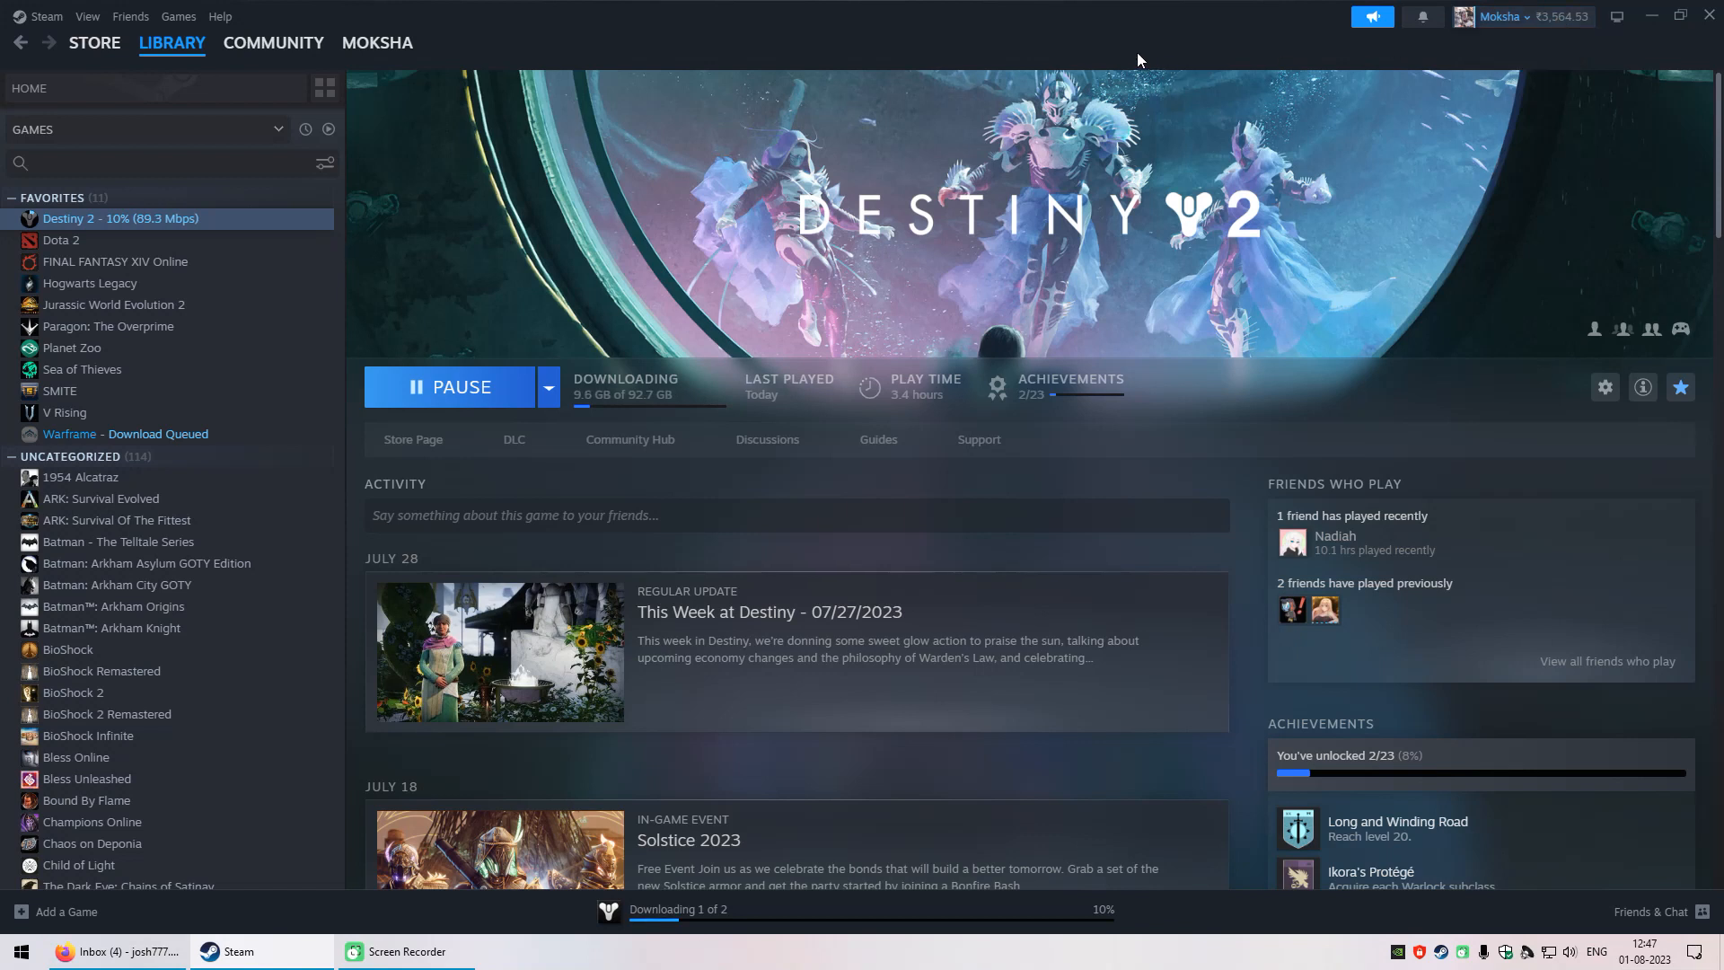
mouse_move(1132, 55)
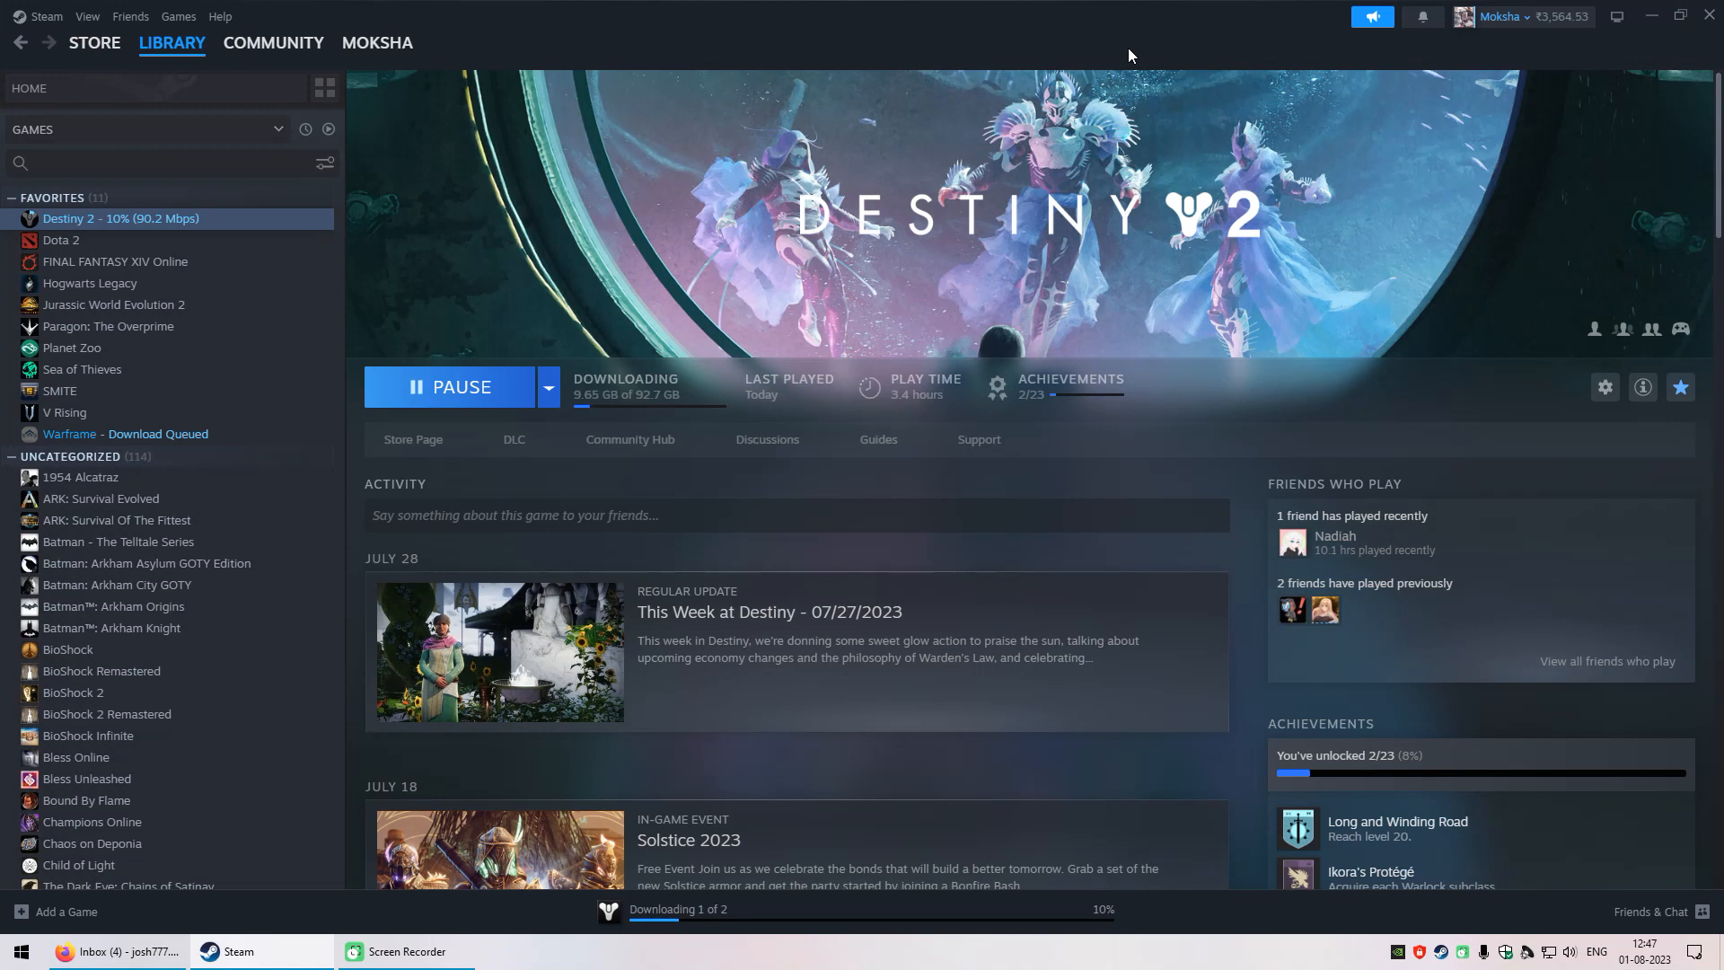
mouse_move(891, 36)
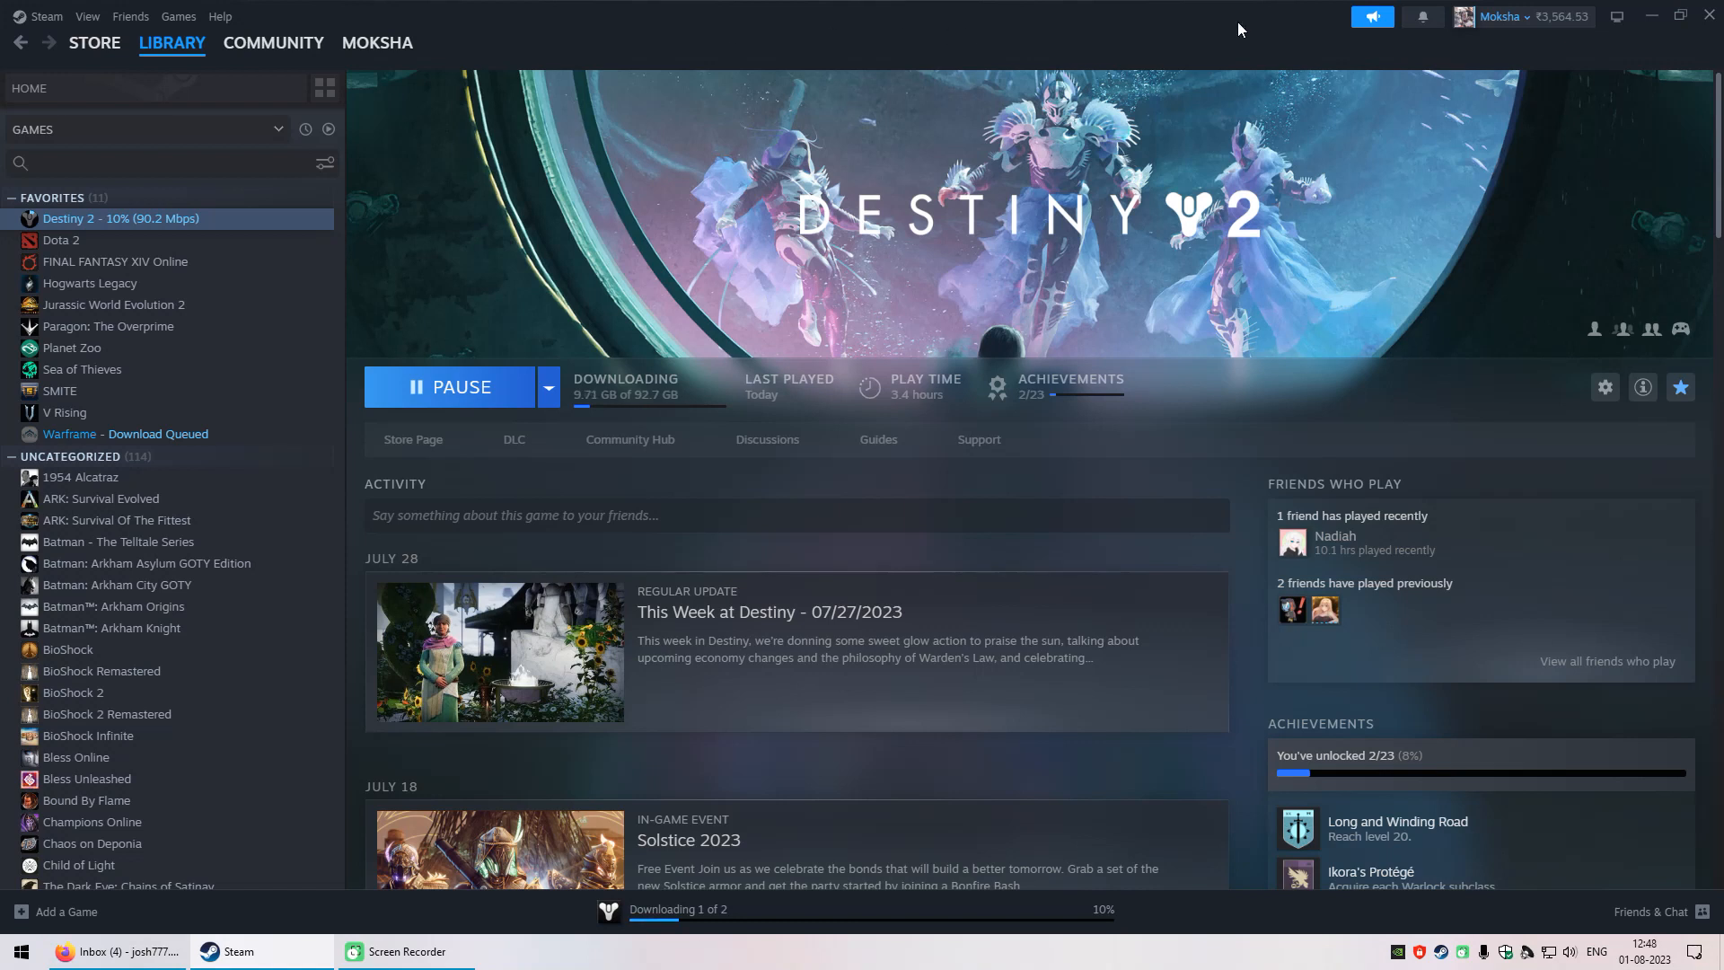
mouse_move(1520, 16)
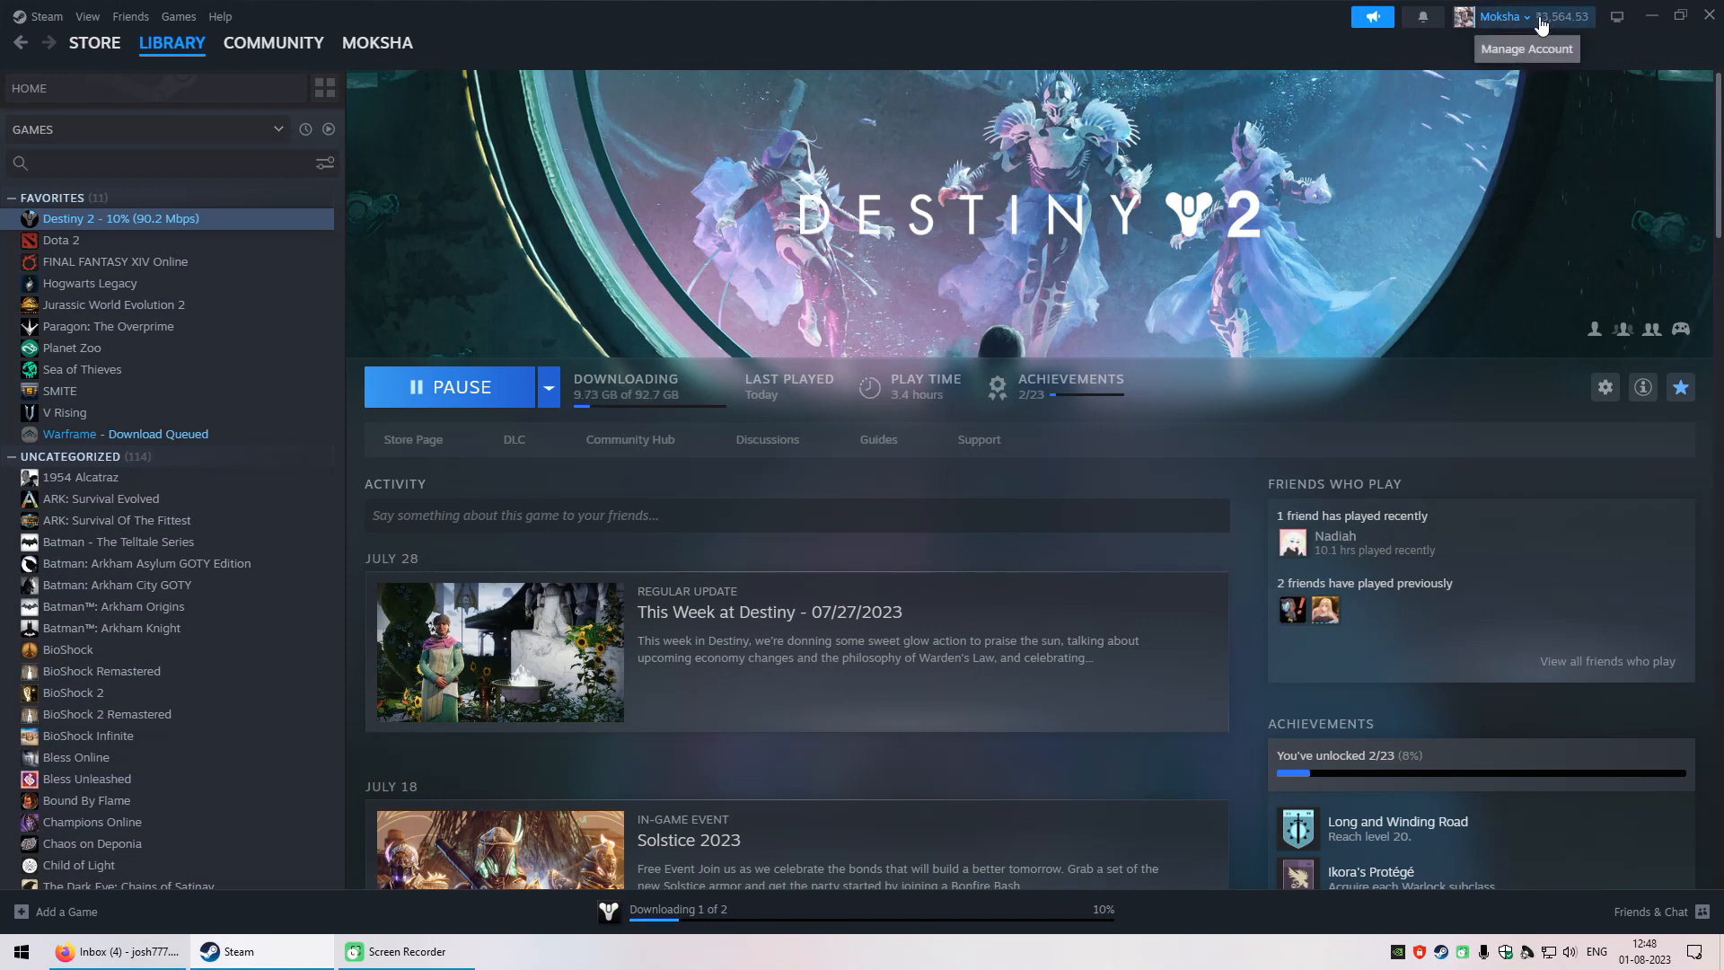
mouse_move(1111, 22)
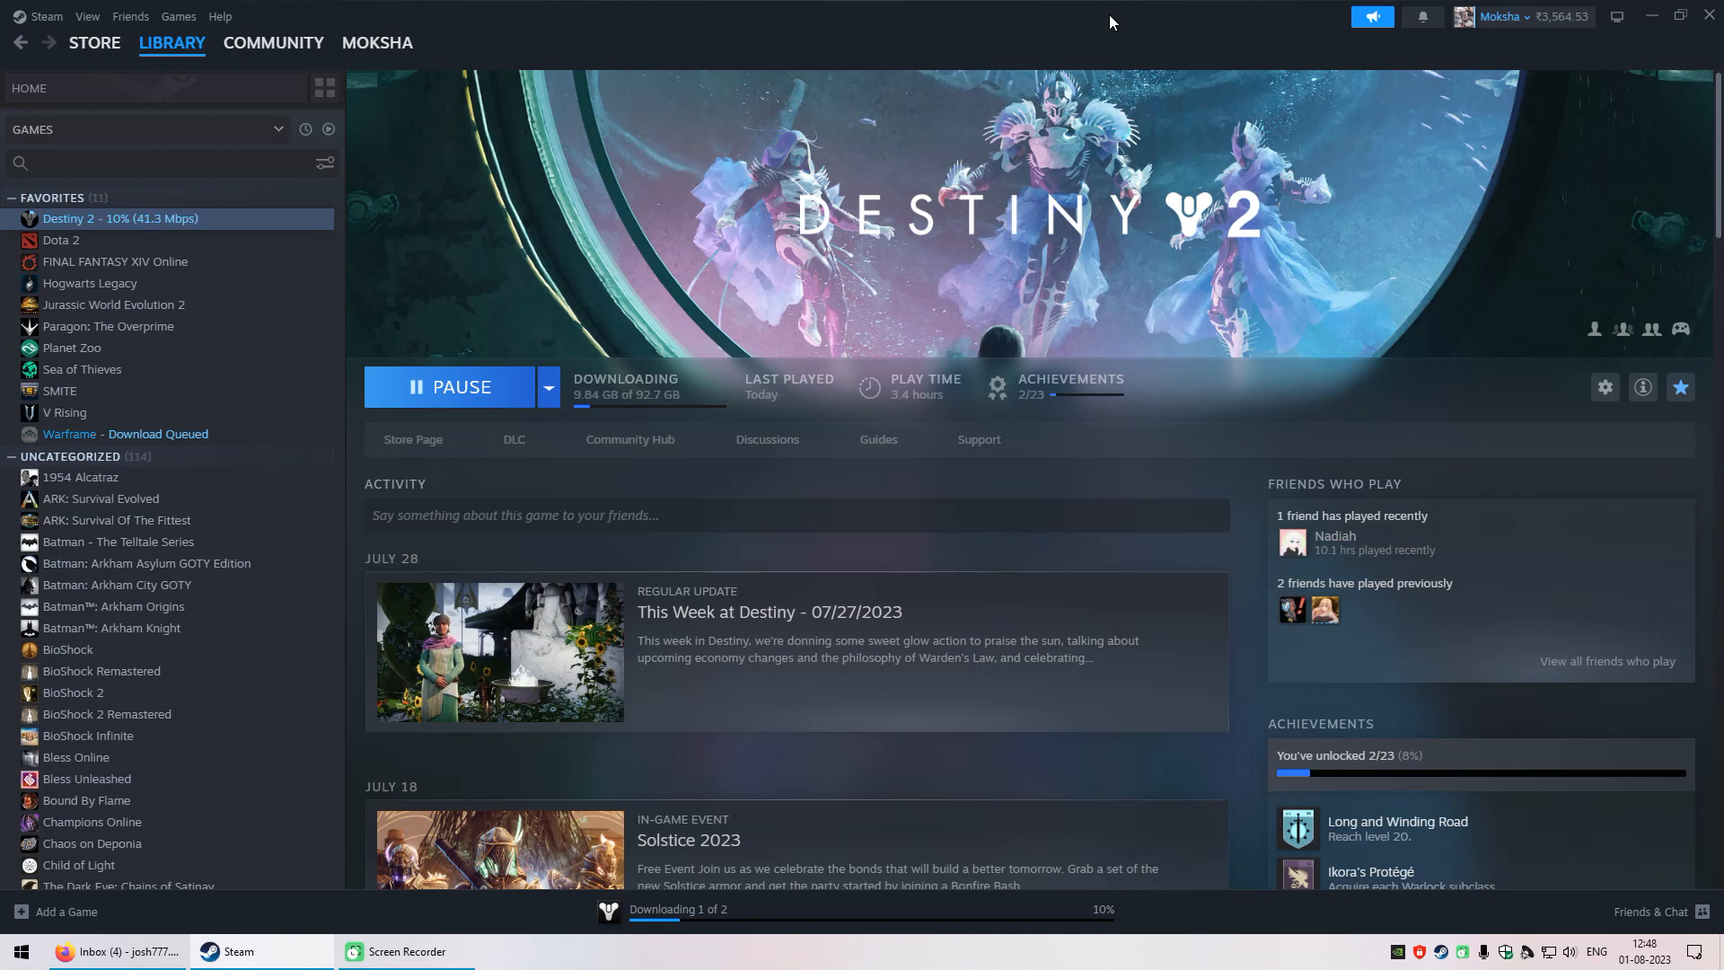
mouse_move(958, 515)
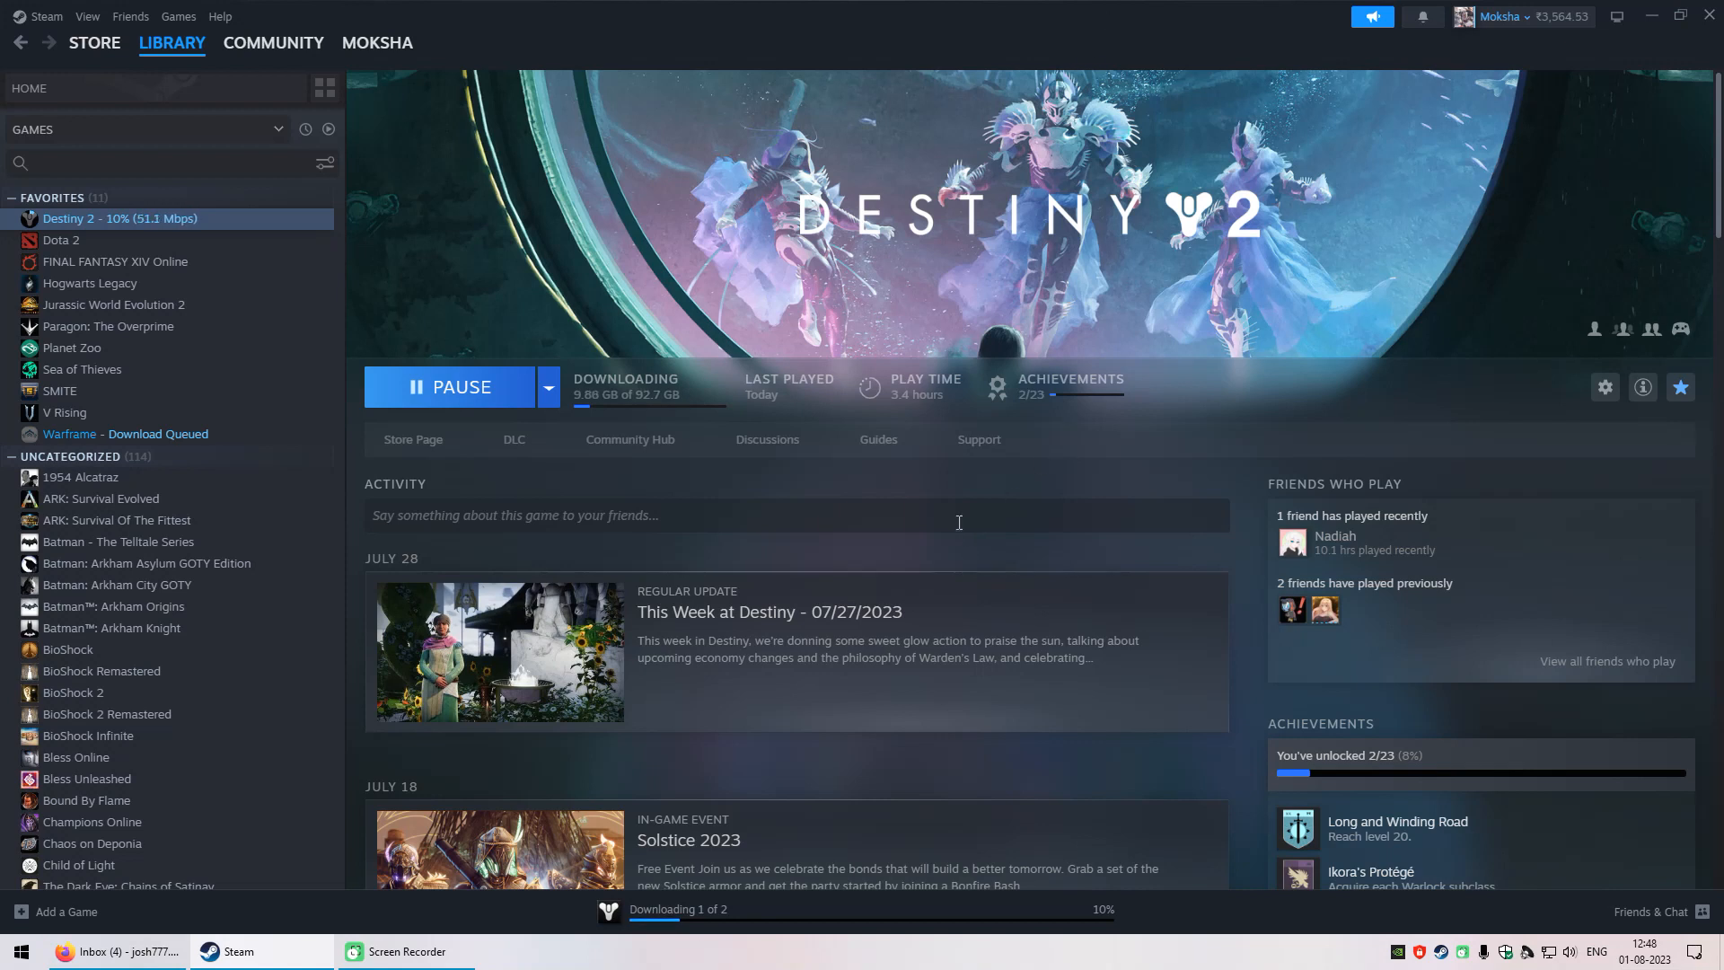
mouse_move(802, 562)
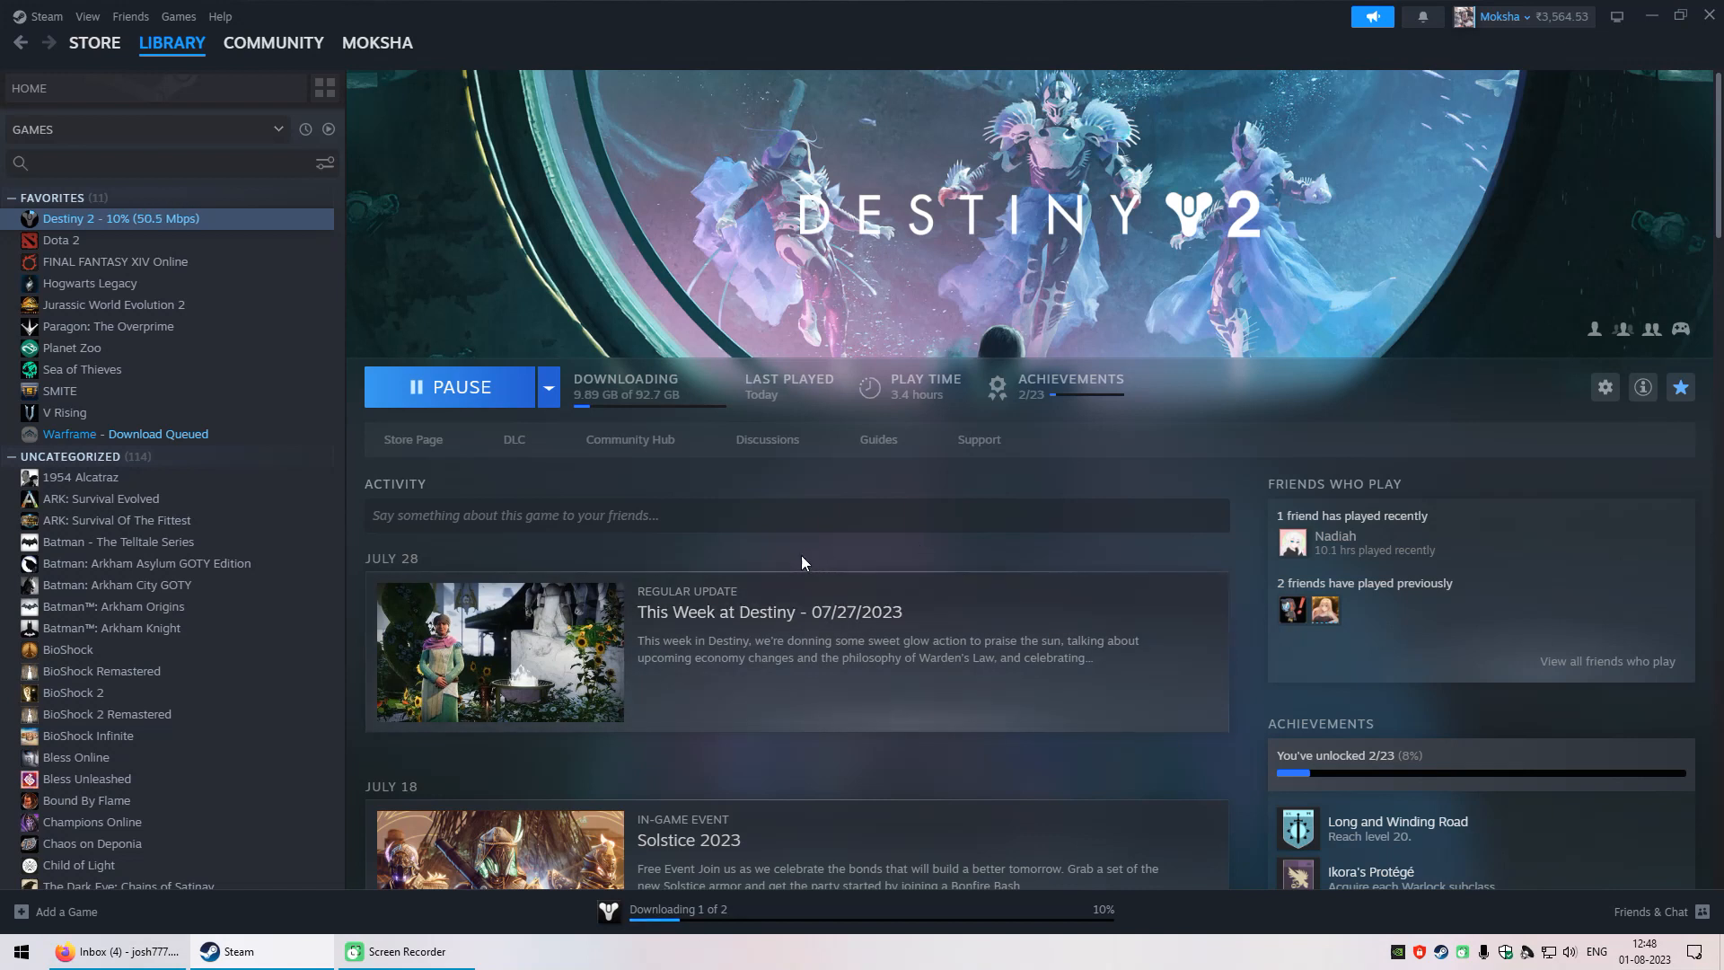
mouse_move(787, 562)
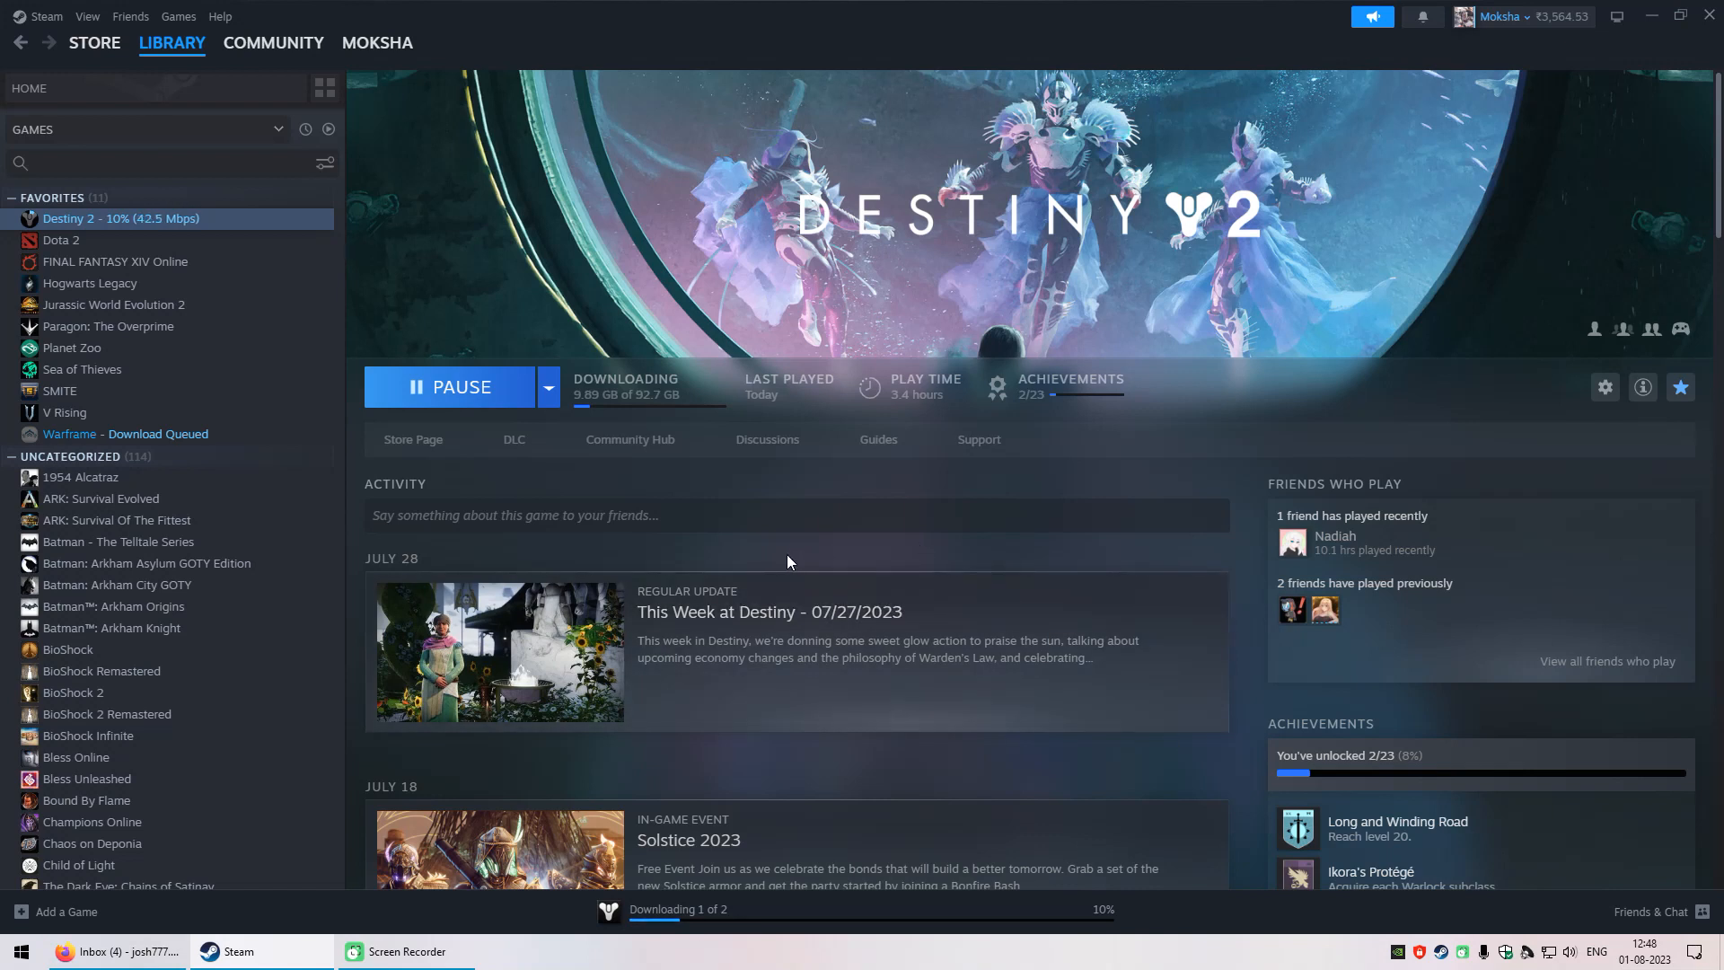
mouse_move(692, 552)
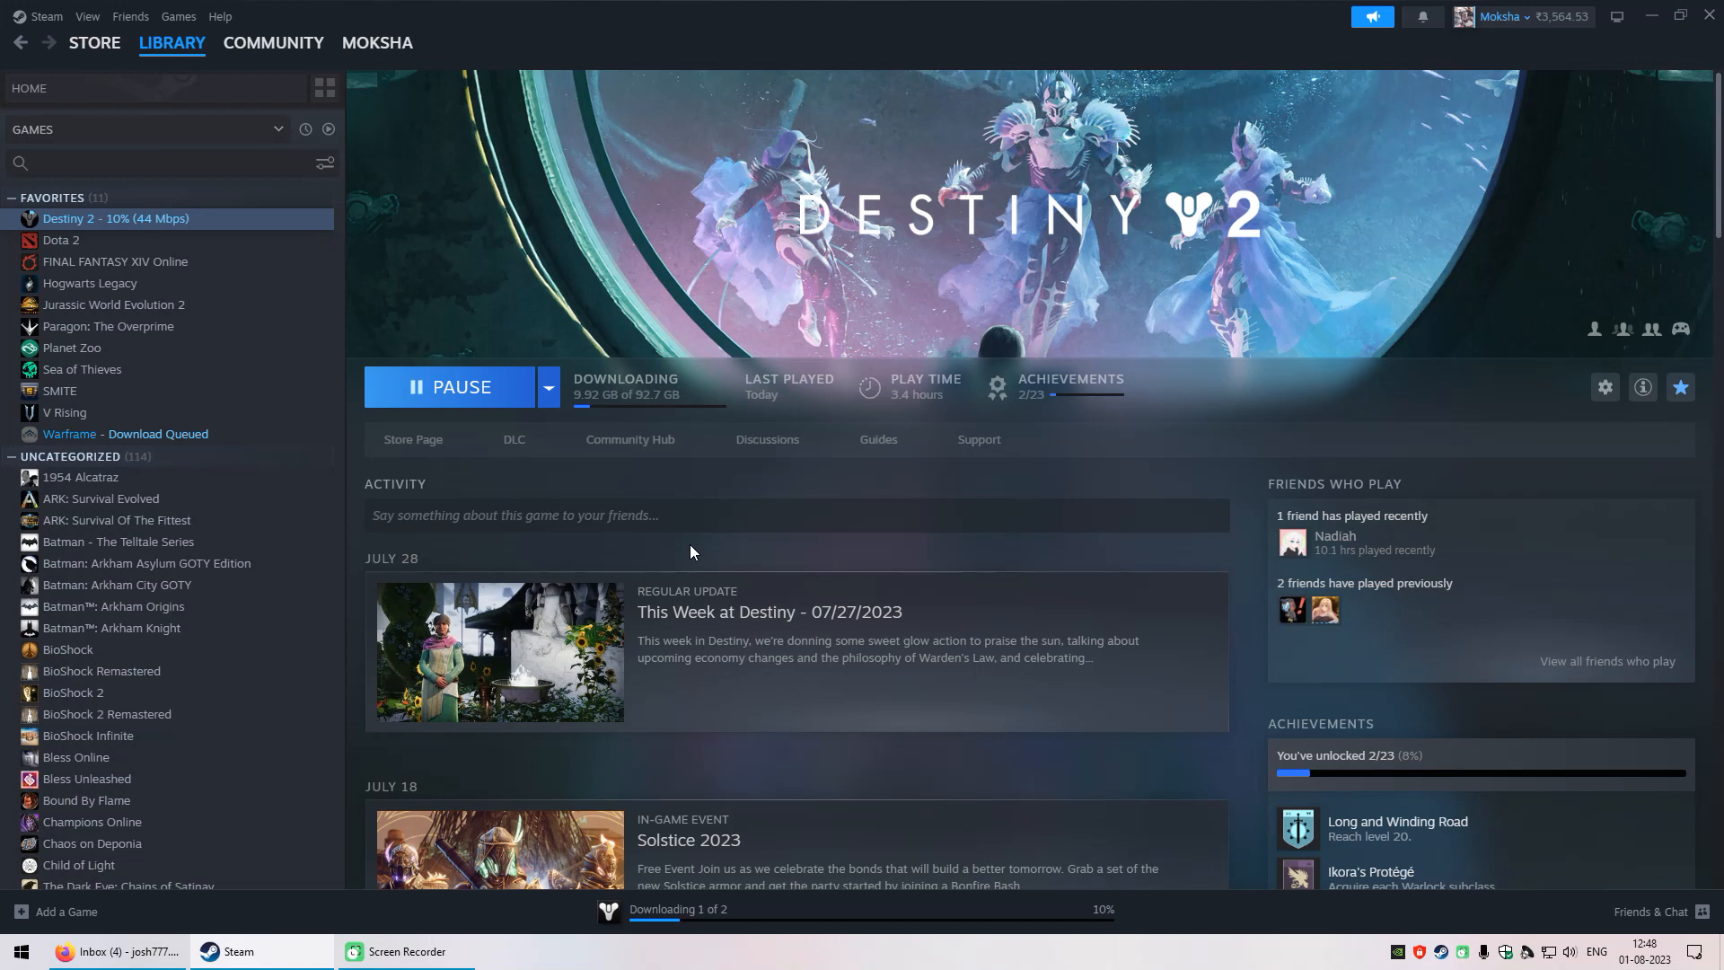